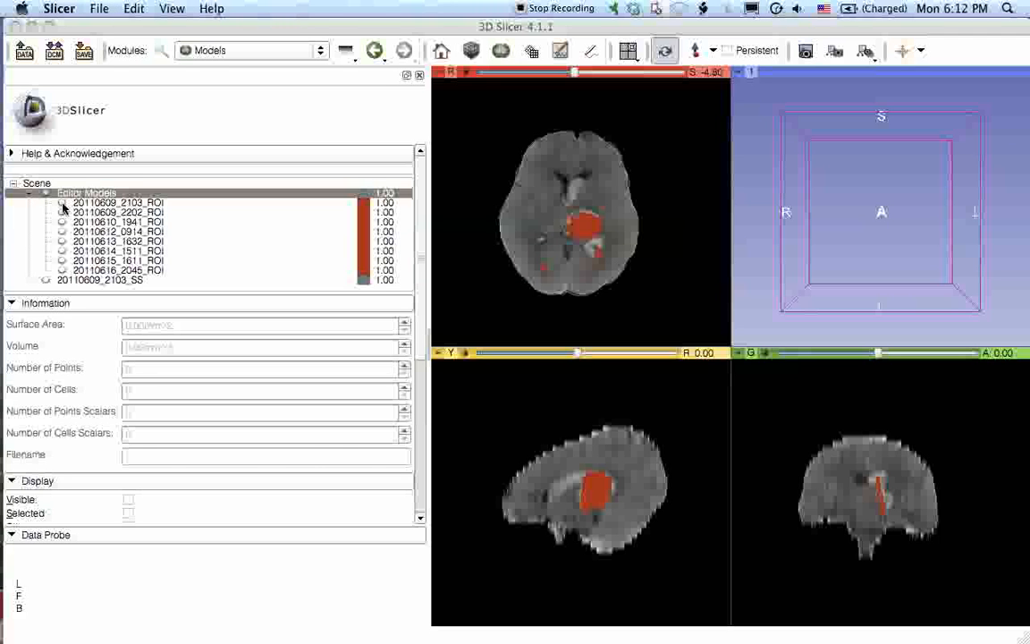
# Step: With the 3D-only layout, show the 20110609_2103, 20110609_2202 and 20110613_1632 clot models in turn
pyautogui.click(118, 203)
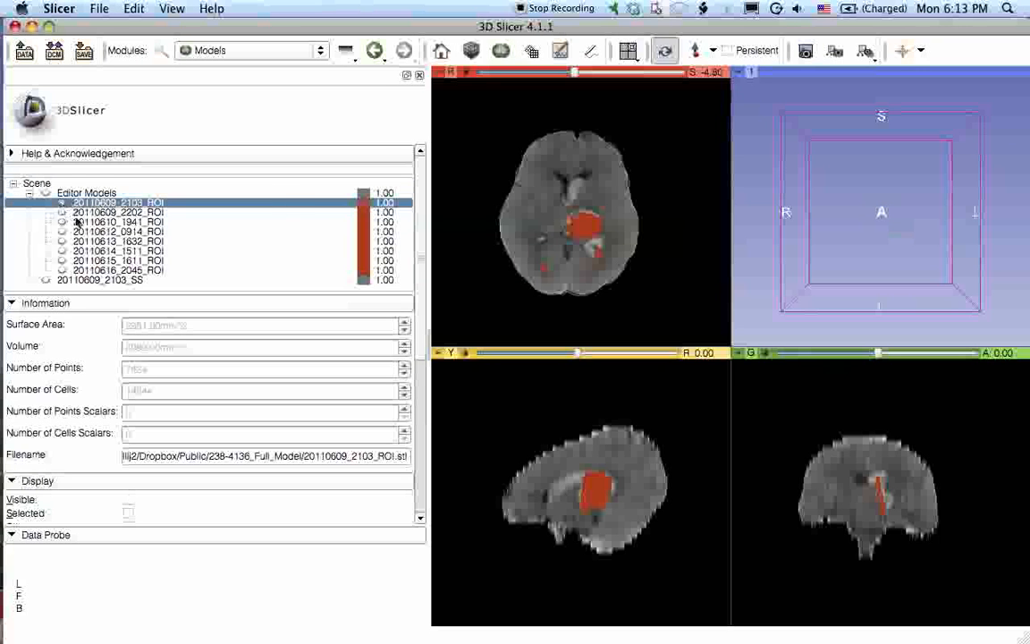
pyautogui.click(629, 50)
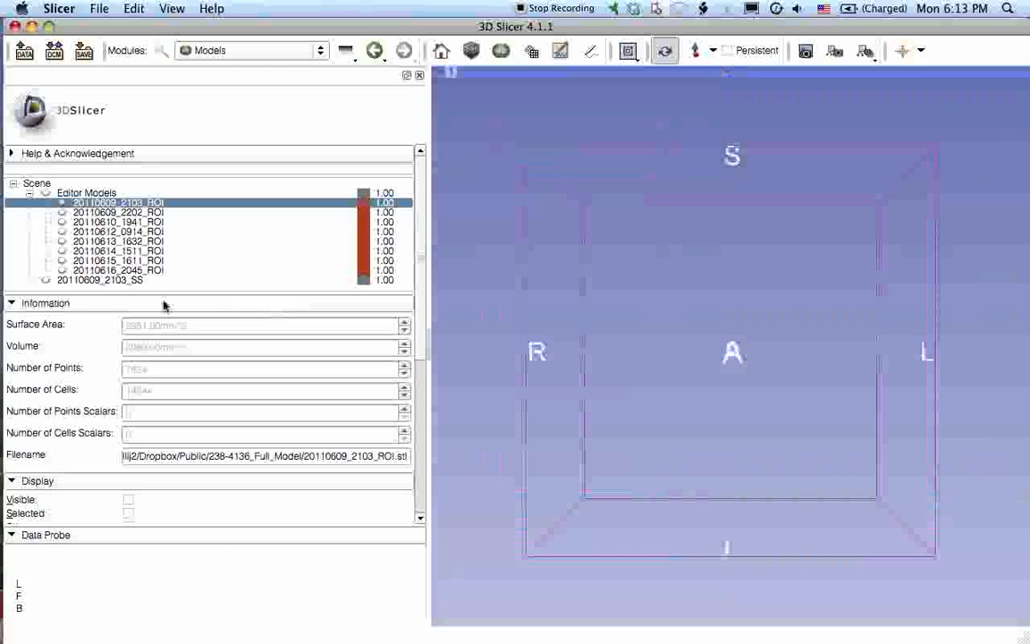
pyautogui.click(118, 211)
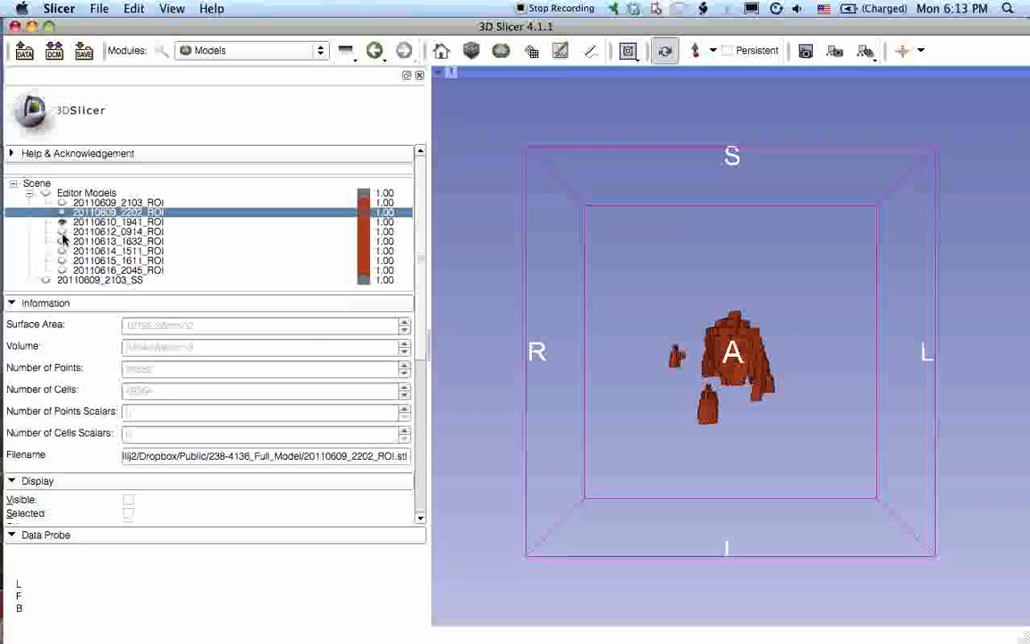
pyautogui.click(118, 241)
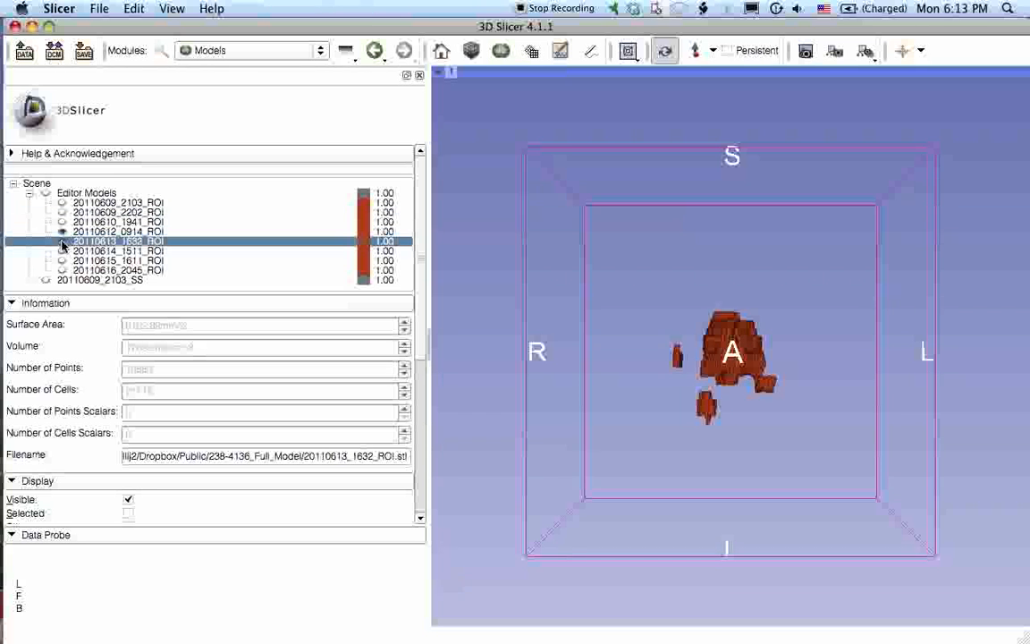
# Step: Step through the 20110614_1511, 20110615_1611 and 20110616_2045 models, then hide the last one
pyautogui.click(116, 250)
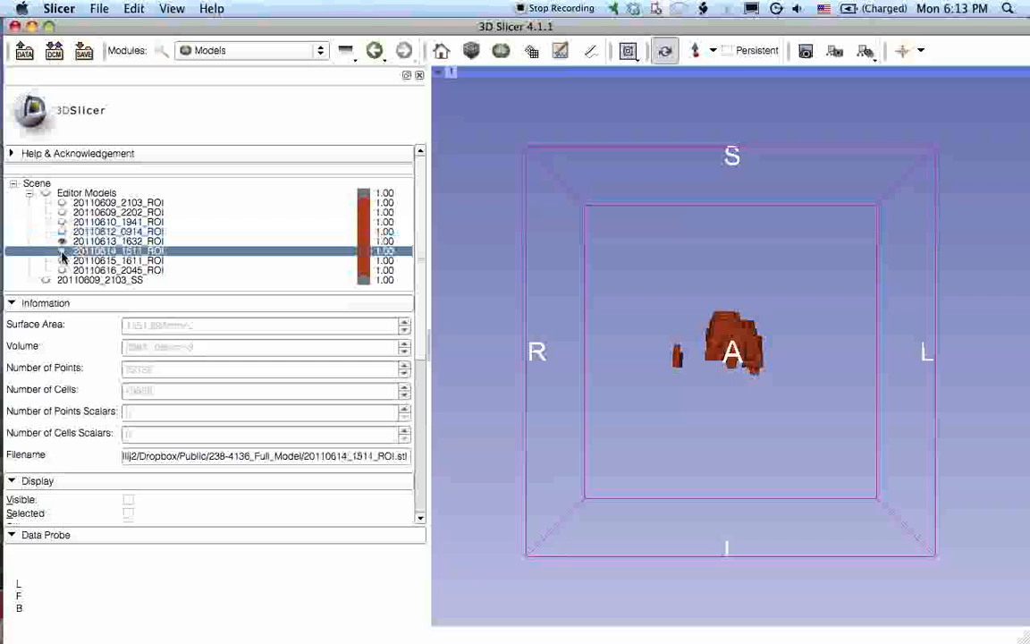
pyautogui.click(118, 261)
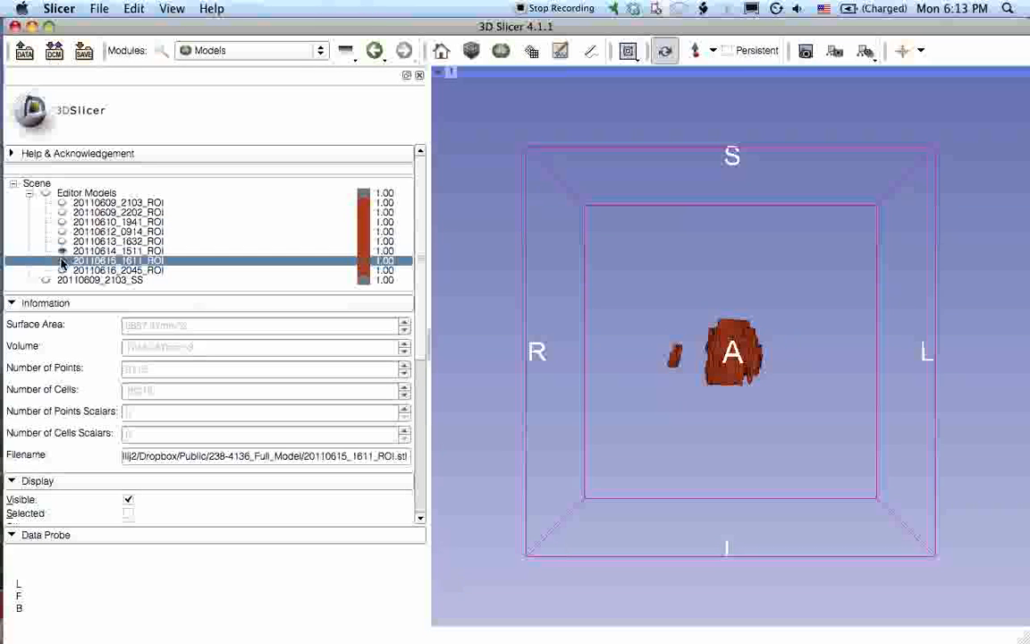
pyautogui.click(116, 270)
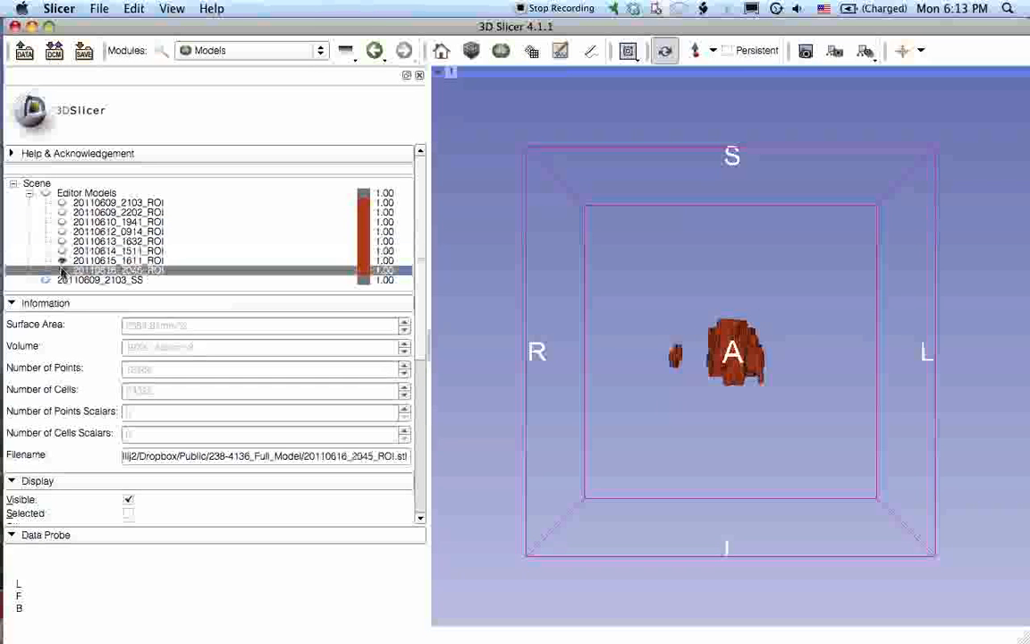
pyautogui.click(128, 499)
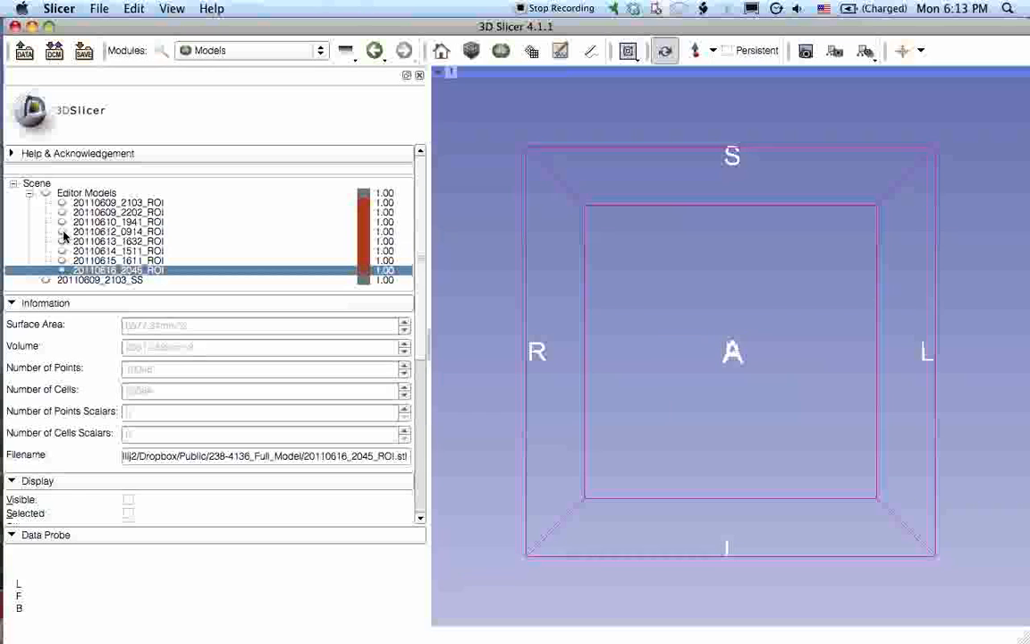
pyautogui.moveTo(126, 150)
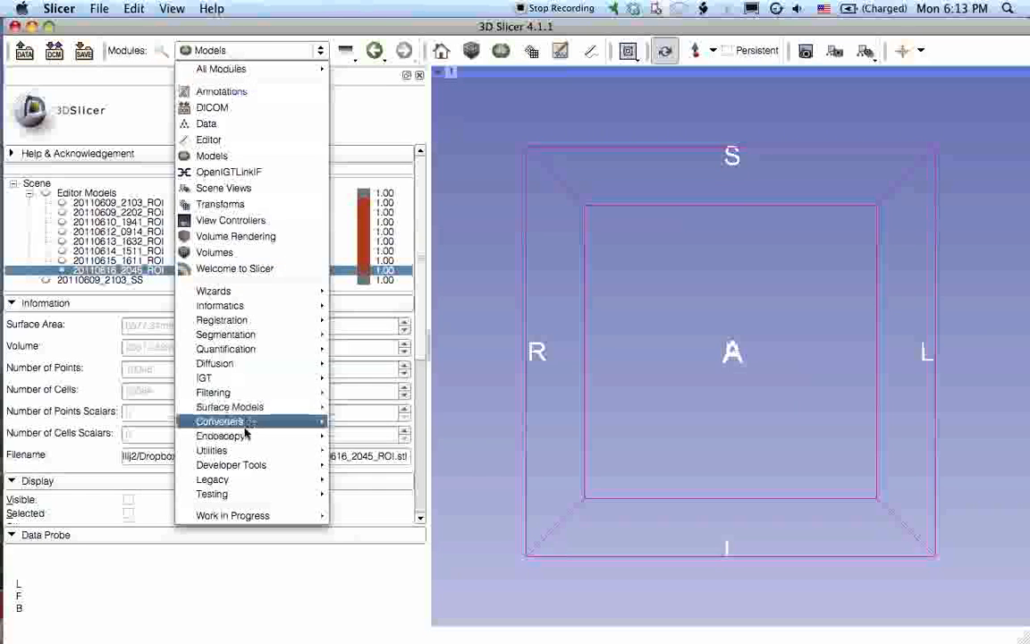
pyautogui.moveTo(233, 515)
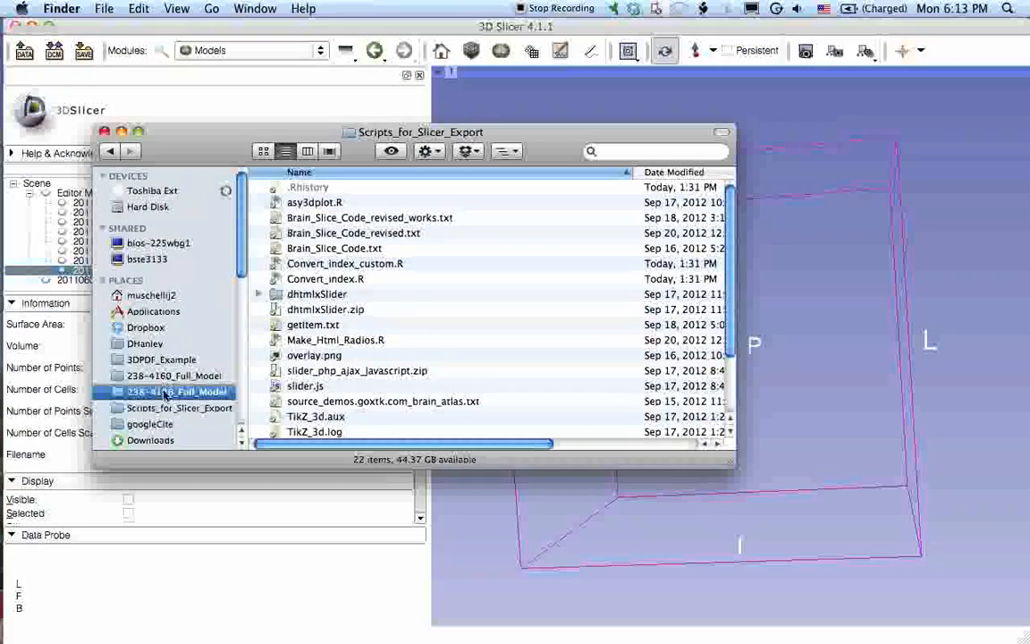
# Step: In 238-4136_Full_Model, check Open With for index_original.html and open it in gedit
pyautogui.click(175, 390)
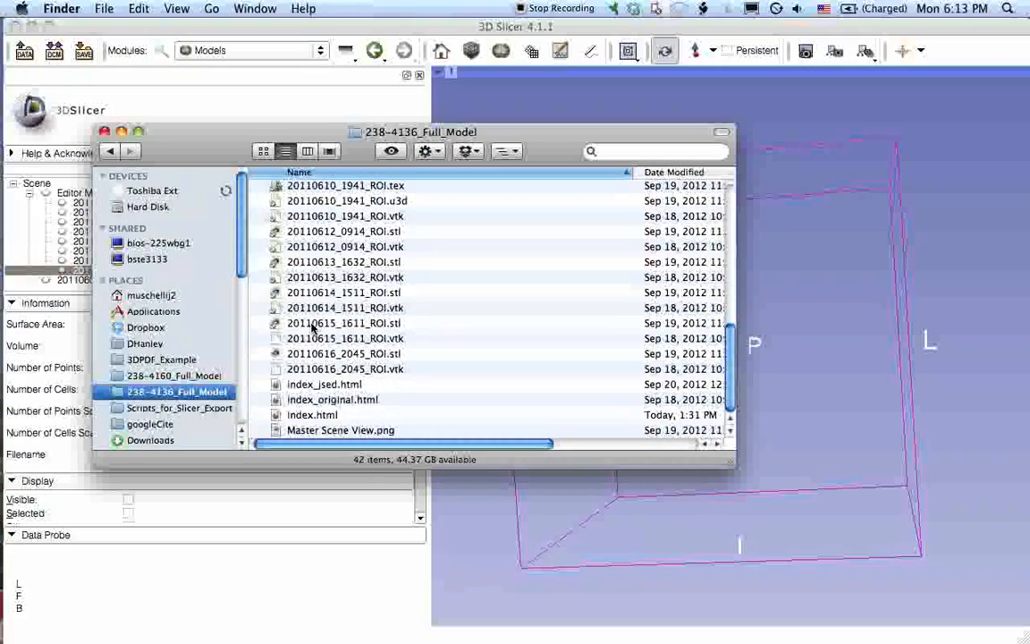
pyautogui.rightClick(332, 399)
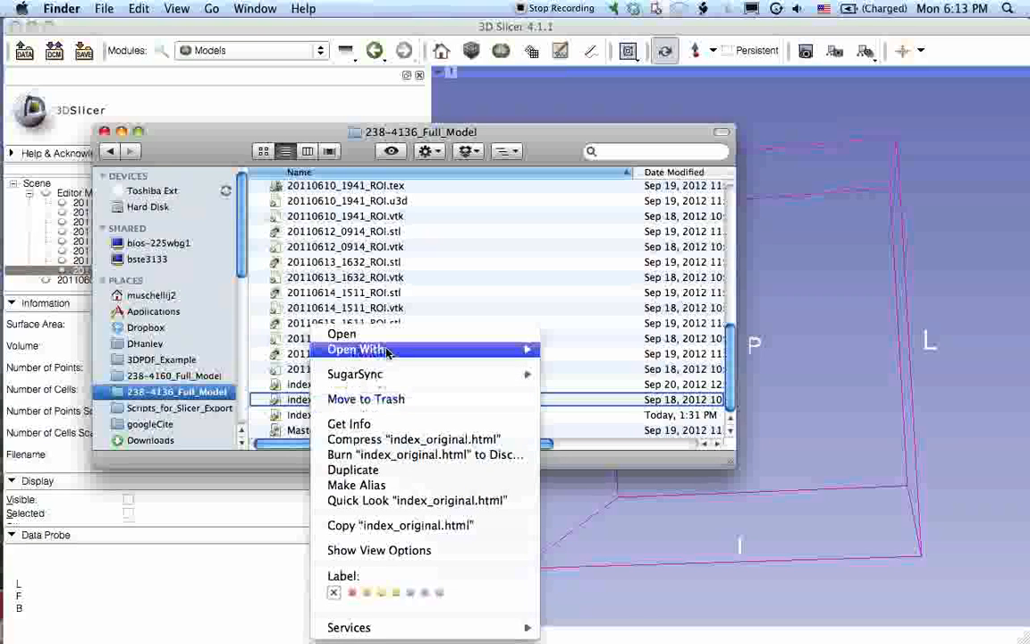
pyautogui.click(356, 349)
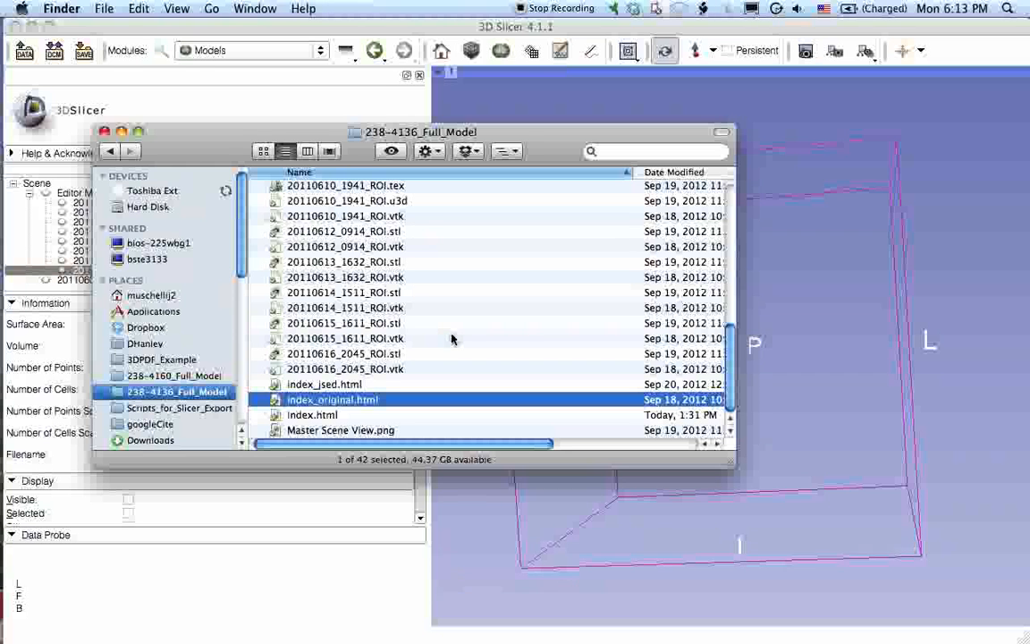
pyautogui.moveTo(439, 333)
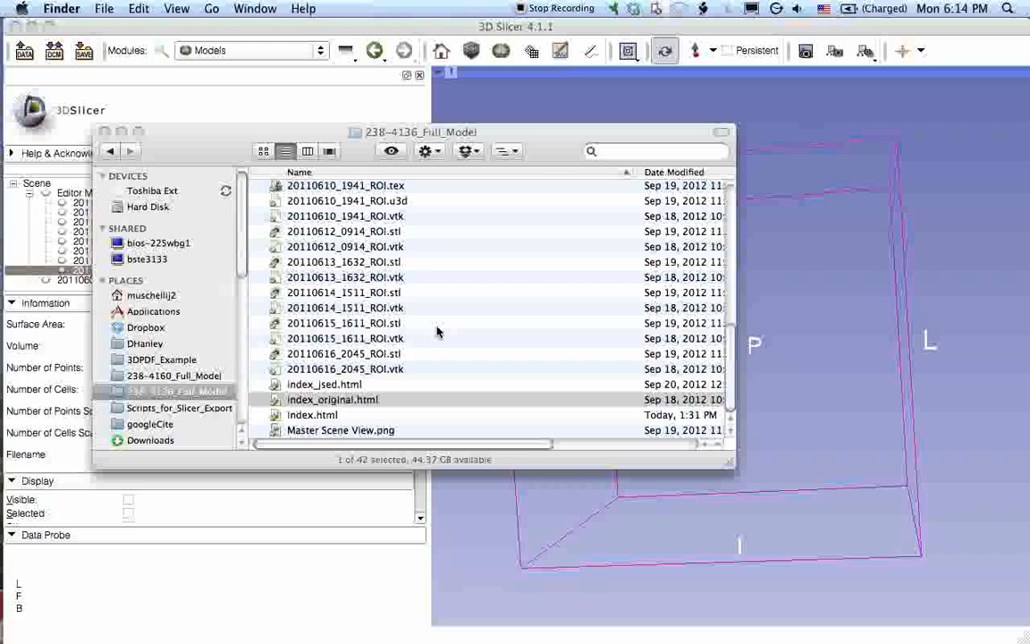
pyautogui.doubleClick(333, 401)
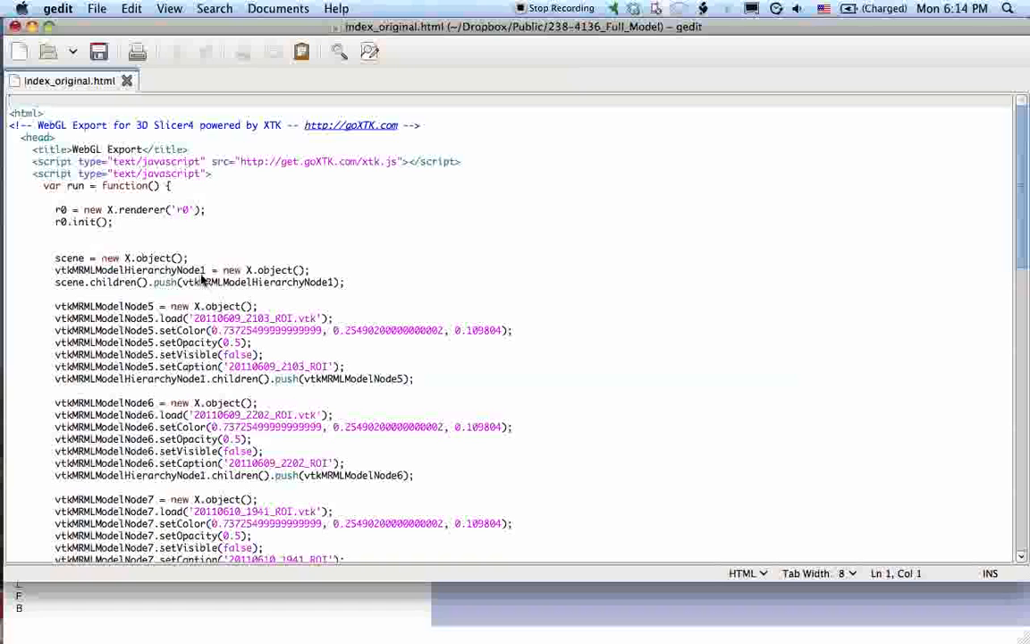
# Step: Highlight the first model's setColor call and scroll through the repeated per-model blocks
pyautogui.doubleClick(190, 343)
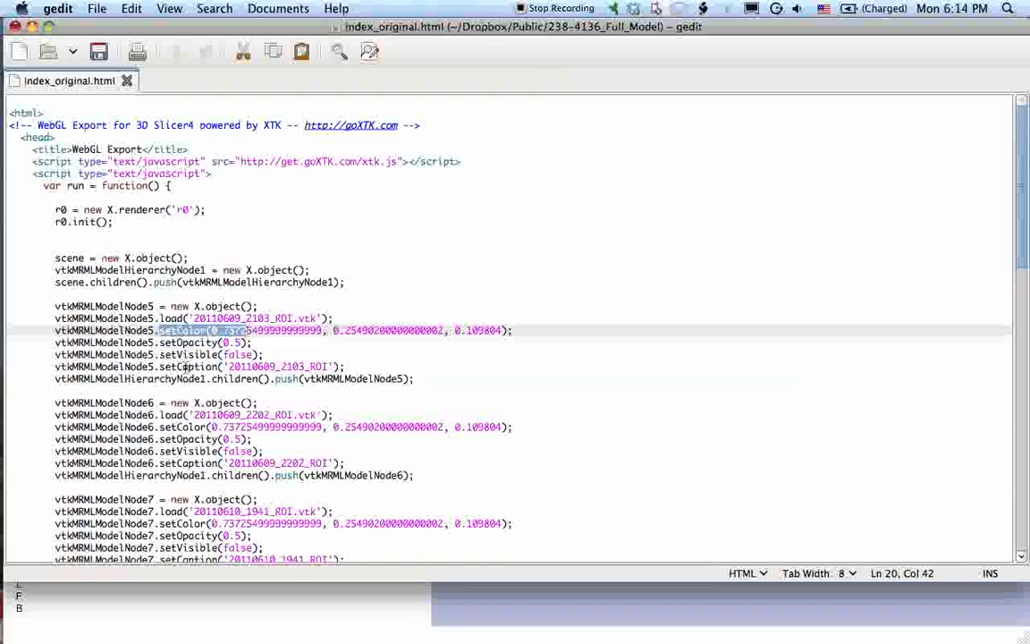
pyautogui.scroll(-3)
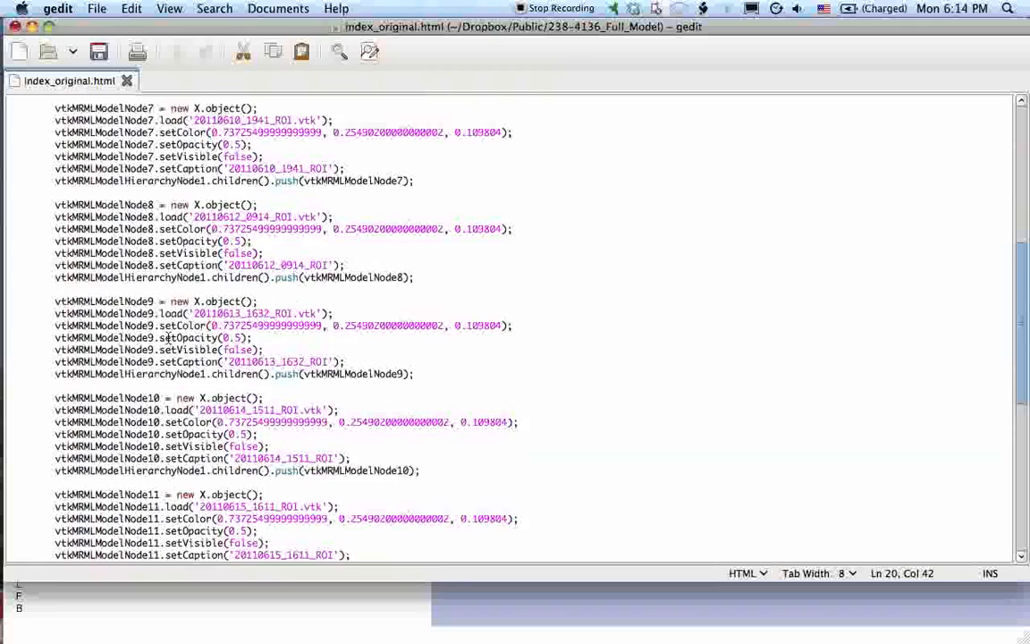
pyautogui.scroll(-3)
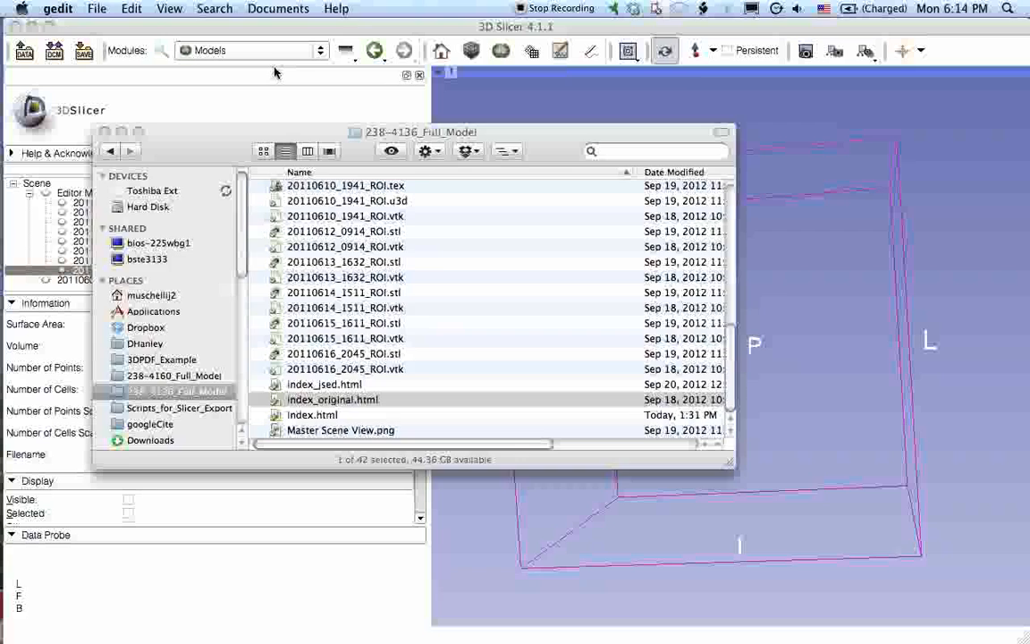
# Step: Switch to the WebGL Export module and set its output directory to 238-4136_Full_Model
pyautogui.click(250, 50)
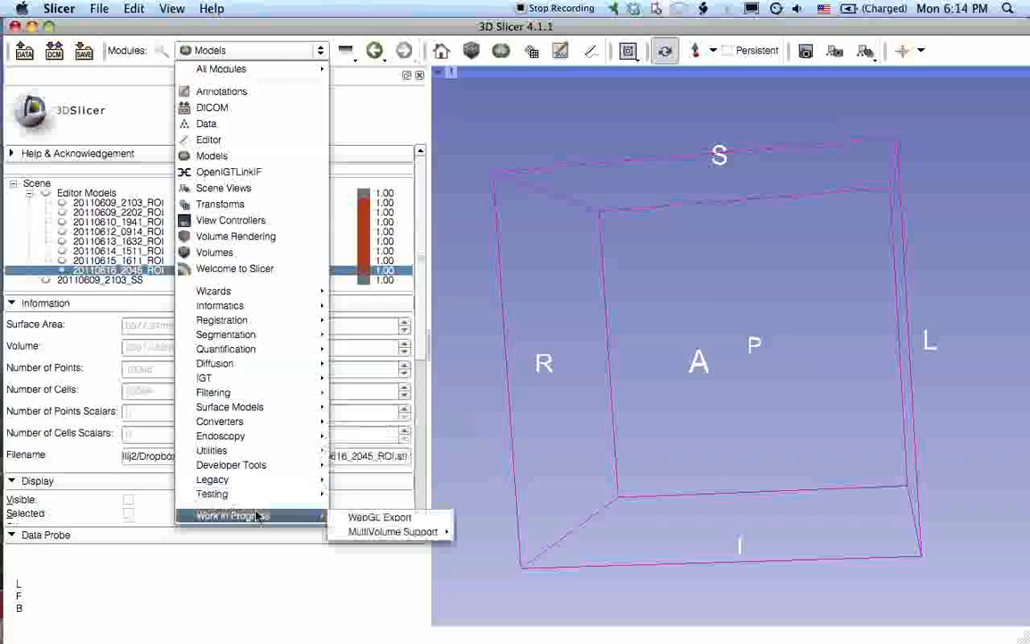
pyautogui.click(379, 517)
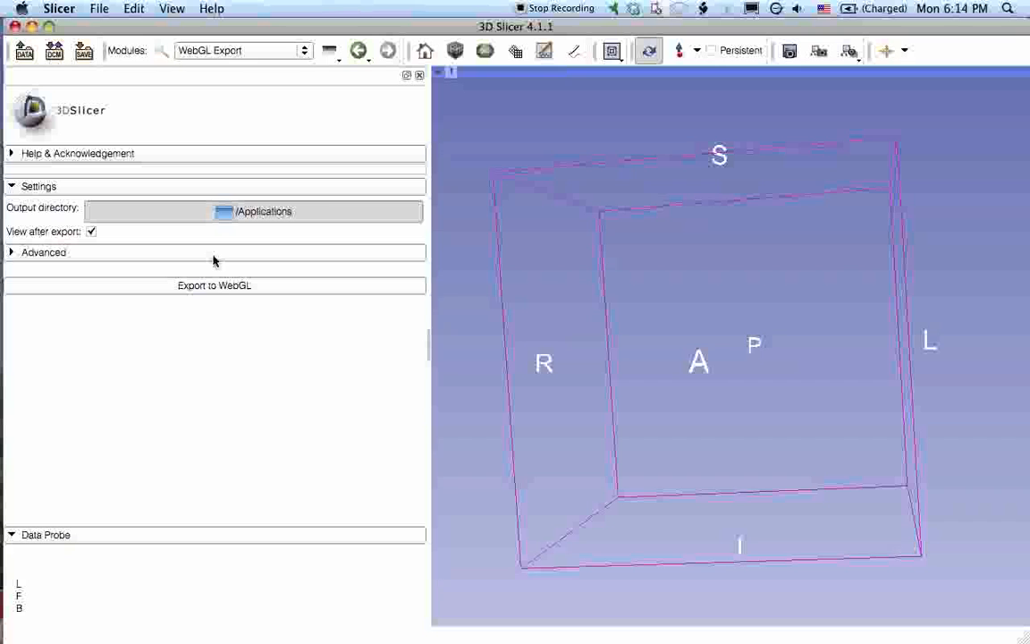
pyautogui.click(254, 211)
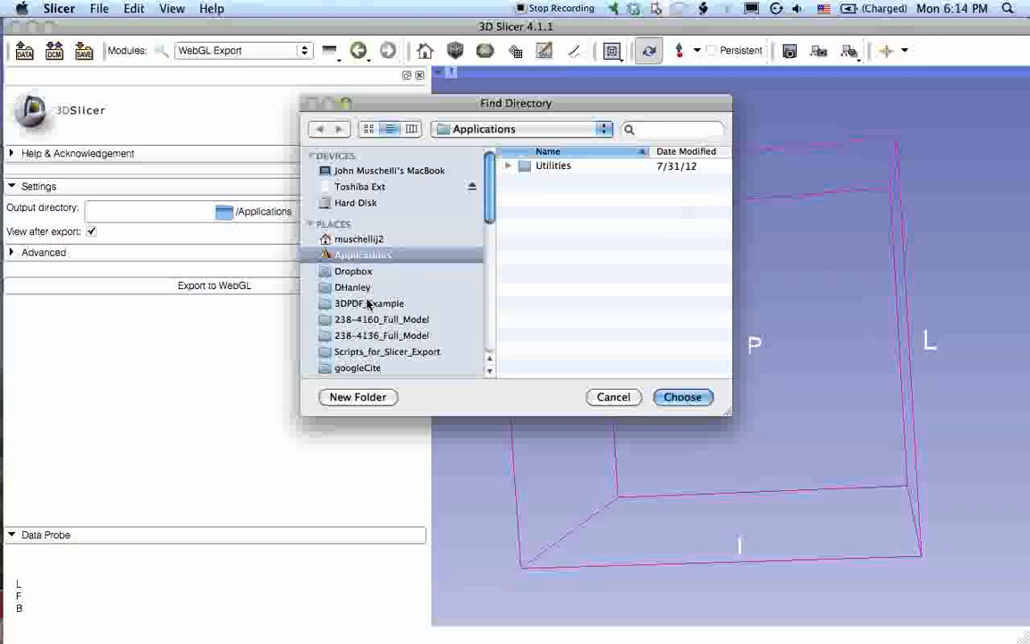
pyautogui.moveTo(433, 340)
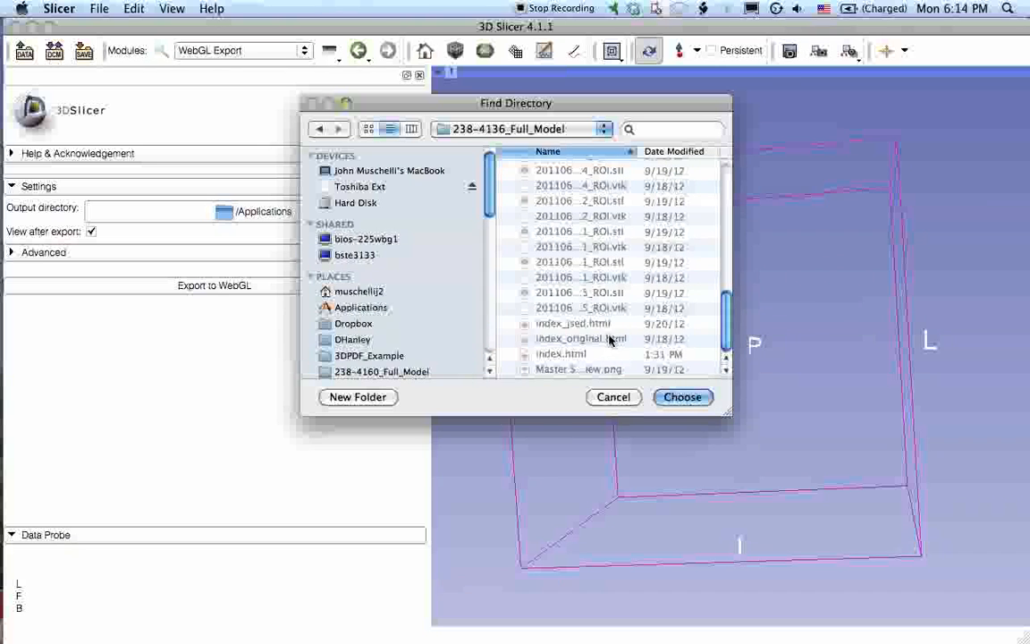
pyautogui.click(683, 398)
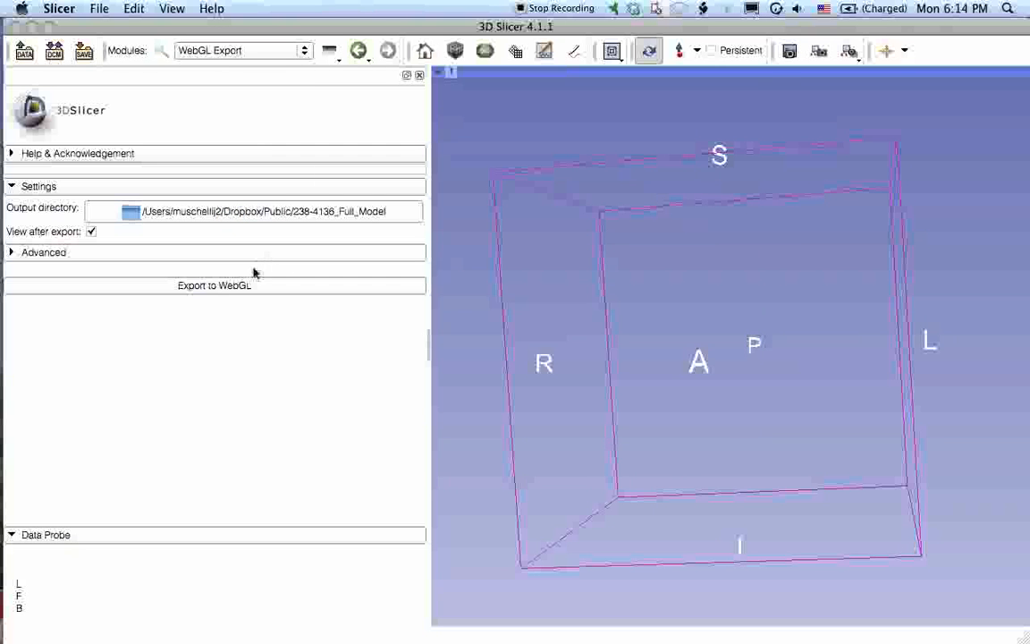
pyautogui.click(214, 284)
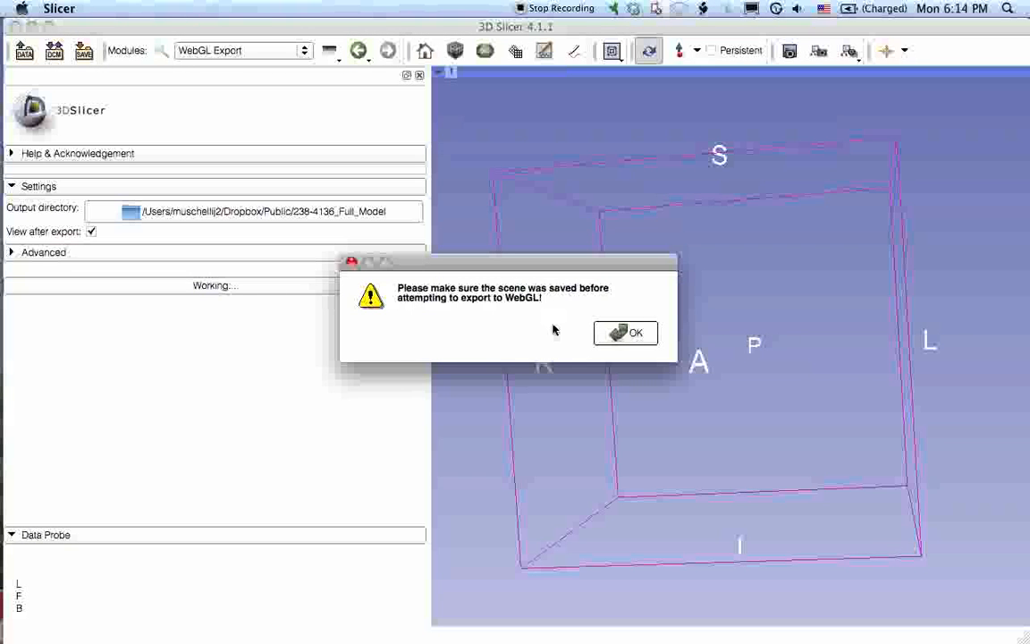
pyautogui.click(626, 333)
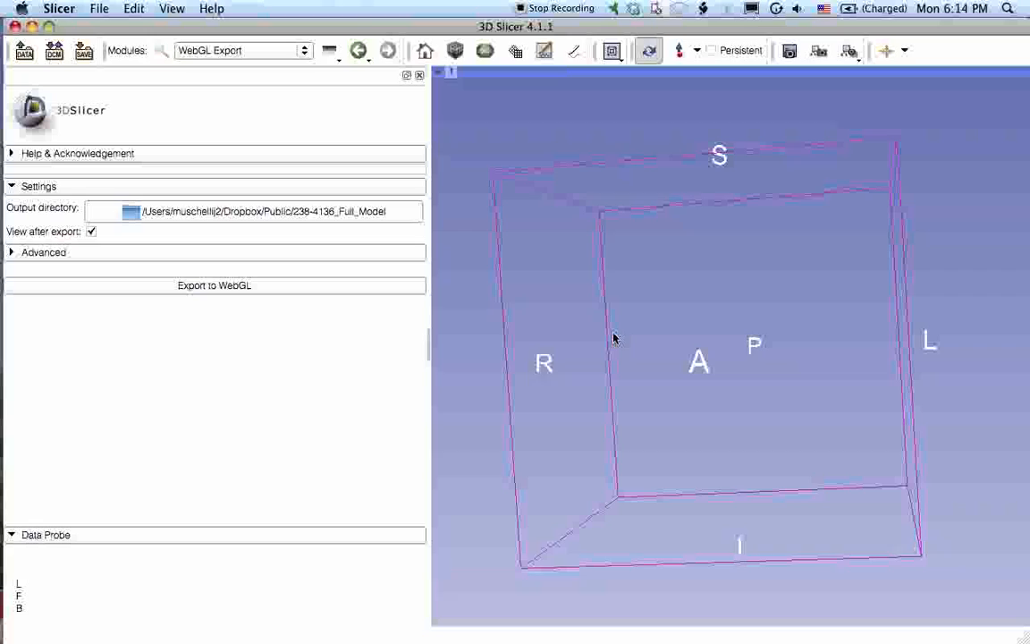
pyautogui.click(215, 286)
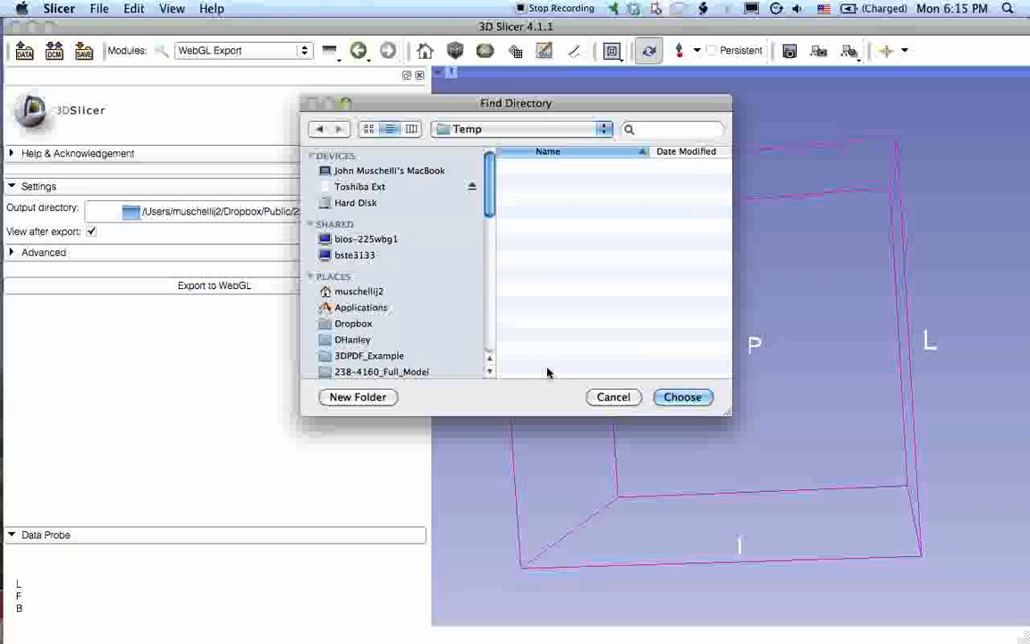
# Step: Export the scene to WebGL into the Temp folder and open that folder in Finder
pyautogui.click(683, 397)
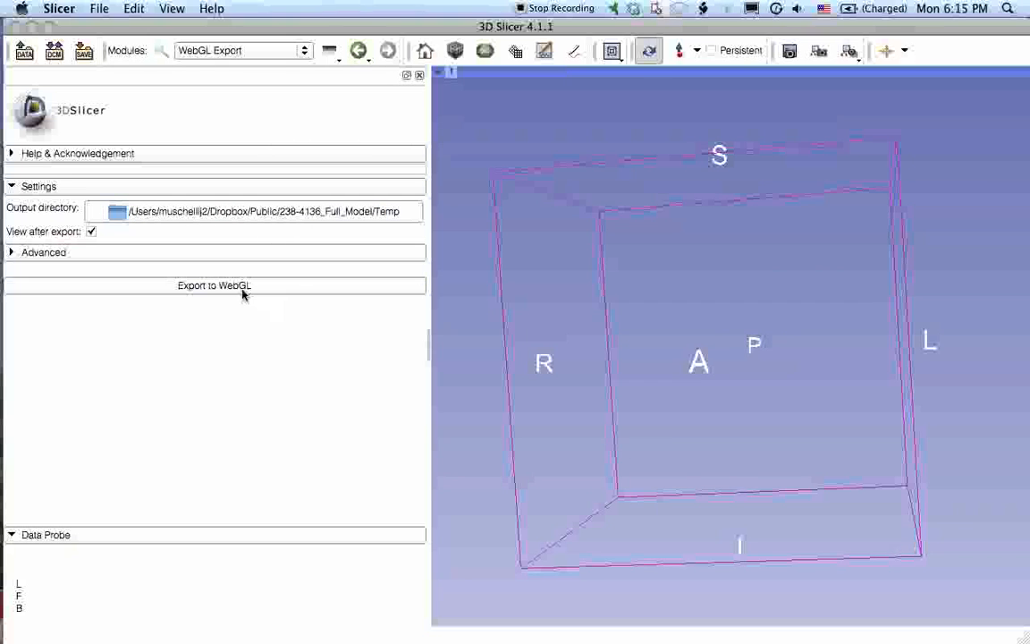
pyautogui.click(215, 286)
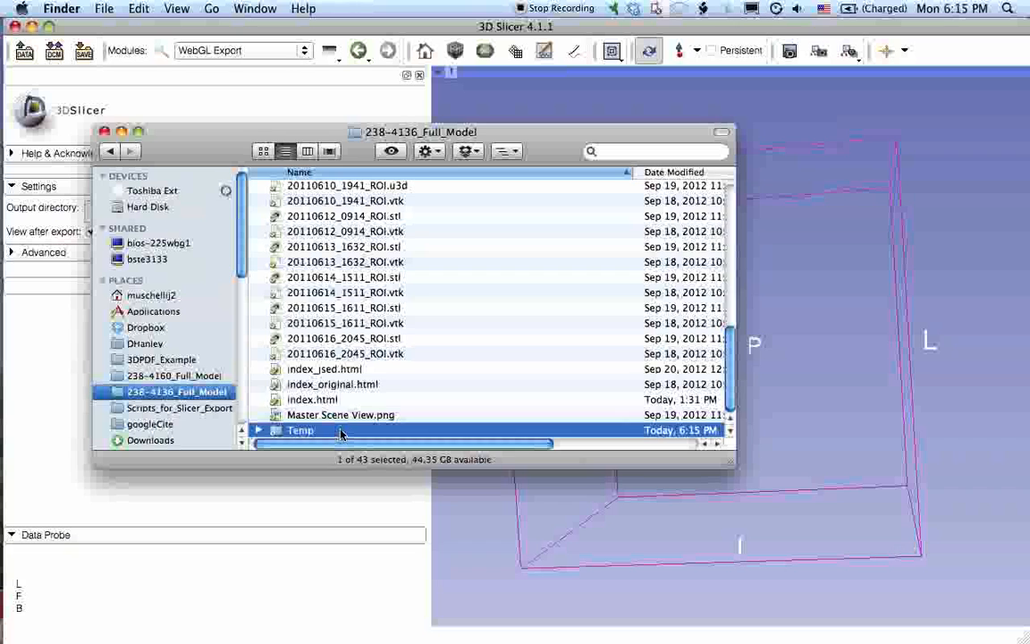
pyautogui.doubleClick(301, 429)
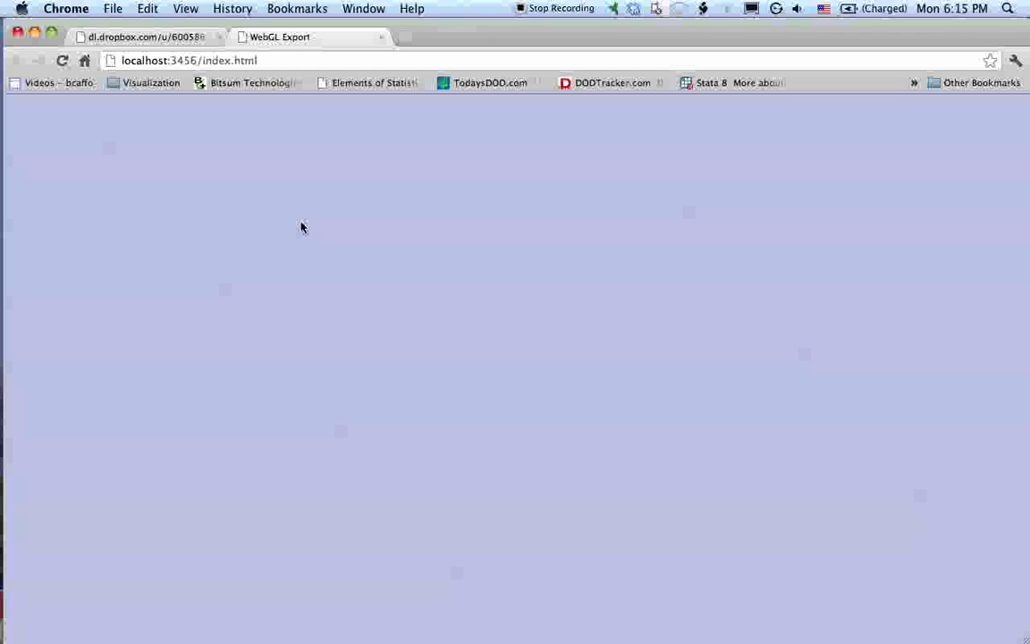
pyautogui.moveTo(376, 129)
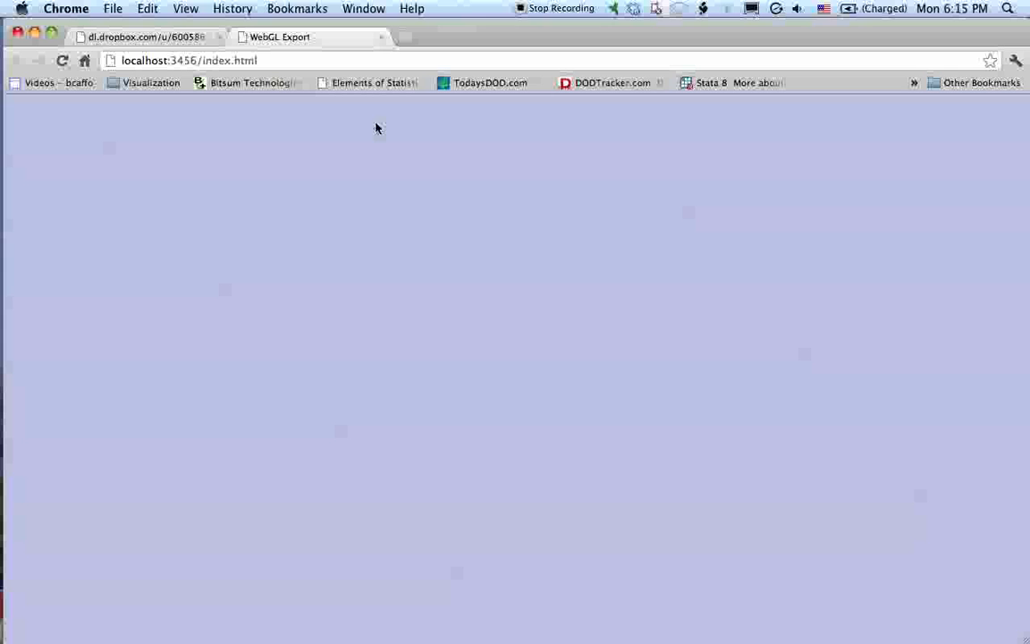
pyautogui.moveTo(365, 114)
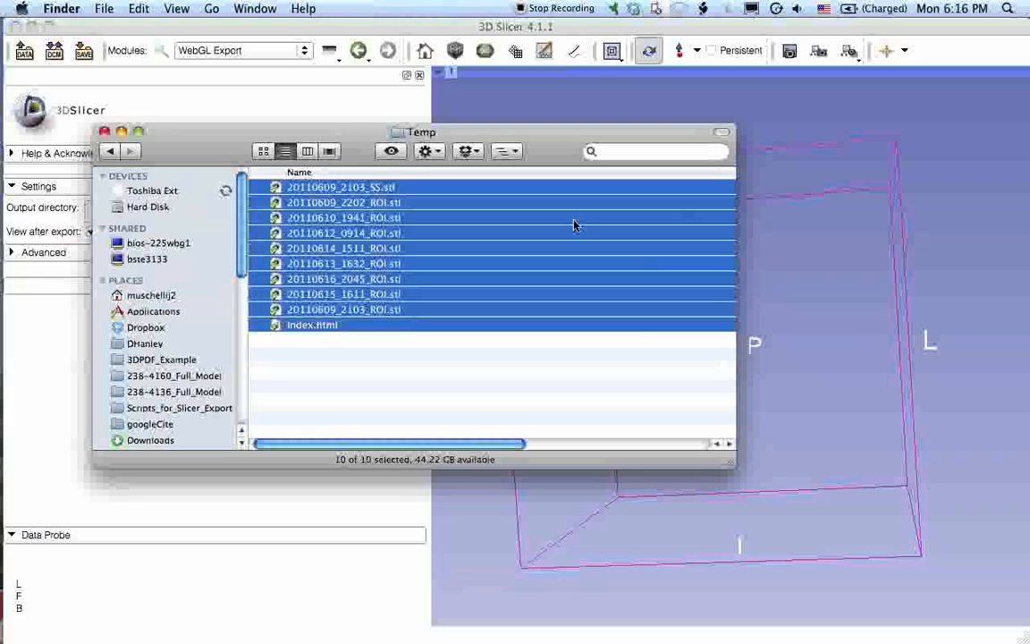
# Step: Review the exported STL models and index.html sitting in the Temp folder
pyautogui.click(173, 391)
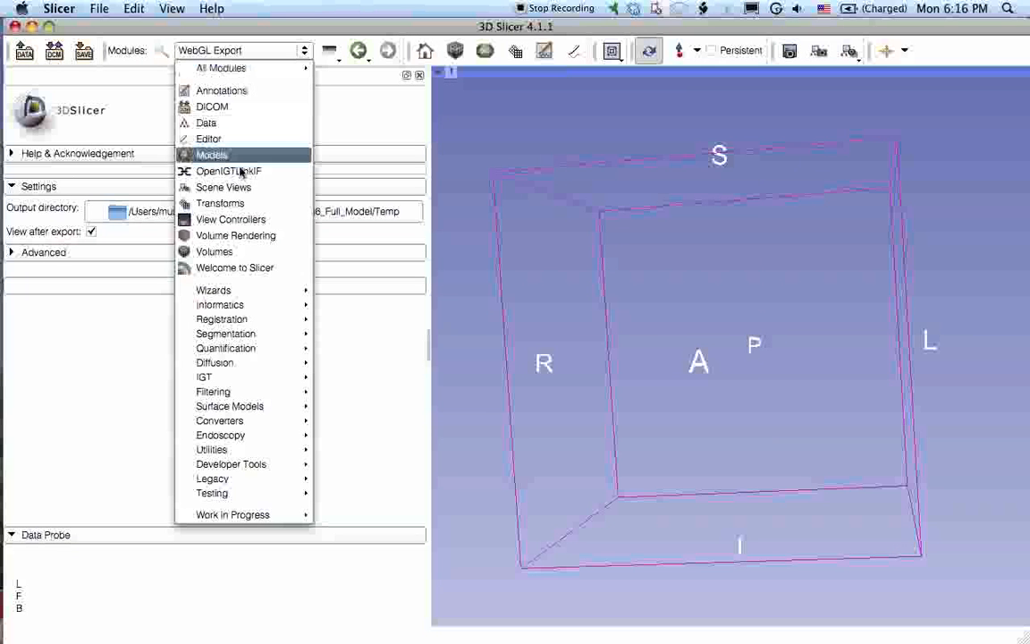
pyautogui.moveTo(211, 154)
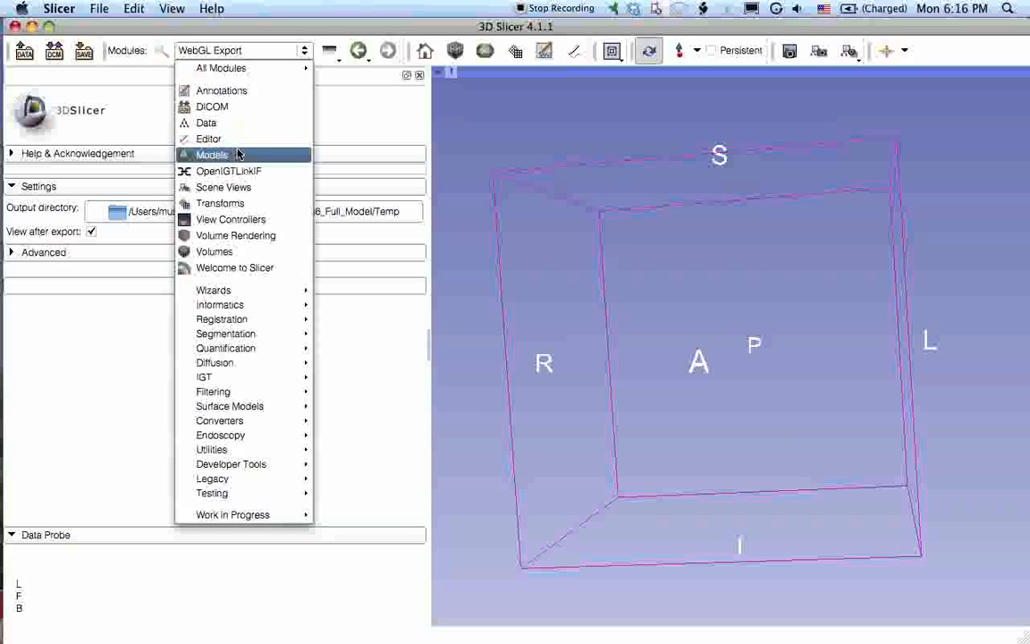
# Step: In the Models module make the clot ROI models visible in the 3D view
pyautogui.click(211, 154)
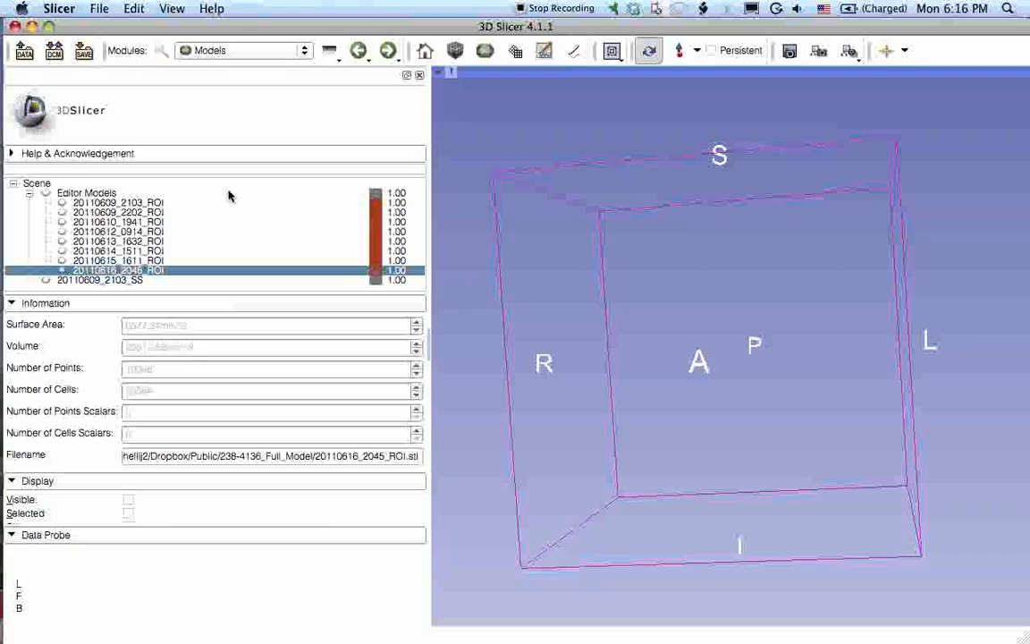
pyautogui.click(118, 211)
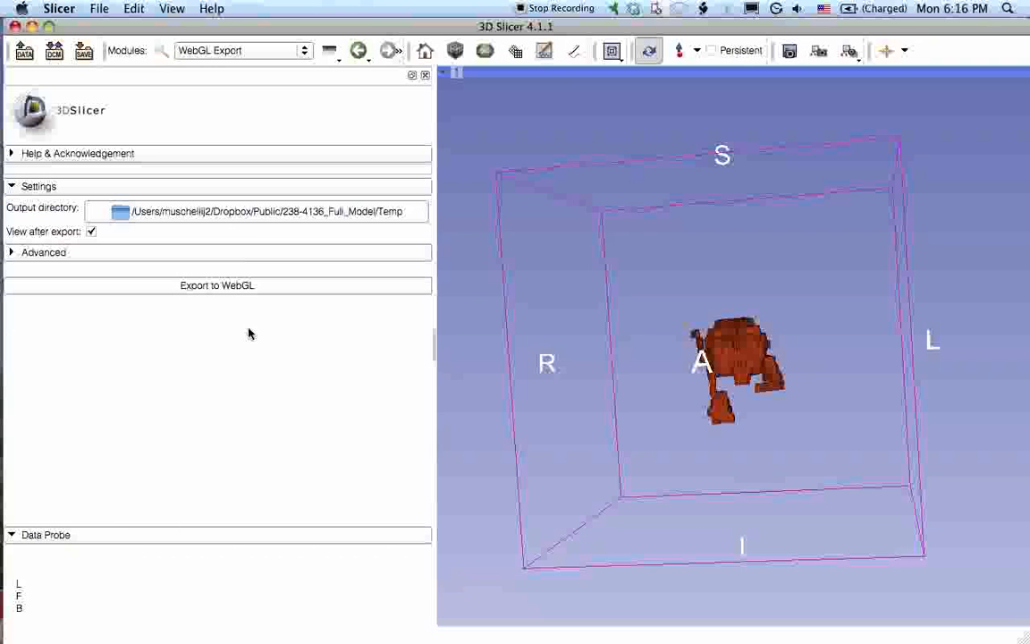
pyautogui.click(121, 211)
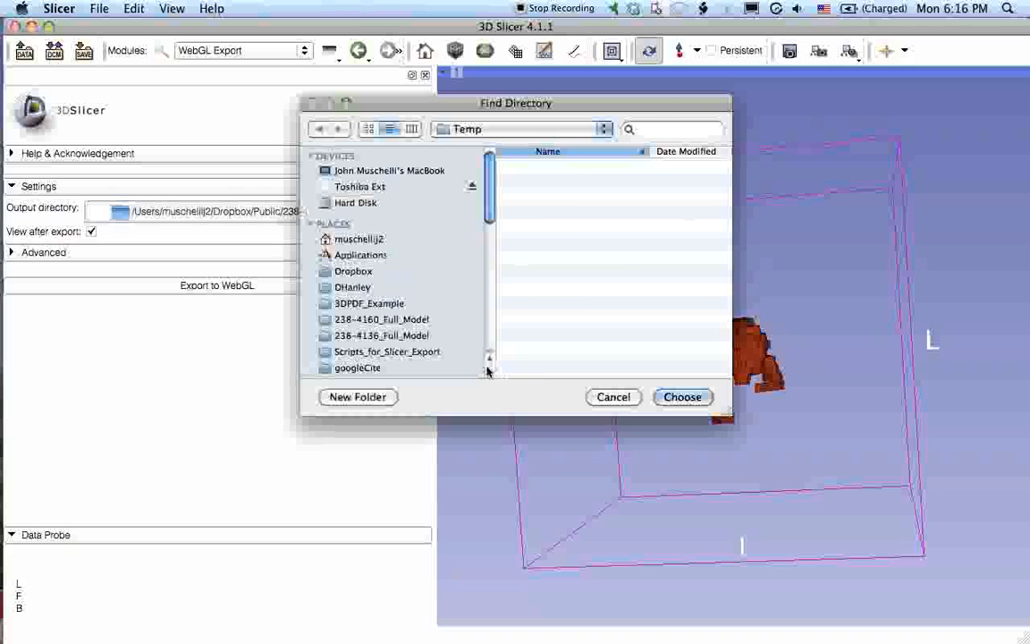
# Step: Set the WebGL Export output directory to the new Temp2 folder under 238-4136_Full_Model
pyautogui.click(522, 128)
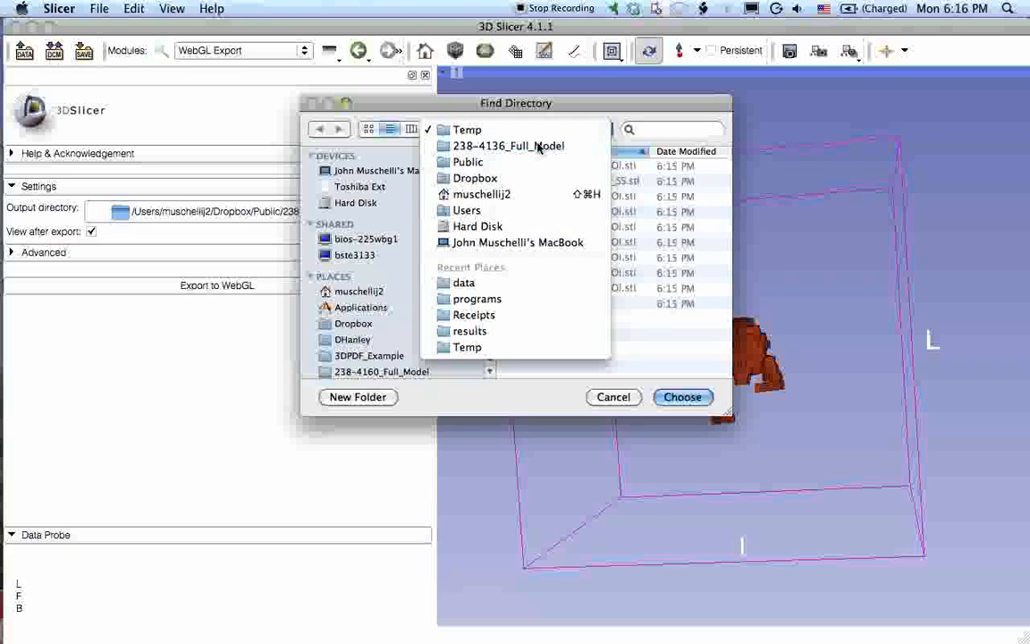
pyautogui.click(508, 147)
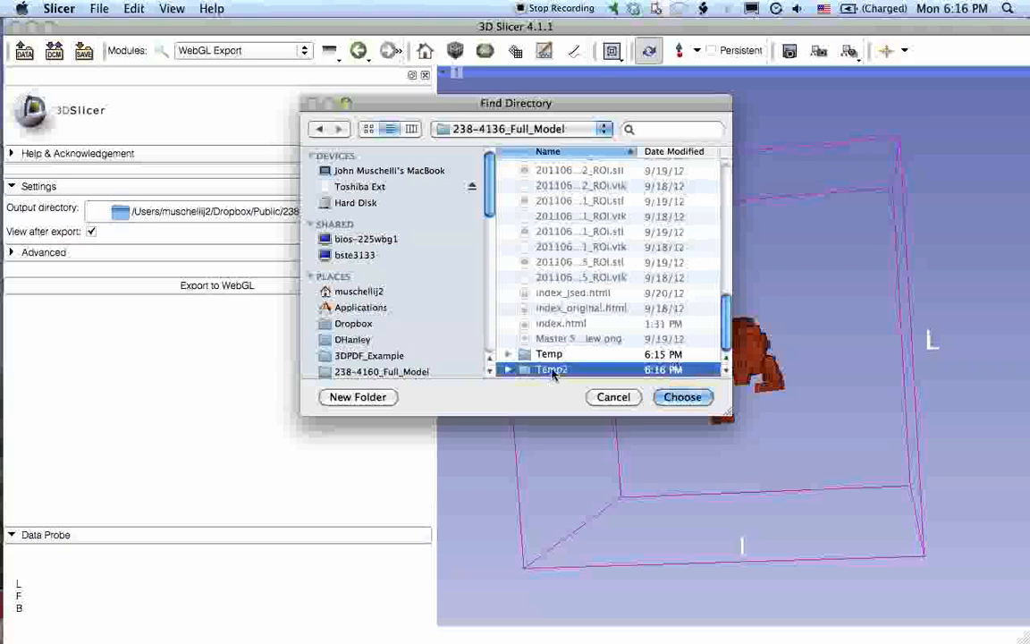
pyautogui.click(682, 397)
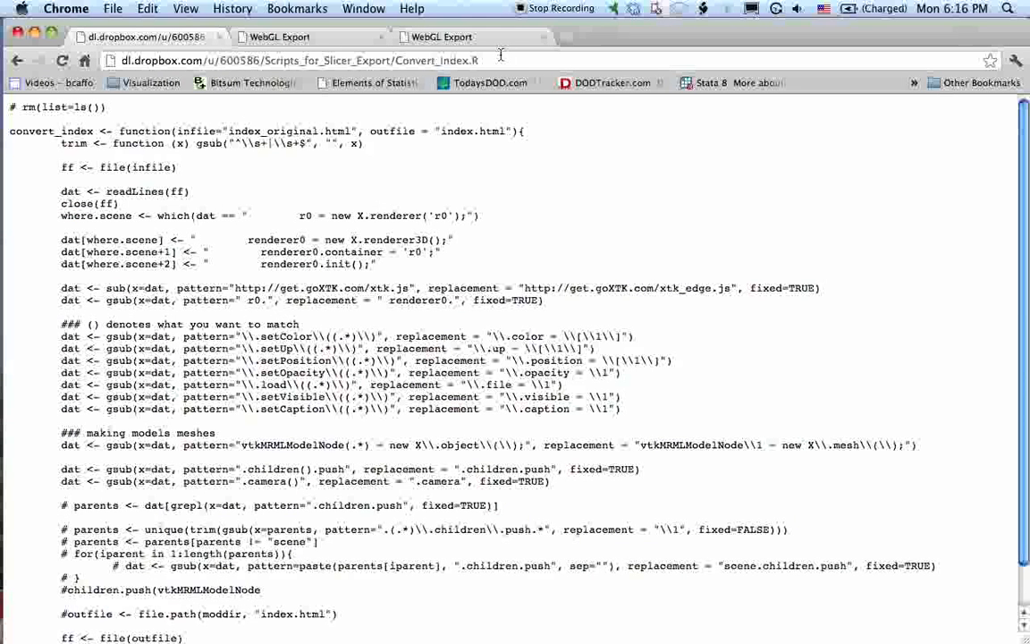
# Step: Load the Dropbox link to Scripts_for_Slicer_Export/Convert_index.R in Chrome
pyautogui.doubleClick(437, 61)
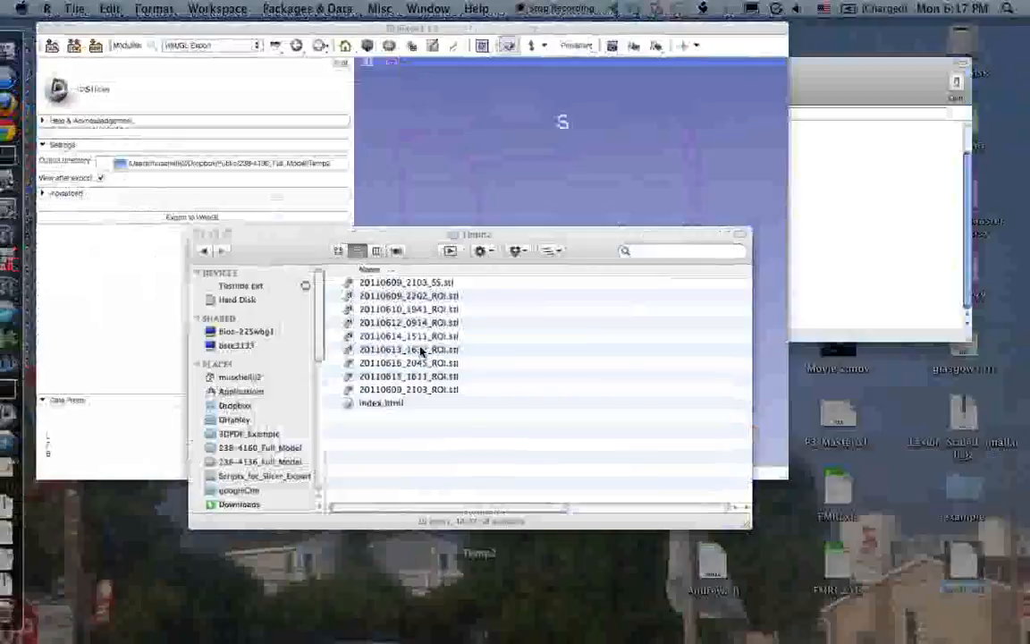
# Step: Source the Convert_index.R script into the R console
pyautogui.write('source("http://dl.dropbox.com/u/600586/Scripts_for_Slicer_Export/Convert_index.R')
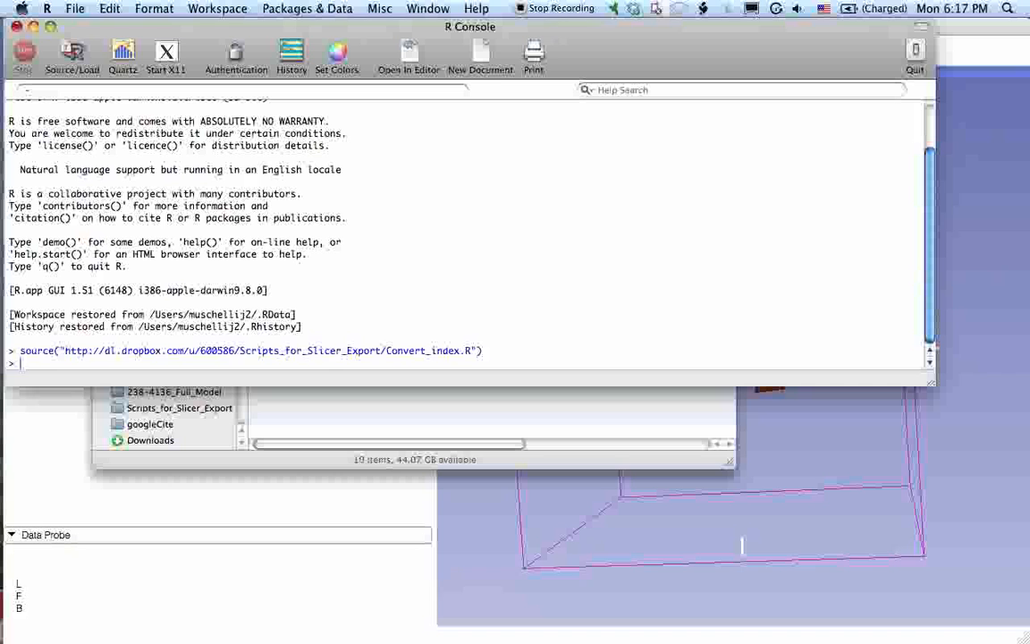
pyautogui.write('convert_index(')
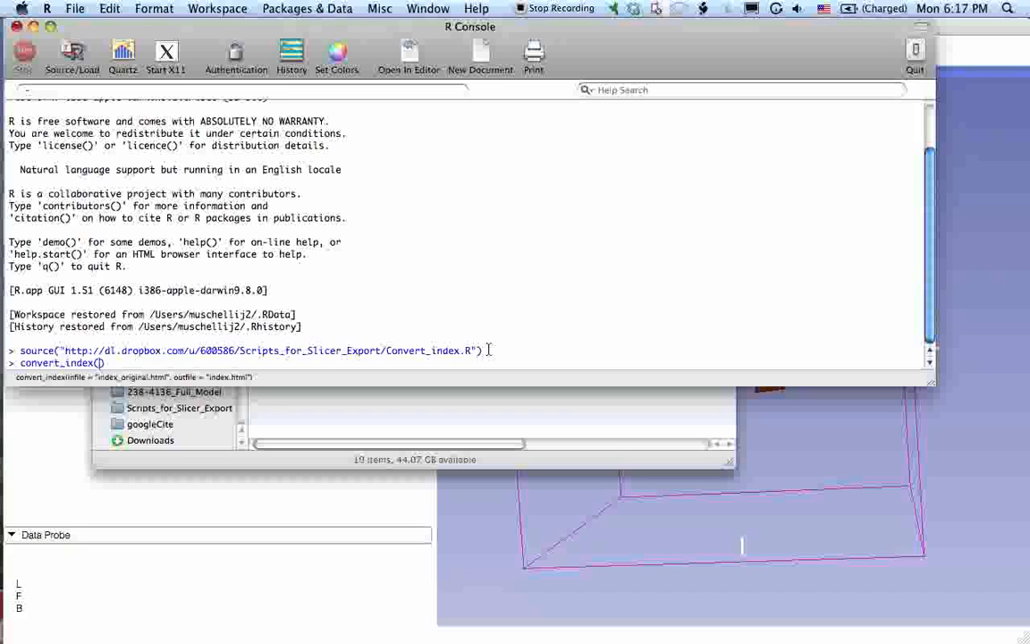
pyautogui.write('infile="~/Dr')
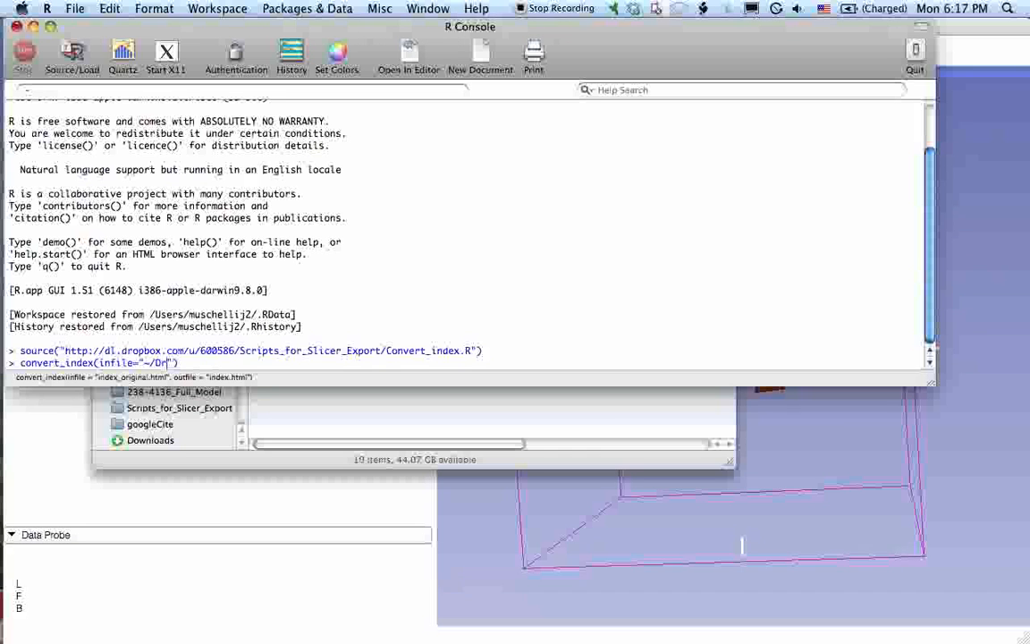
pyautogui.press('Backspace')
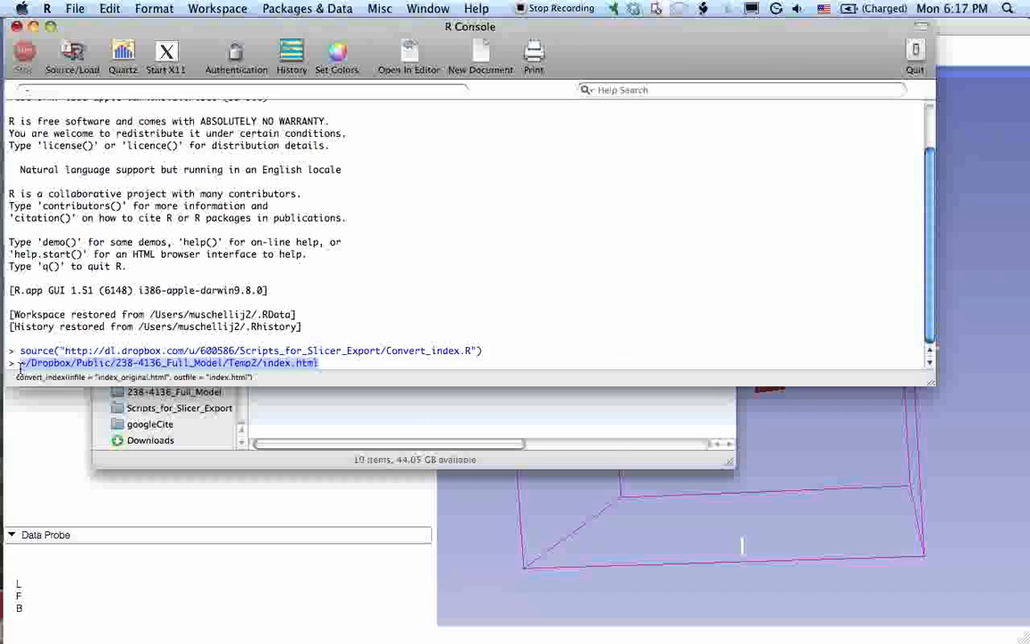
# Step: Run convert_index with Temp2's index.html as infile and index_converted.html as outfile
pyautogui.write('convert_')
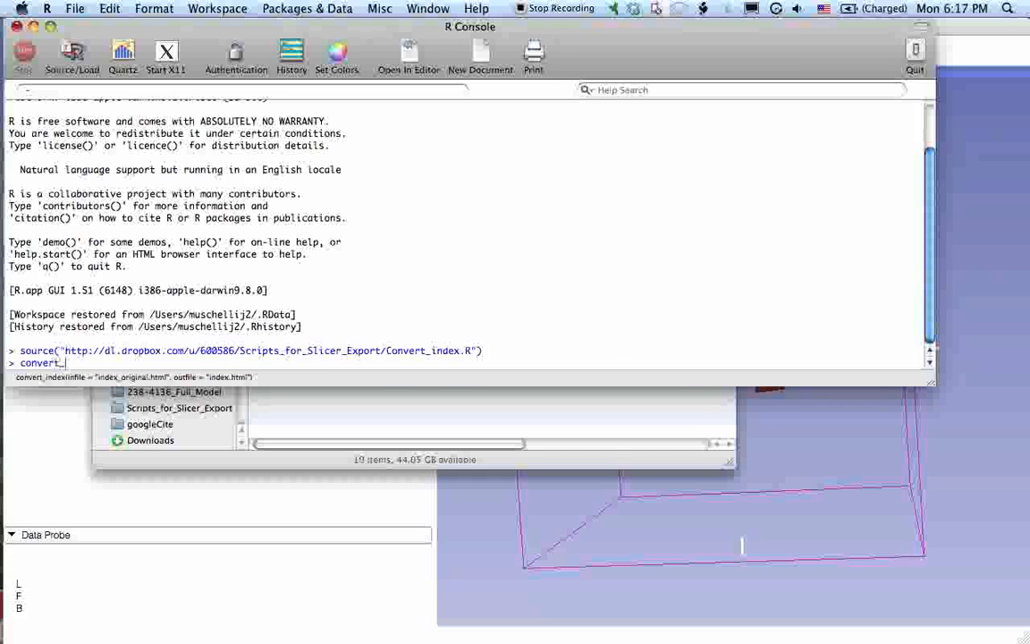
pyautogui.write('(inf)')
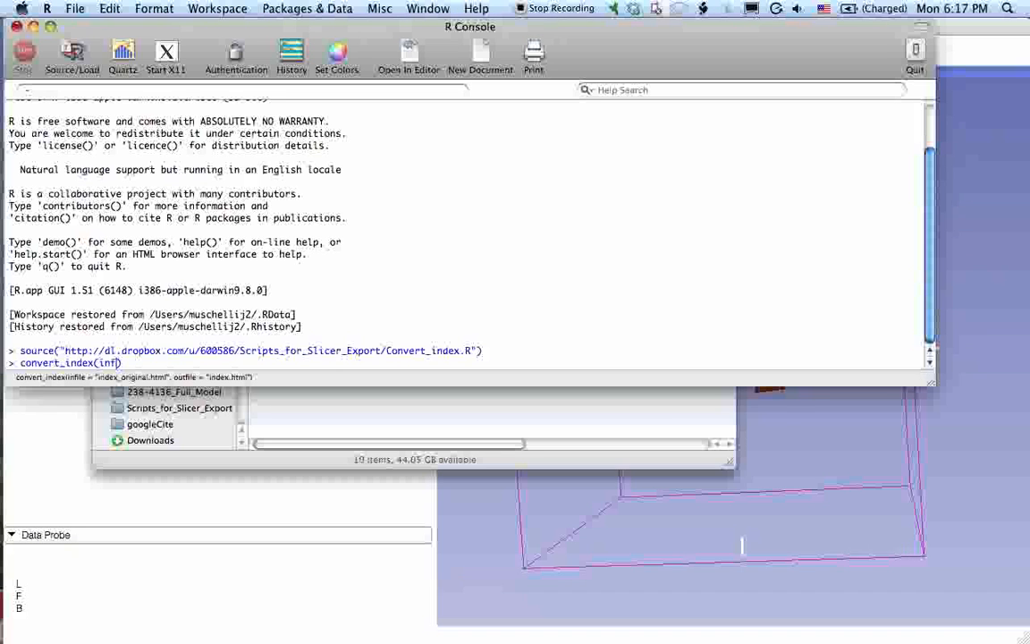
pyautogui.write('ile)')
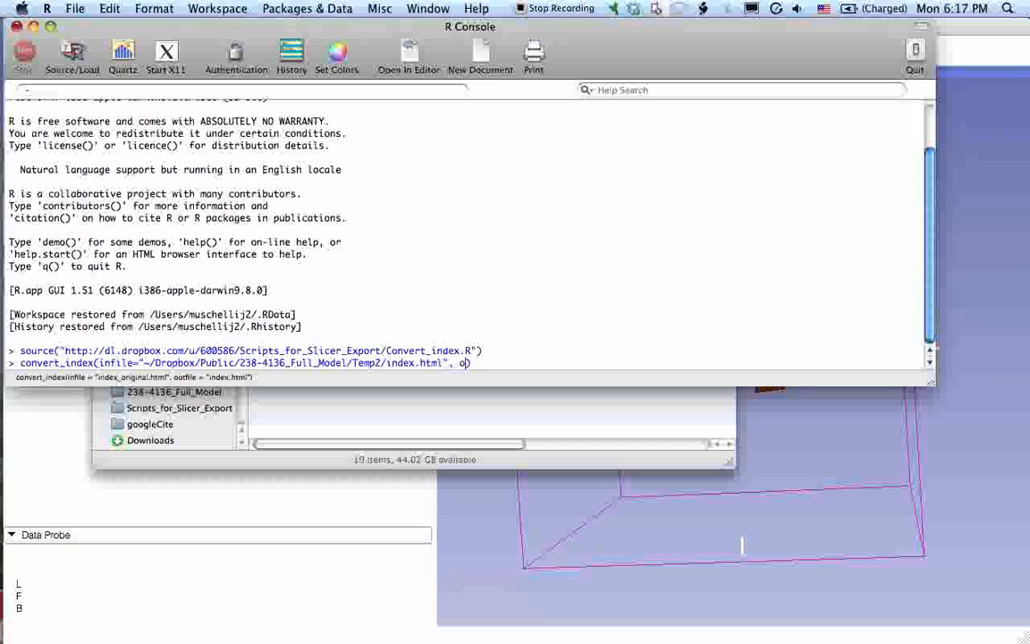
pyautogui.write('utfile')
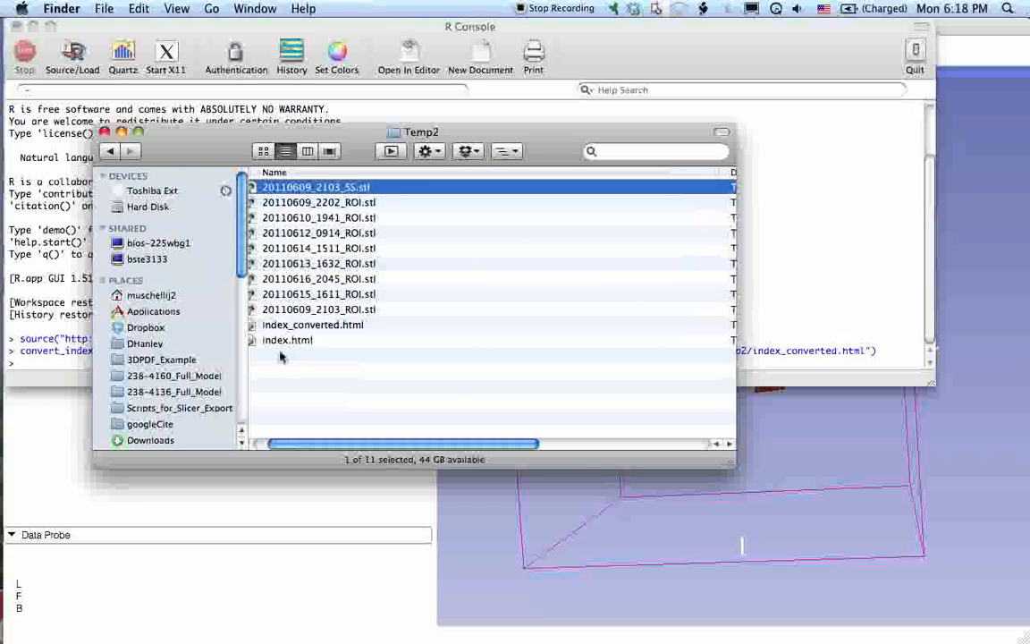
# Step: Open Temp2's index.html and index_converted.html with gedit from the context menu
pyautogui.rightClick(286, 340)
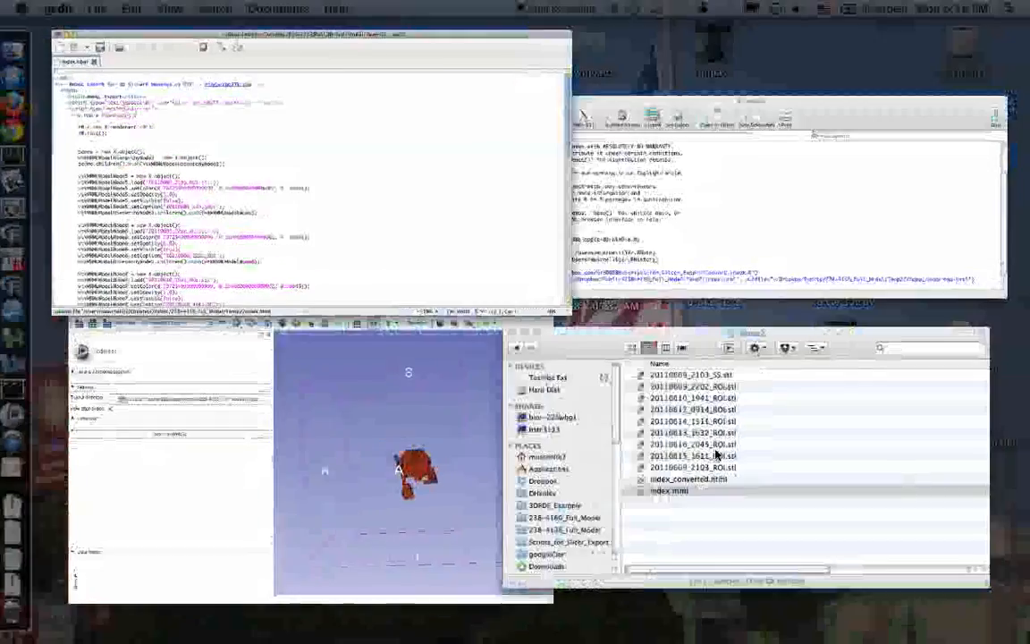
pyautogui.rightClick(311, 324)
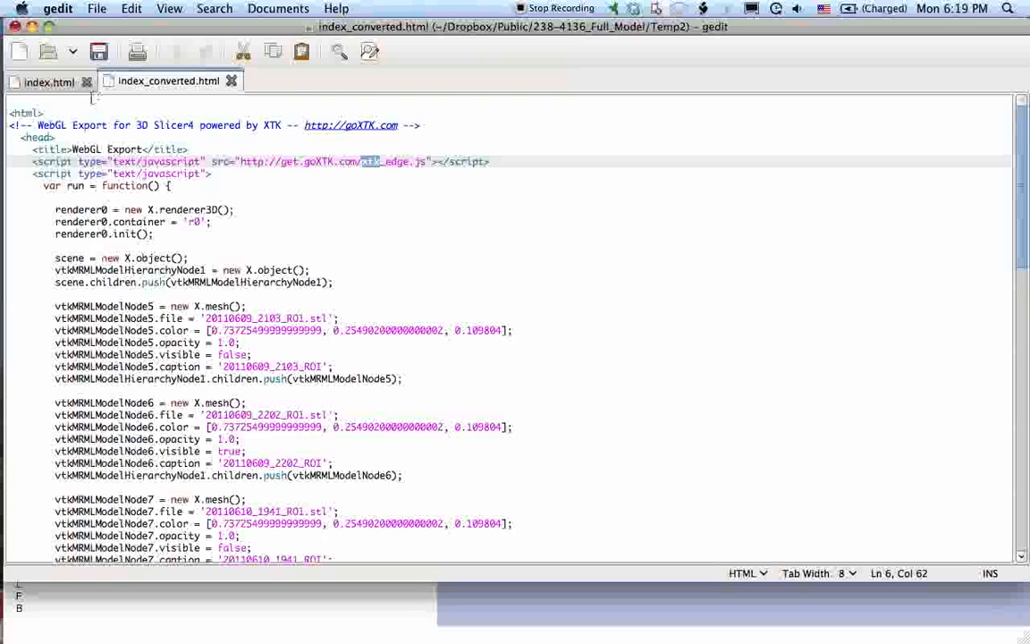
pyautogui.moveTo(51, 83)
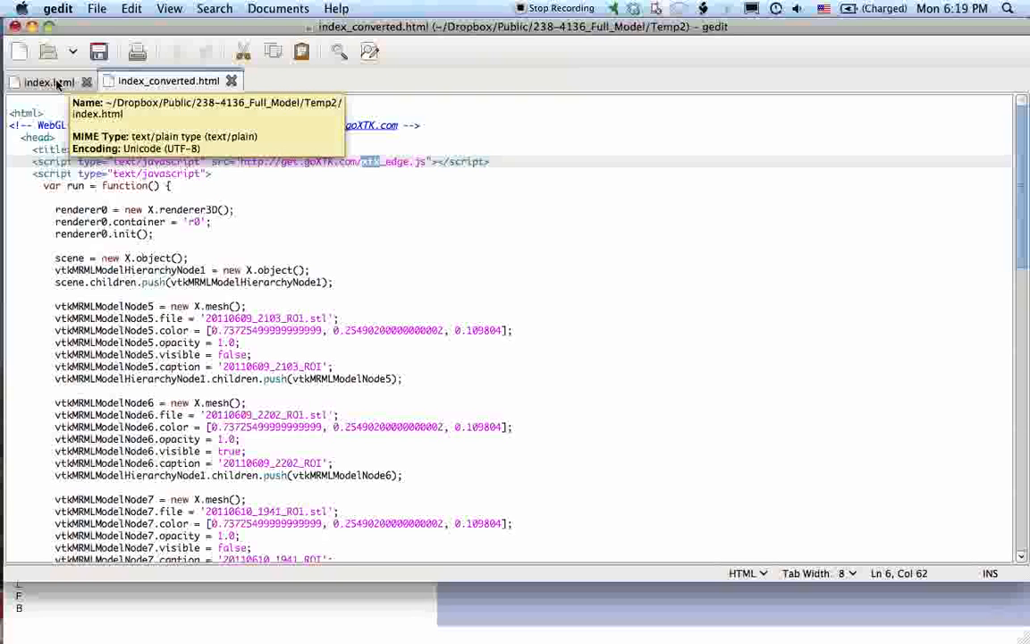
# Step: Compare the model colour line in index.html with the X.mesh definitions in index_converted.html
pyautogui.click(50, 82)
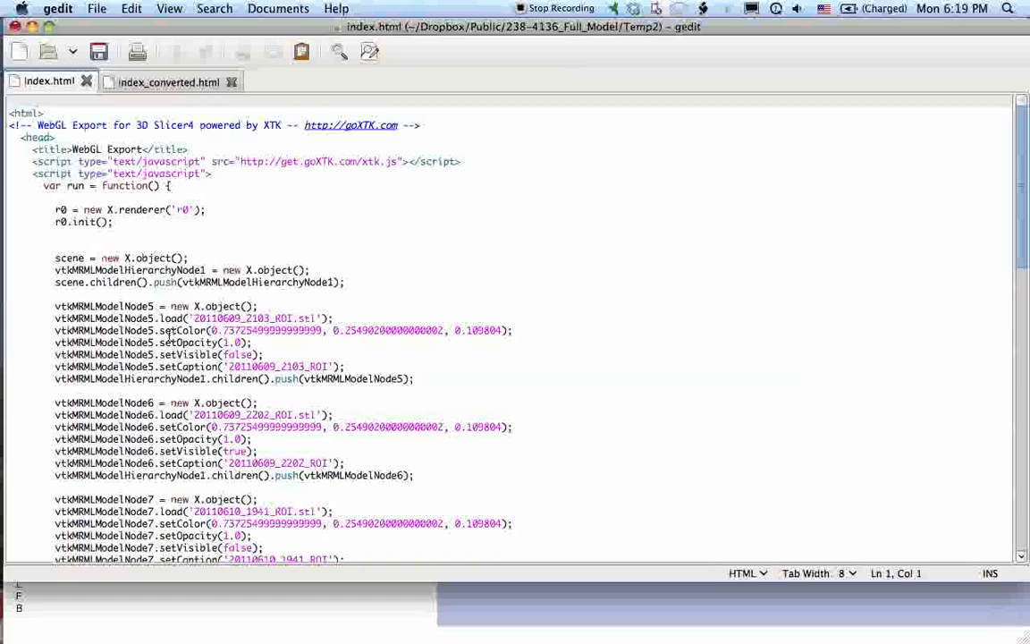
pyautogui.click(165, 329)
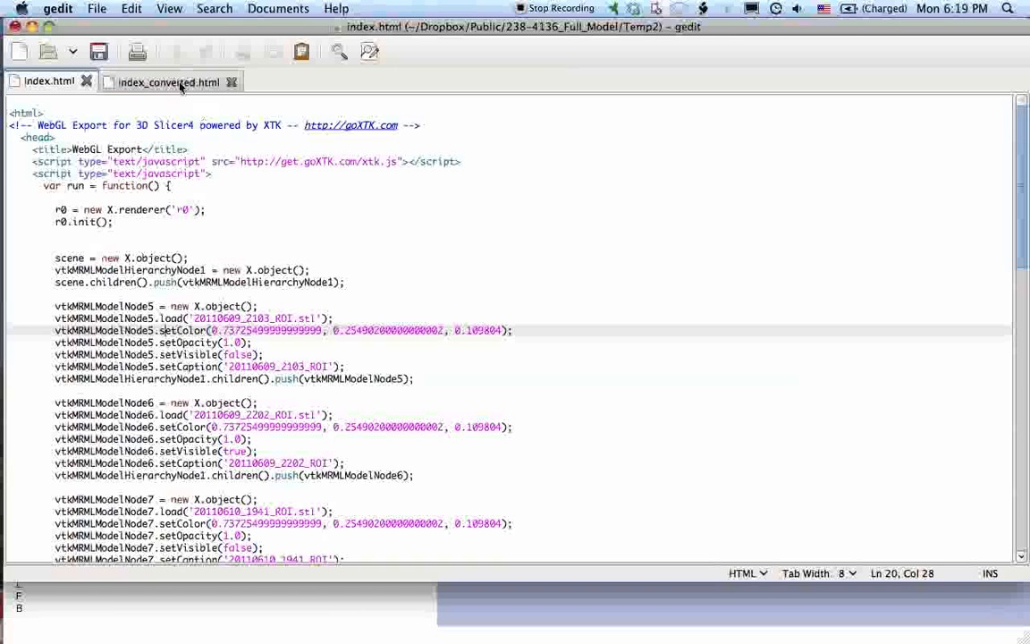
pyautogui.click(168, 83)
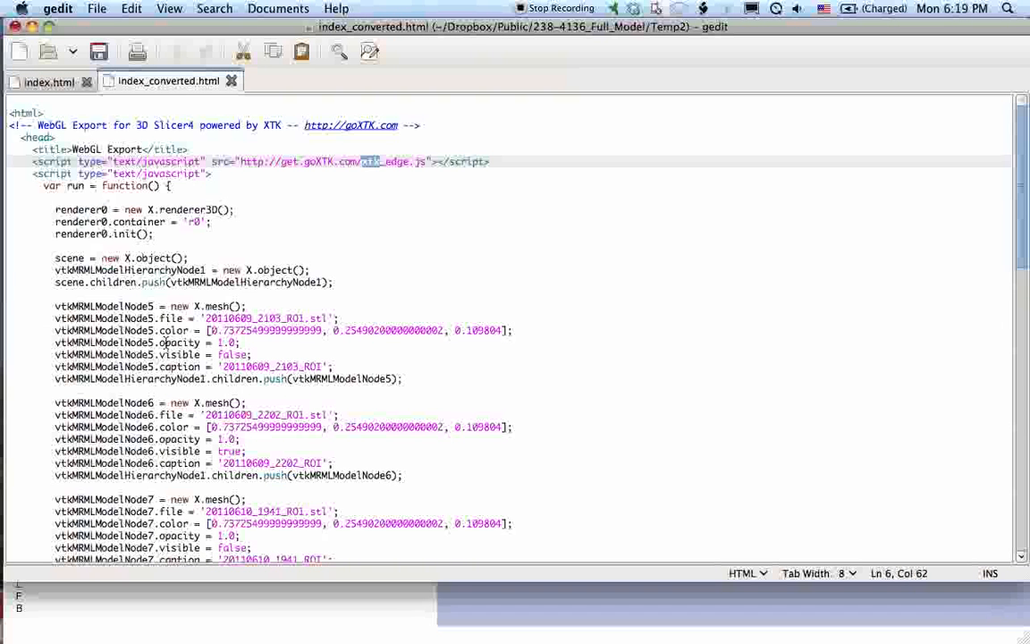
pyautogui.scroll(-3)
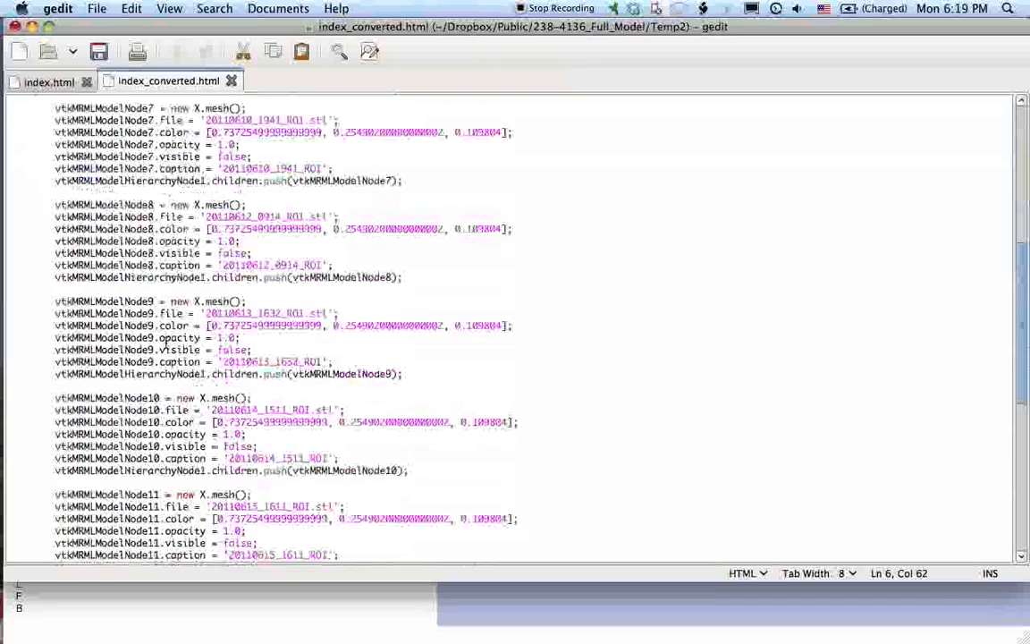
pyautogui.scroll(-3)
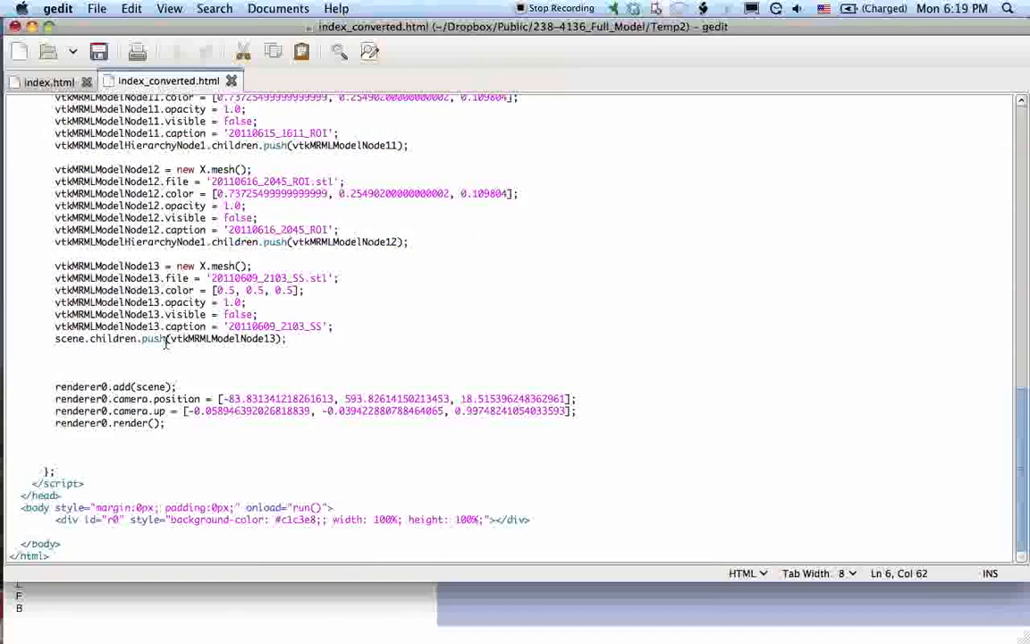
pyautogui.click(50, 81)
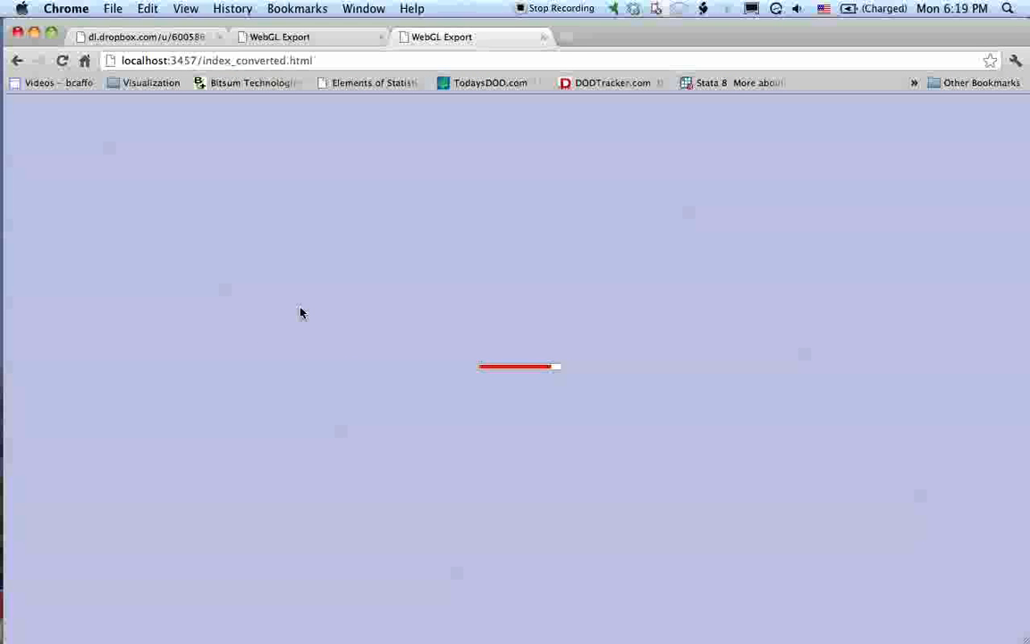
pyautogui.moveTo(942, 487)
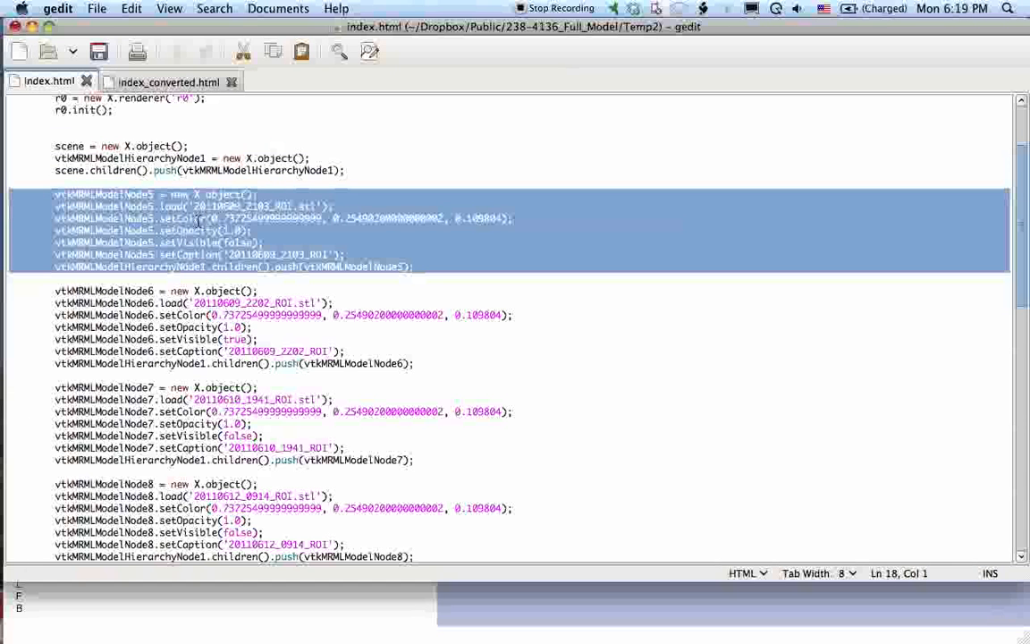
# Step: Switch to the index.html code showing the vtkMRMLModelNode5 X.object block
pyautogui.click(168, 82)
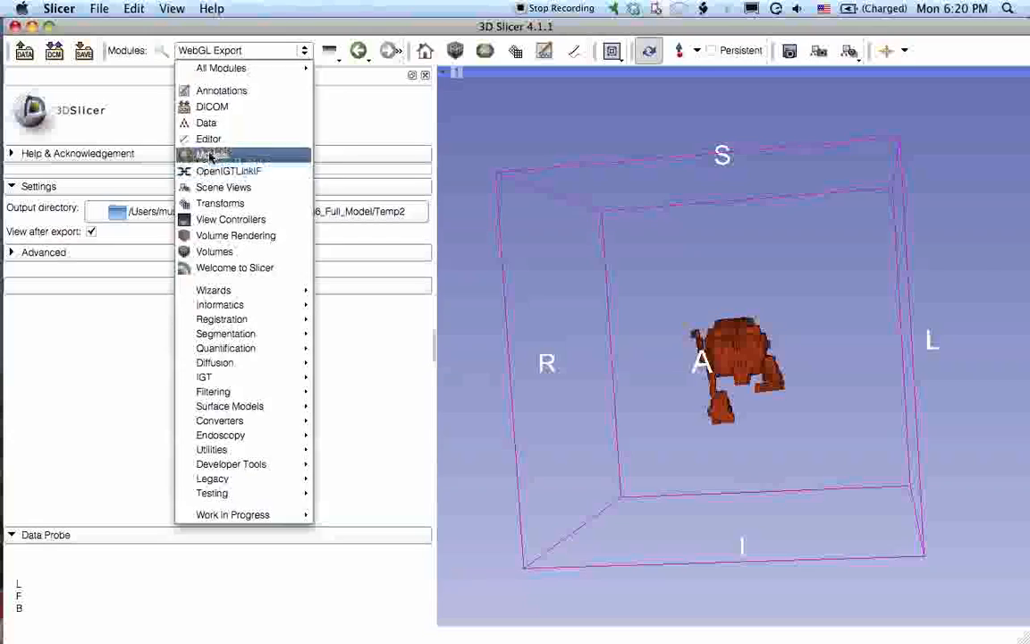
# Step: Choose the Models module from the Modules dropdown
pyautogui.click(207, 154)
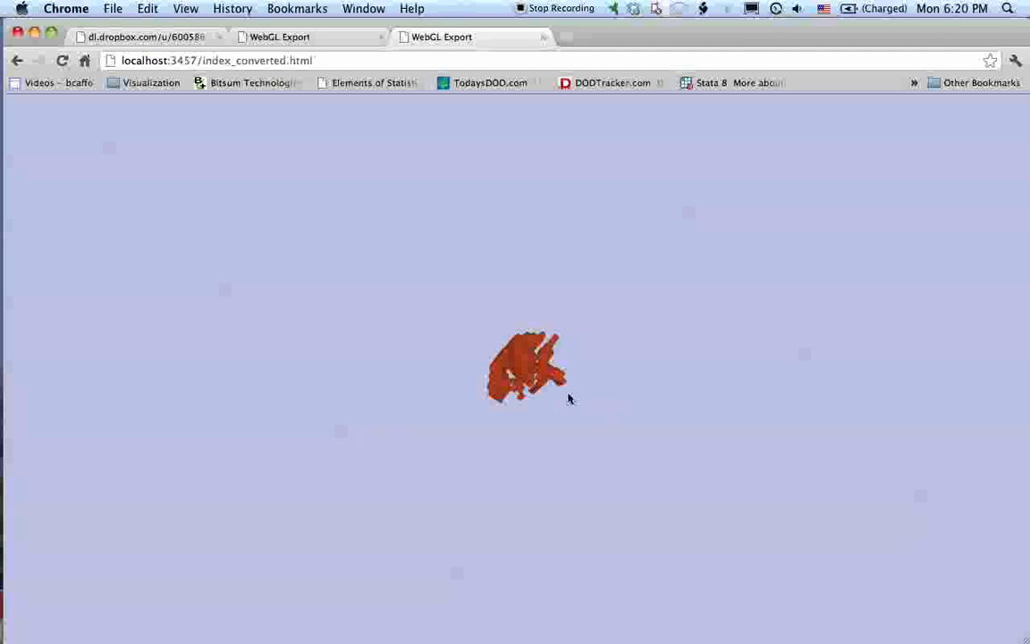
pyautogui.moveTo(564, 397)
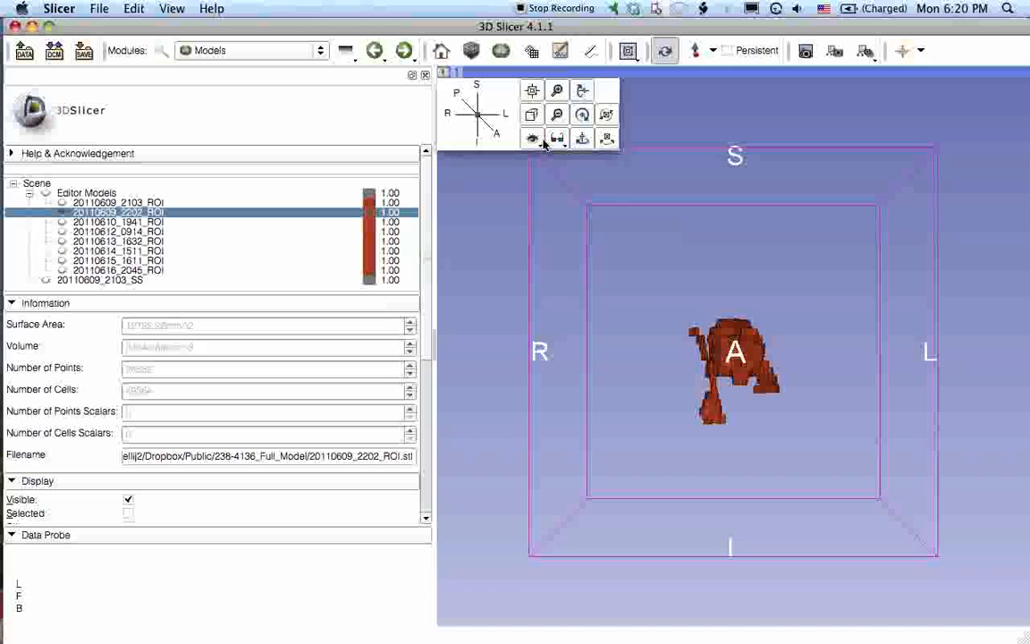
pyautogui.moveTo(533, 138)
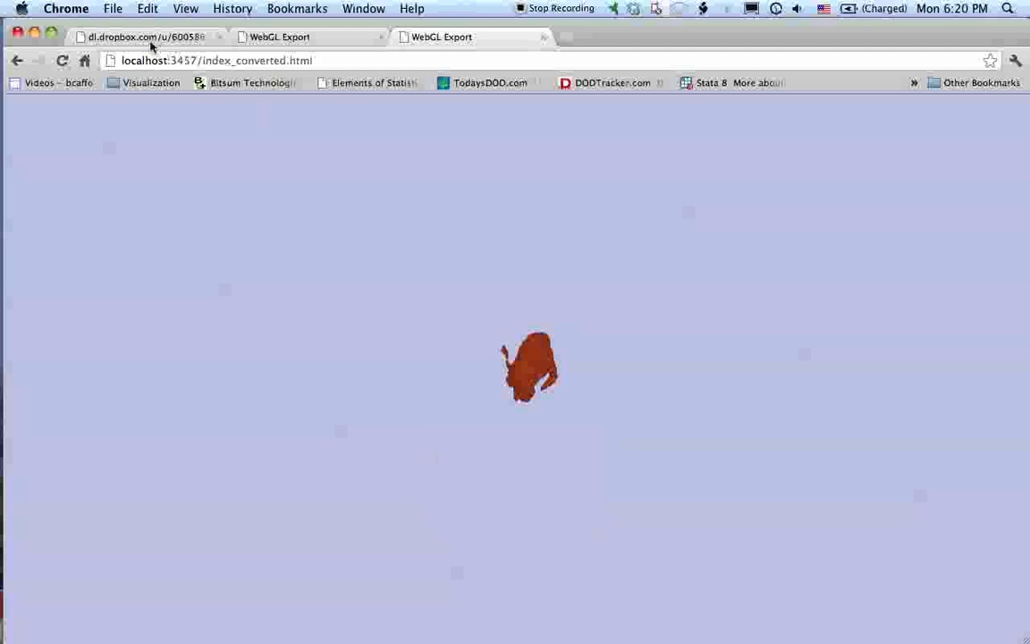
# Step: Load Make_html_radios.R in the Dropbox tab and mark the ROI pattern that hides clot models
pyautogui.click(143, 36)
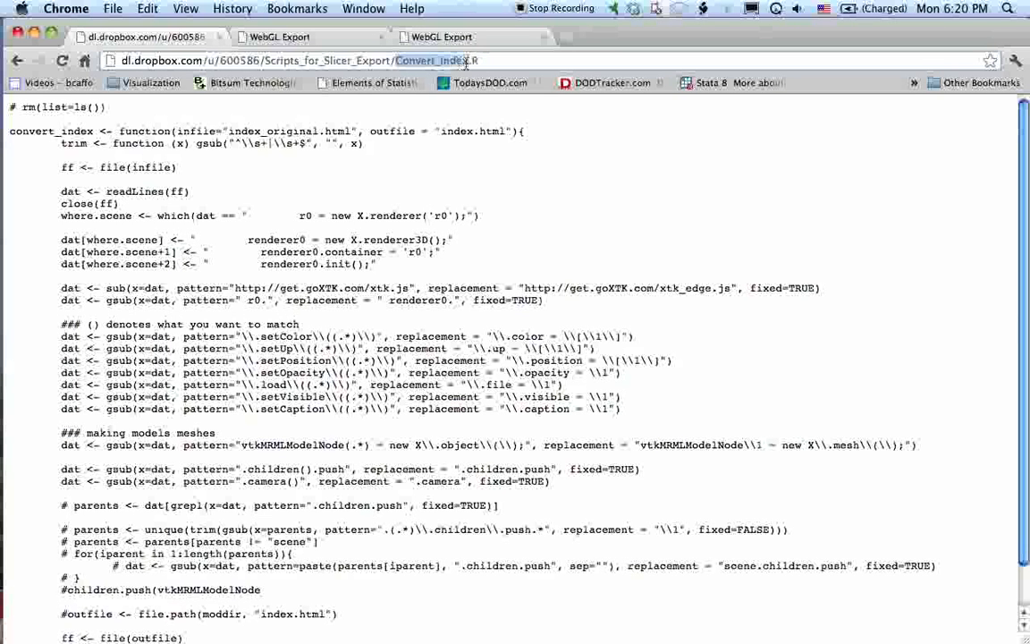
pyautogui.write('Make_h.R')
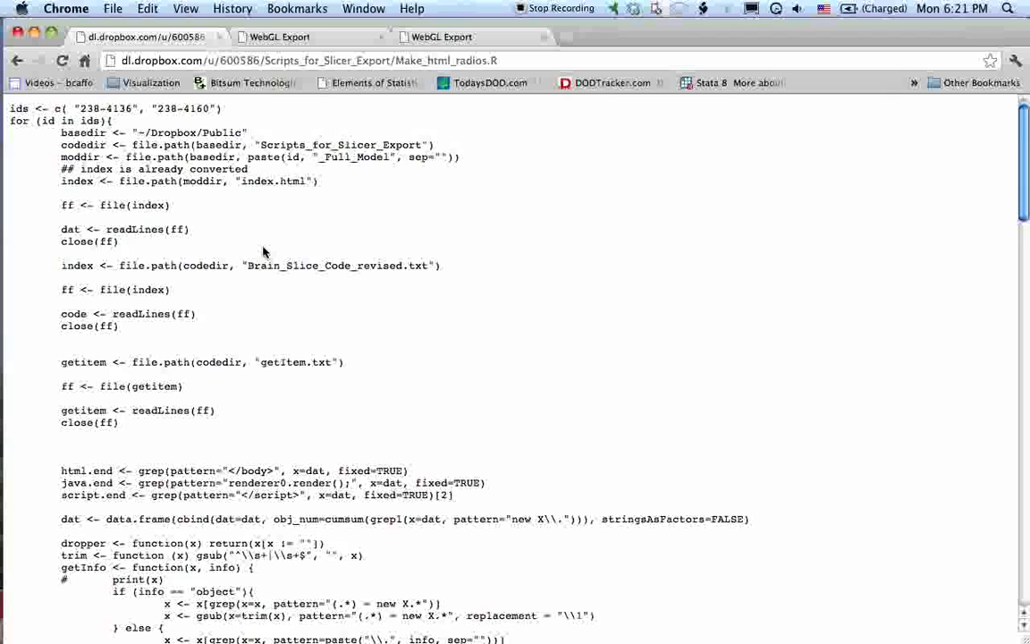
pyautogui.scroll(-3)
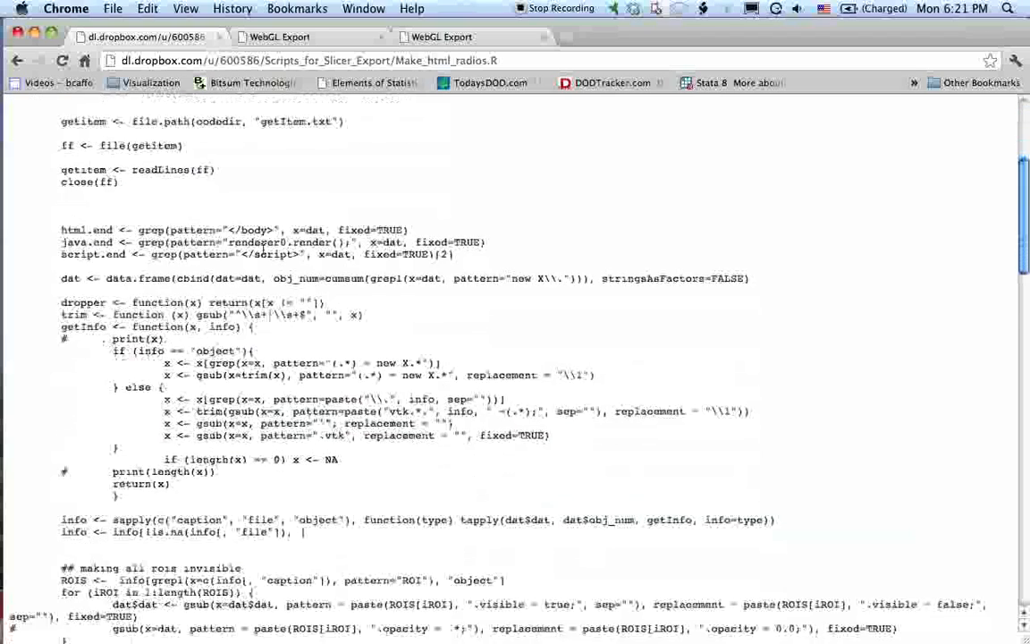
pyautogui.scroll(-3)
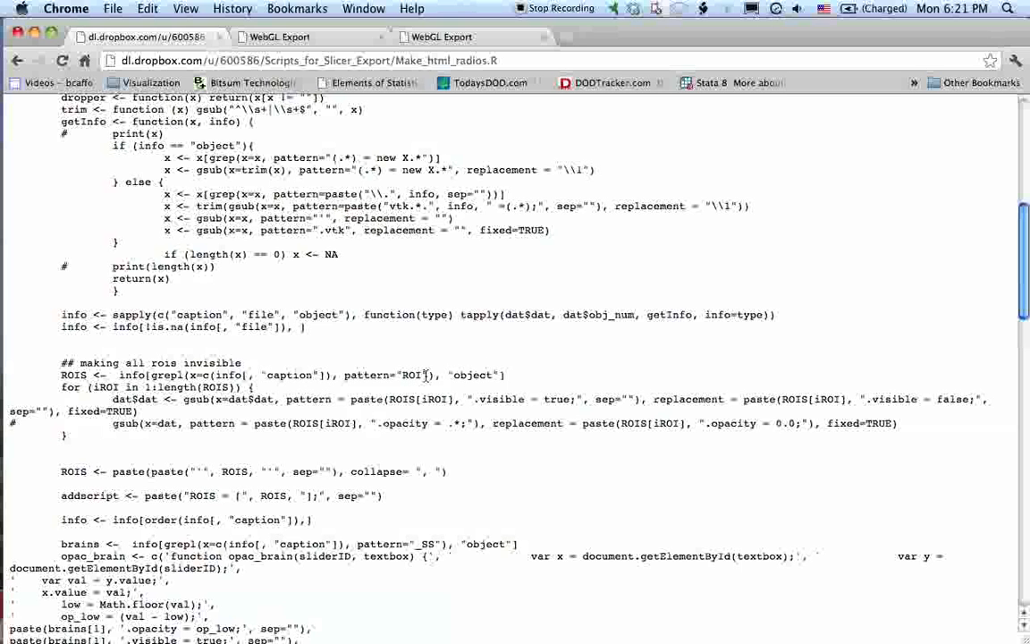
pyautogui.doubleClick(383, 376)
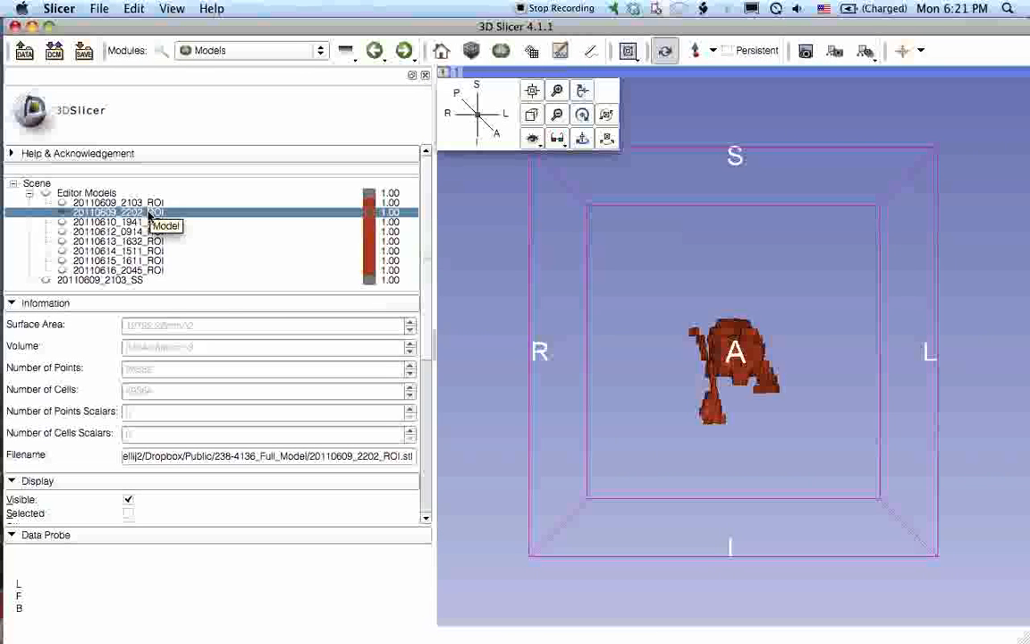
pyautogui.moveTo(128, 284)
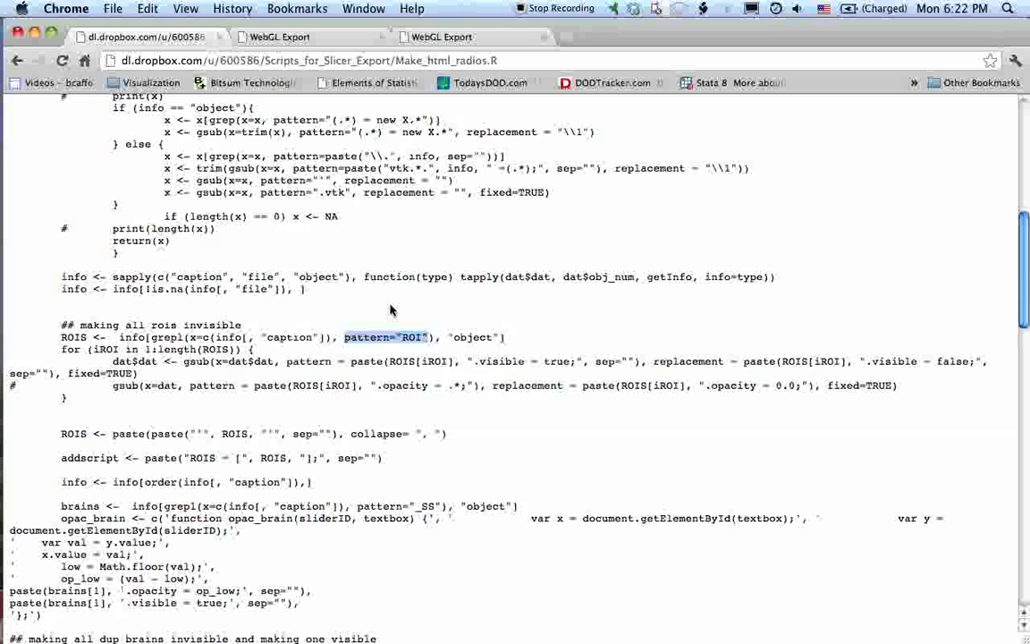
pyautogui.moveTo(422, 149)
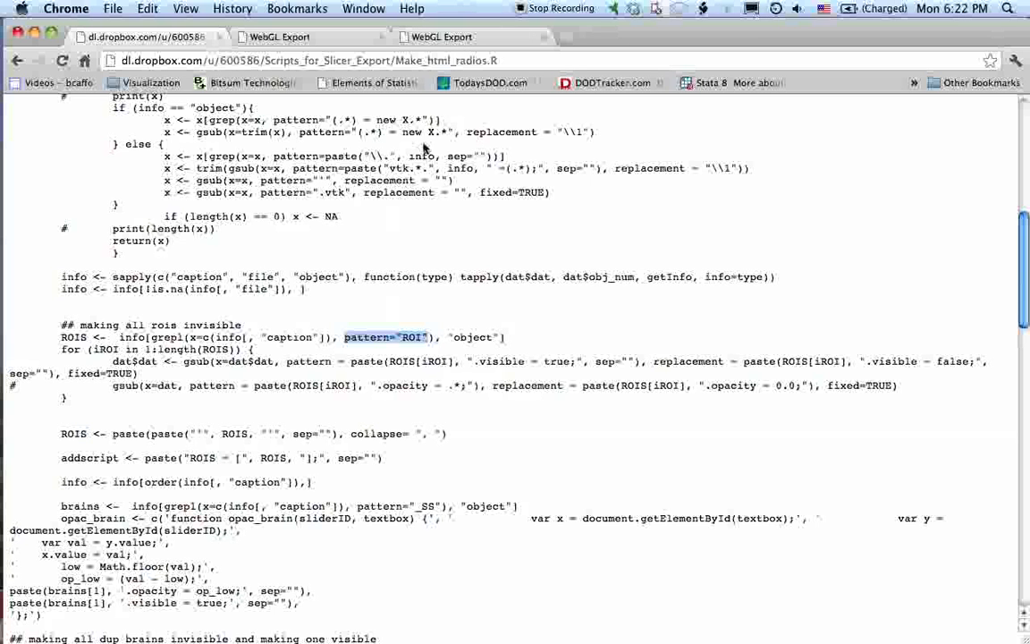
# Step: Tidy the Chrome tabs, closing the extra local converted page and returning to the export page
pyautogui.click(442, 36)
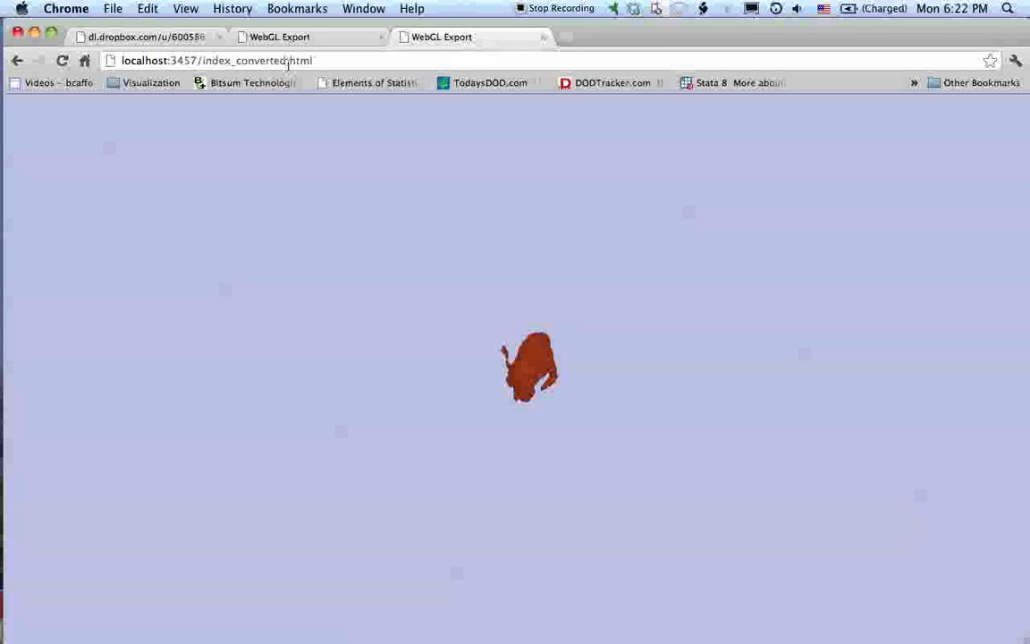
pyautogui.click(214, 61)
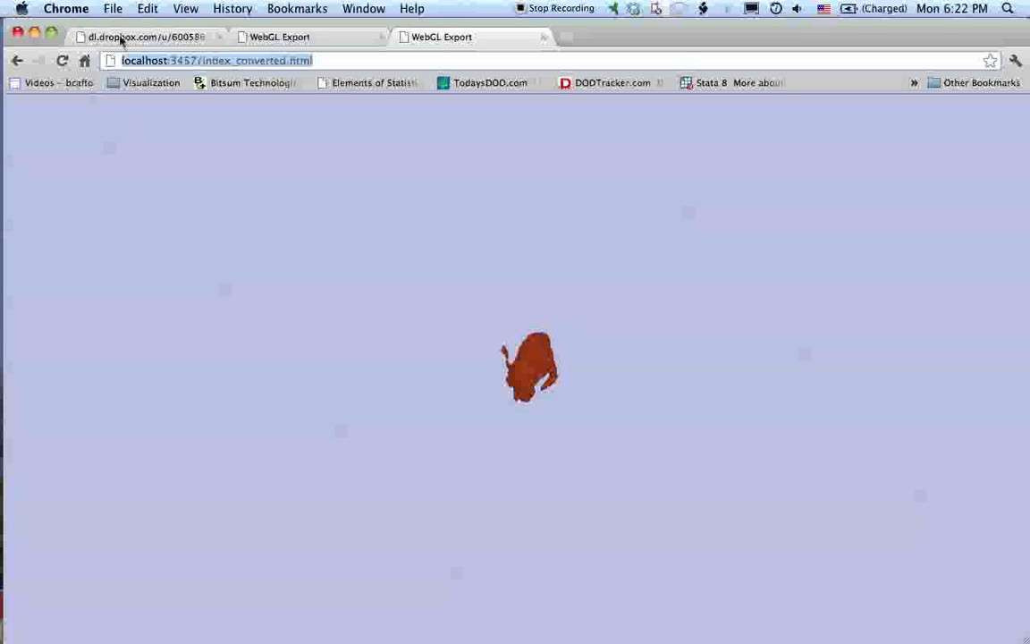
pyautogui.click(143, 35)
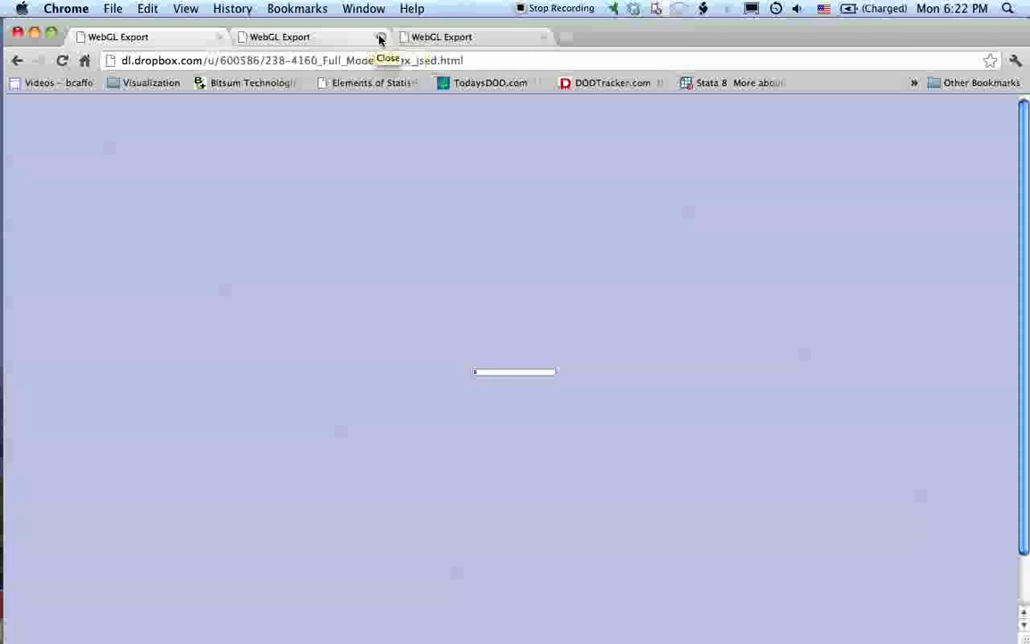
pyautogui.click(381, 36)
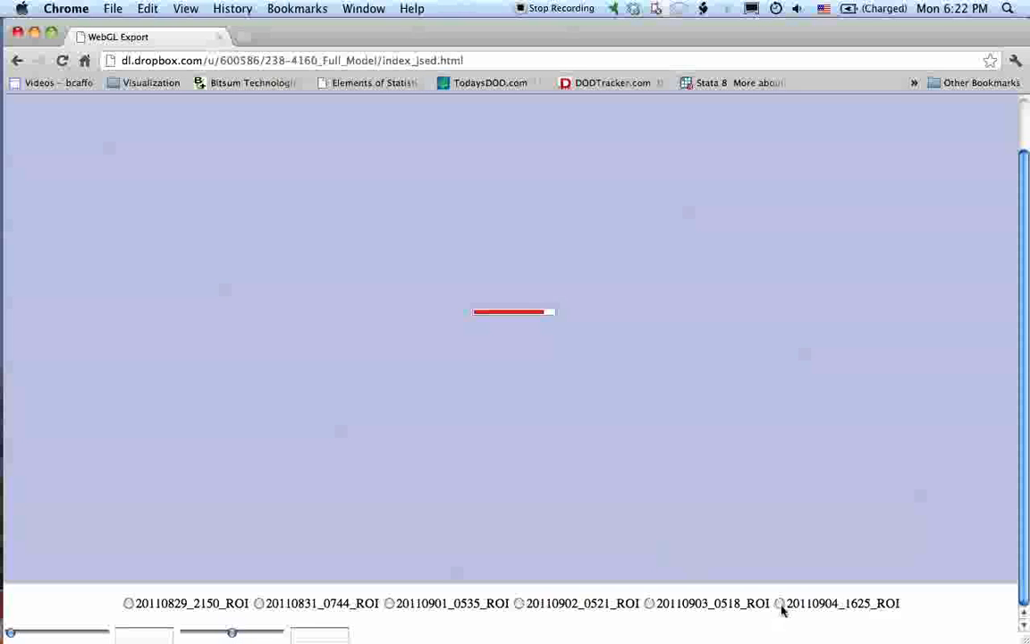
pyautogui.moveTo(647, 612)
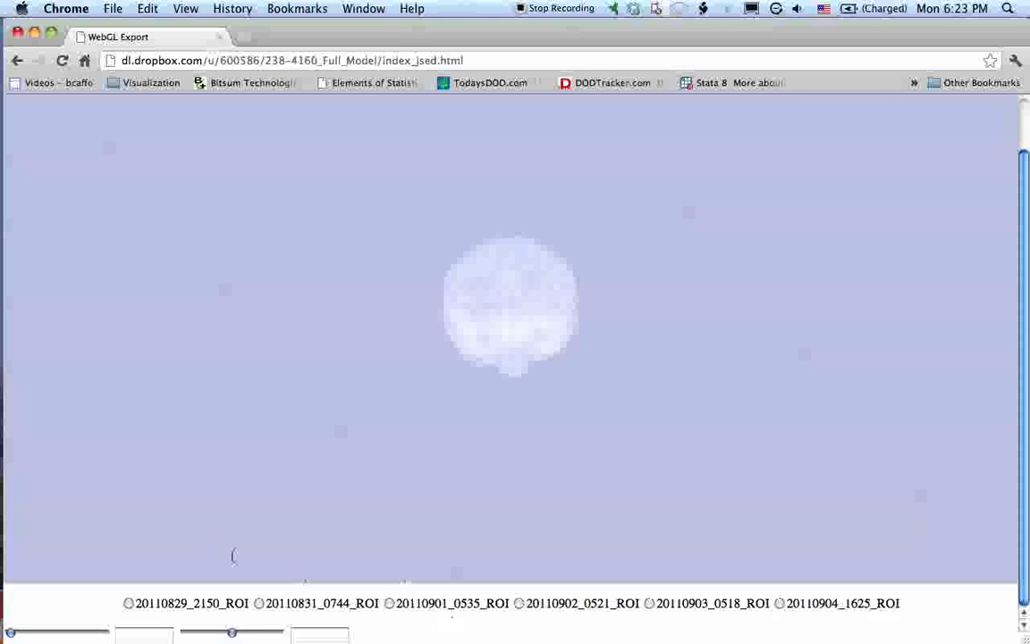
# Step: Show the 0744, 0535 and 0518 ROI clots while adjusting the brain surface opacity slider
pyautogui.click(129, 603)
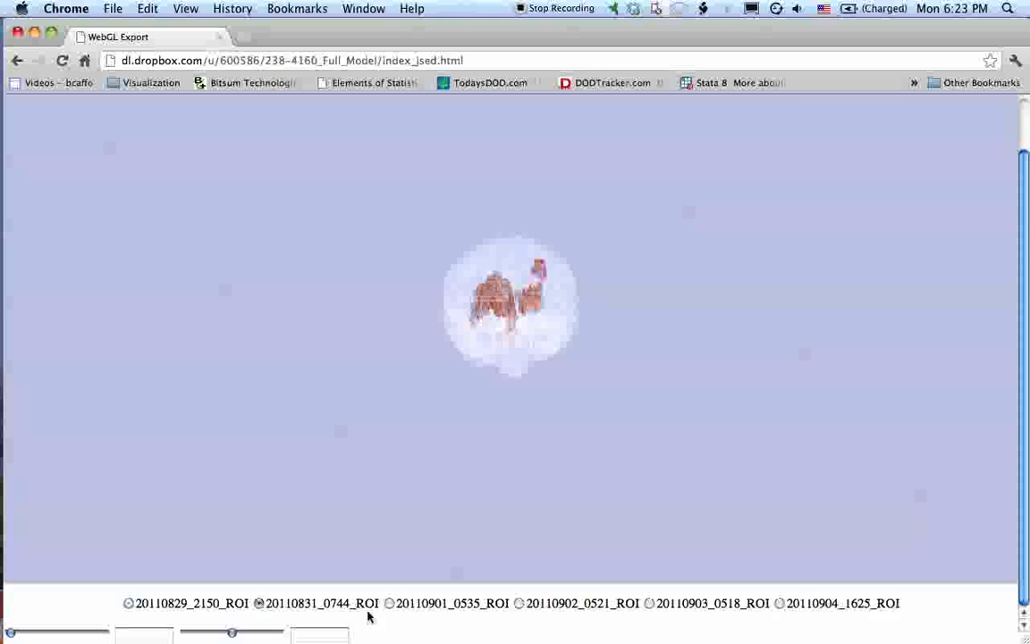
pyautogui.click(390, 603)
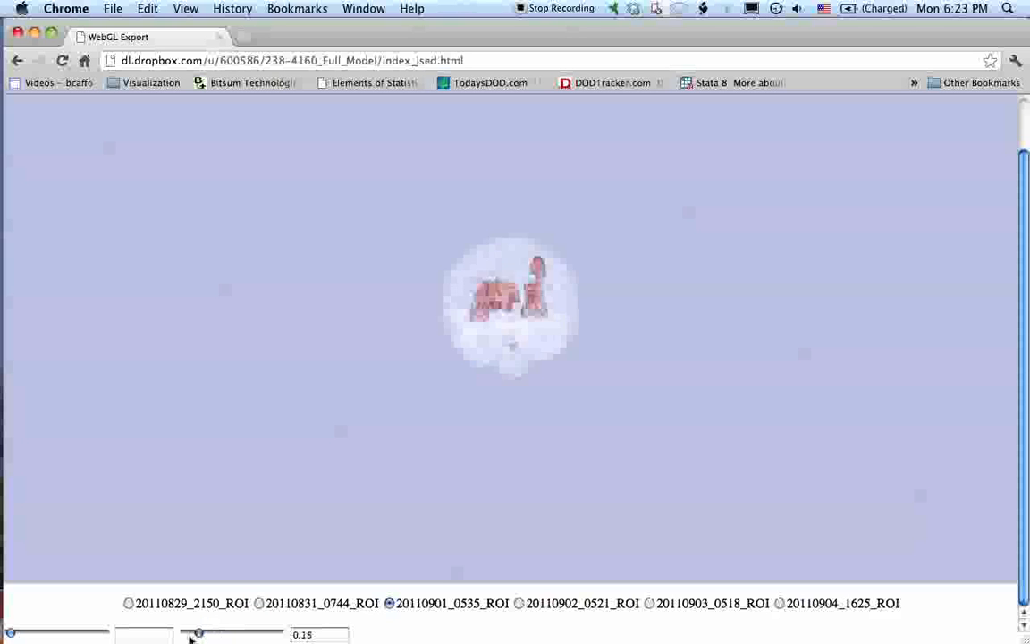
pyautogui.moveTo(199, 634); pyautogui.dragTo(186, 633)
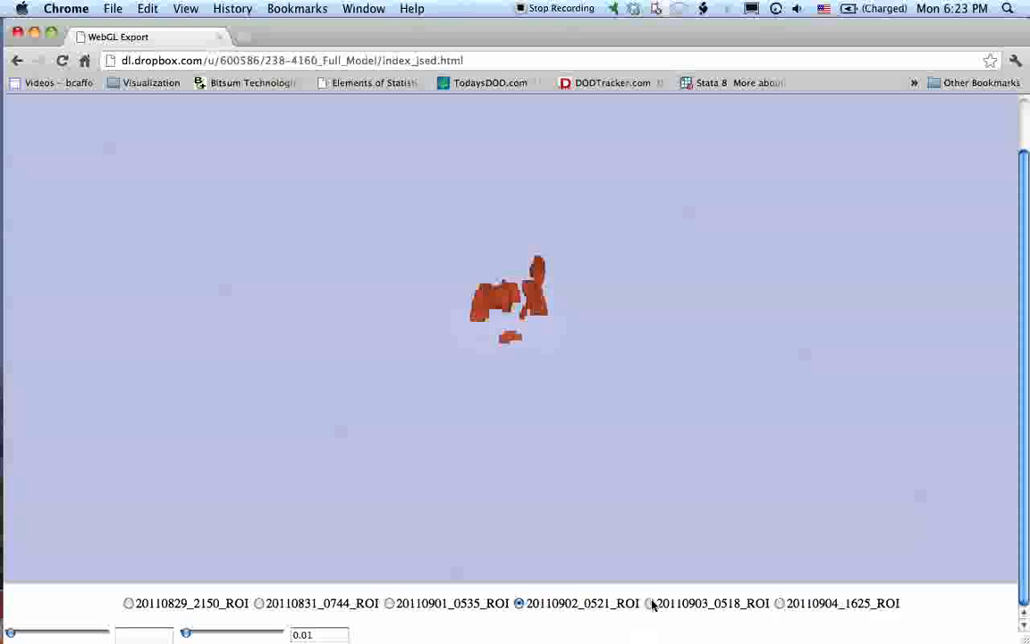
pyautogui.click(650, 603)
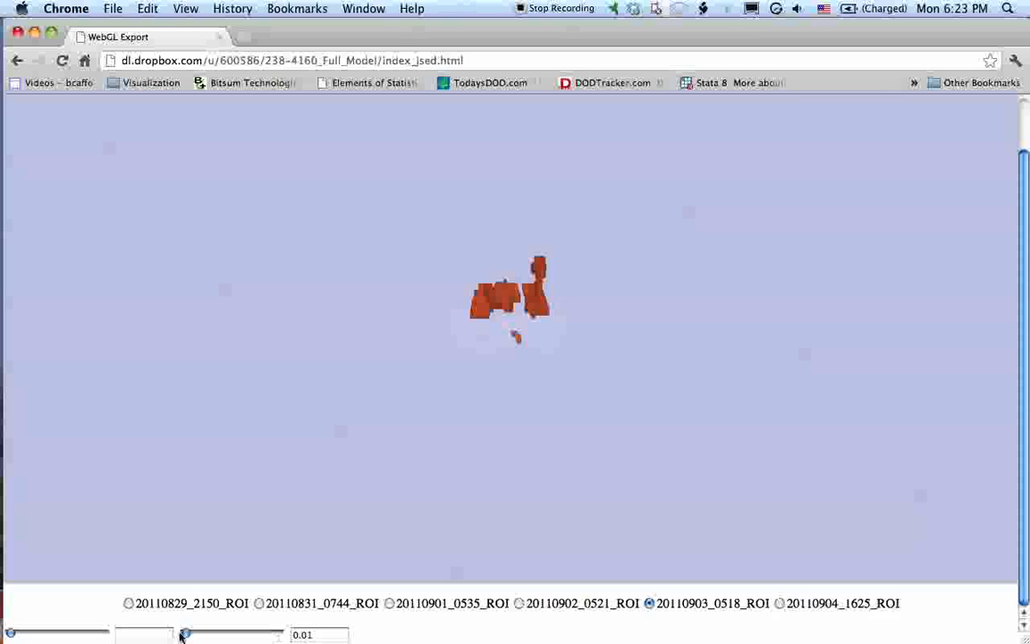
pyautogui.moveTo(183, 635); pyautogui.dragTo(194, 635)
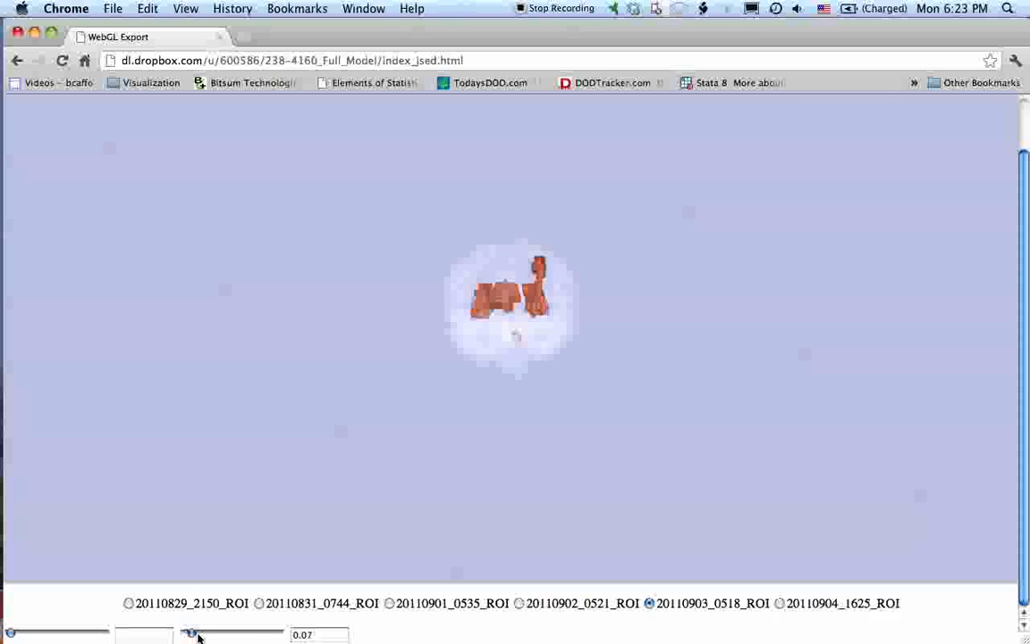
pyautogui.moveTo(189, 633); pyautogui.dragTo(206, 633)
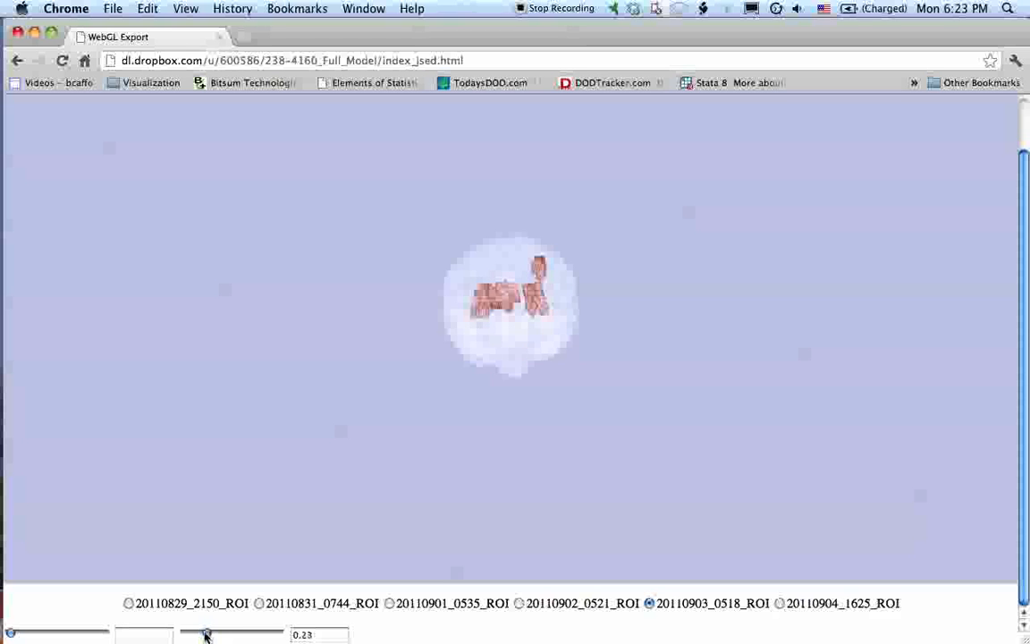
pyautogui.moveTo(206, 635); pyautogui.dragTo(197, 635)
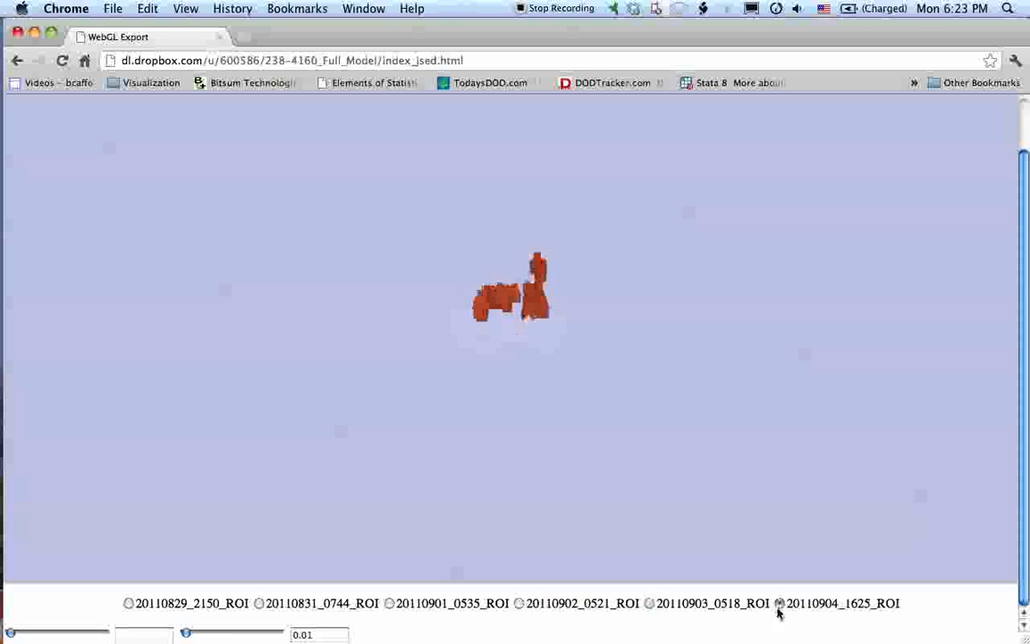
# Step: Cycle through the 1625, 0518, 0521, 0535 and 0744 ROI clot models with the radio buttons
pyautogui.click(780, 603)
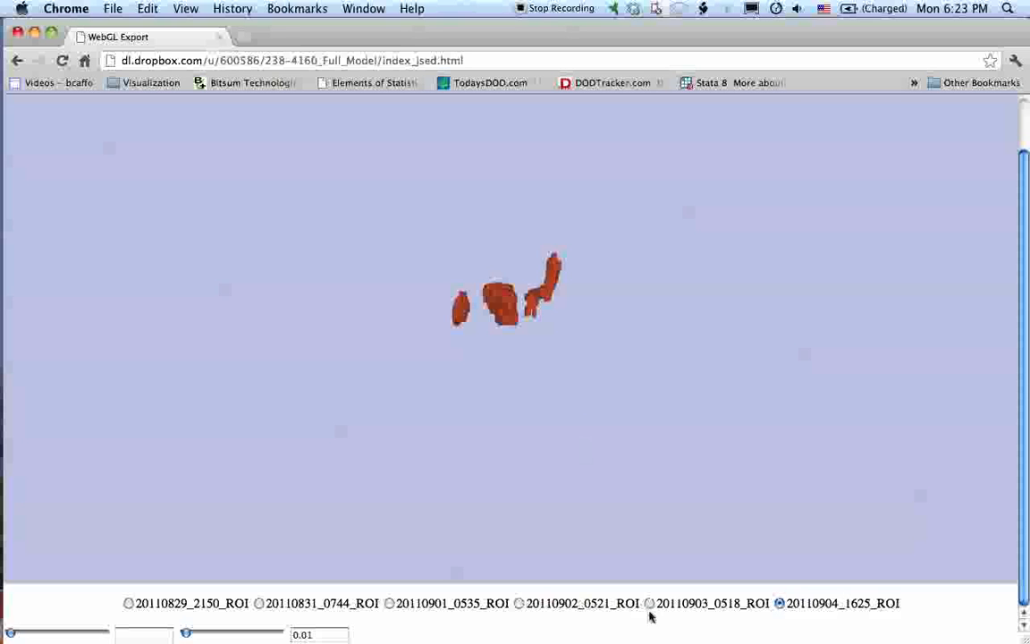
pyautogui.click(651, 602)
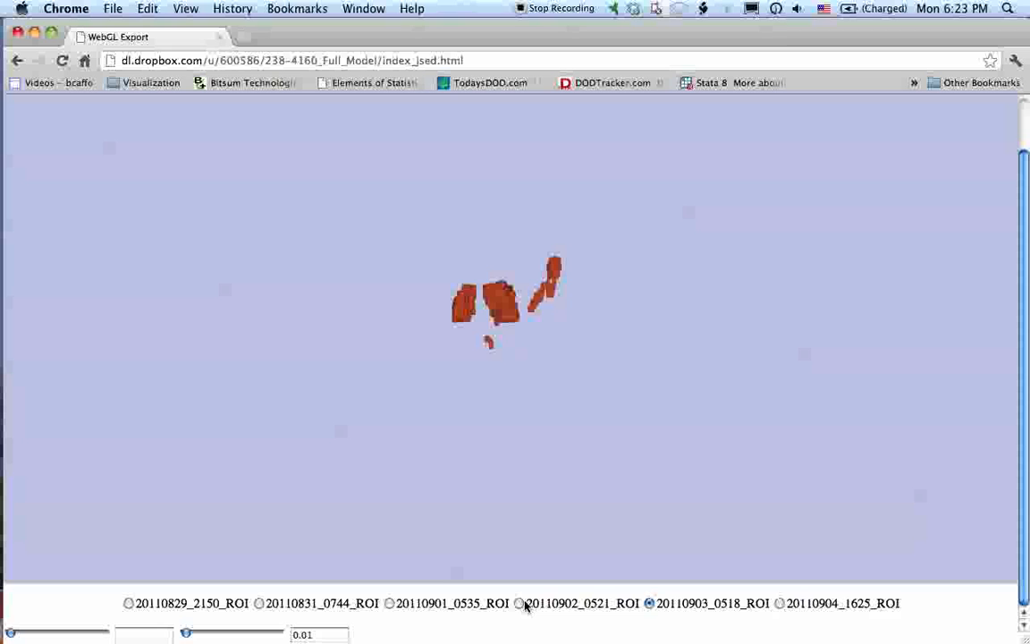
pyautogui.click(519, 603)
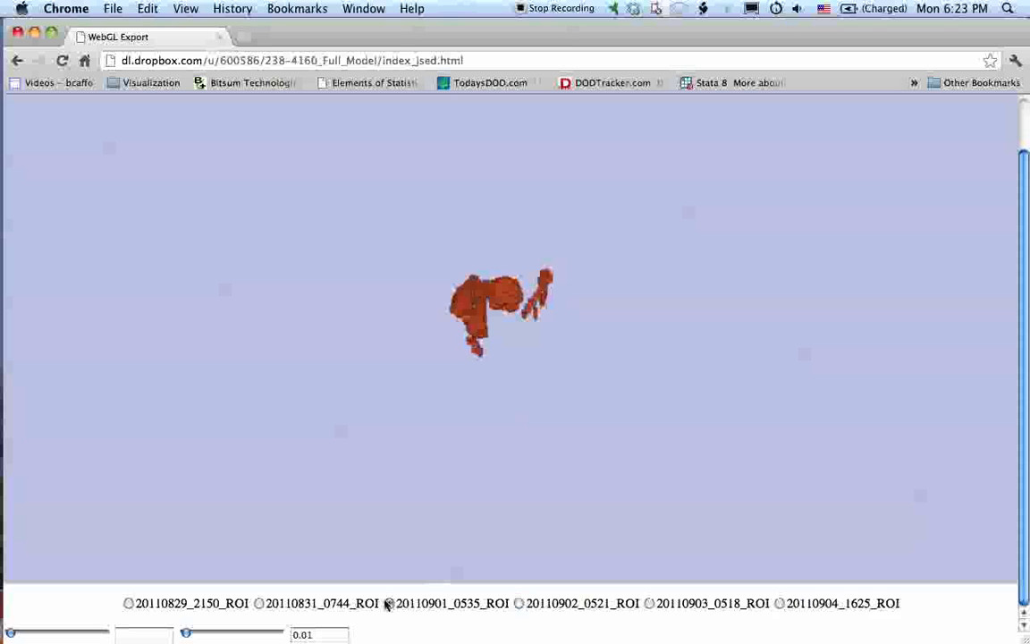
pyautogui.click(390, 603)
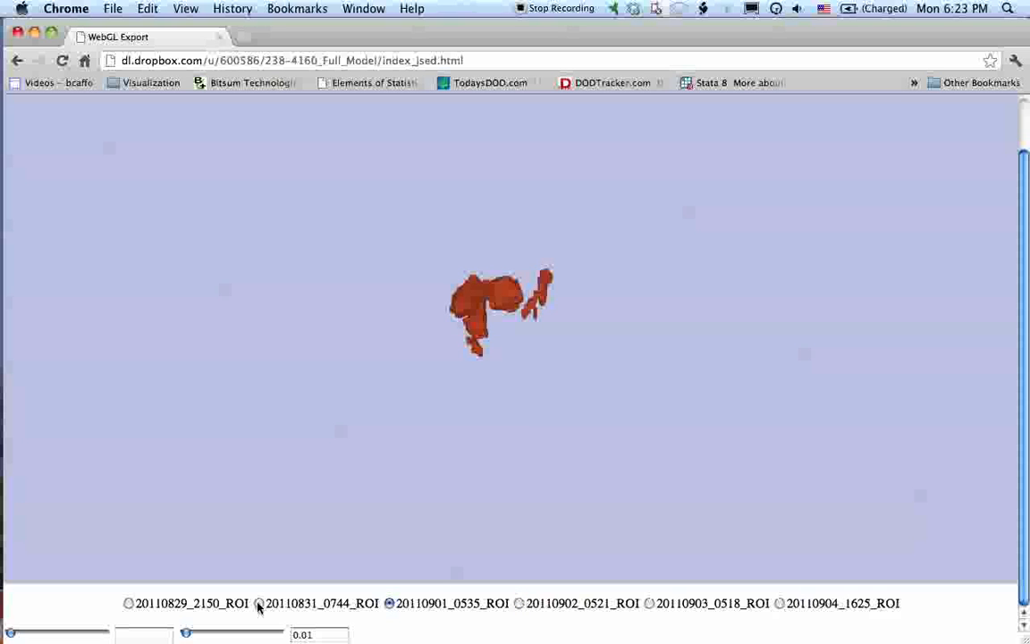
pyautogui.click(259, 603)
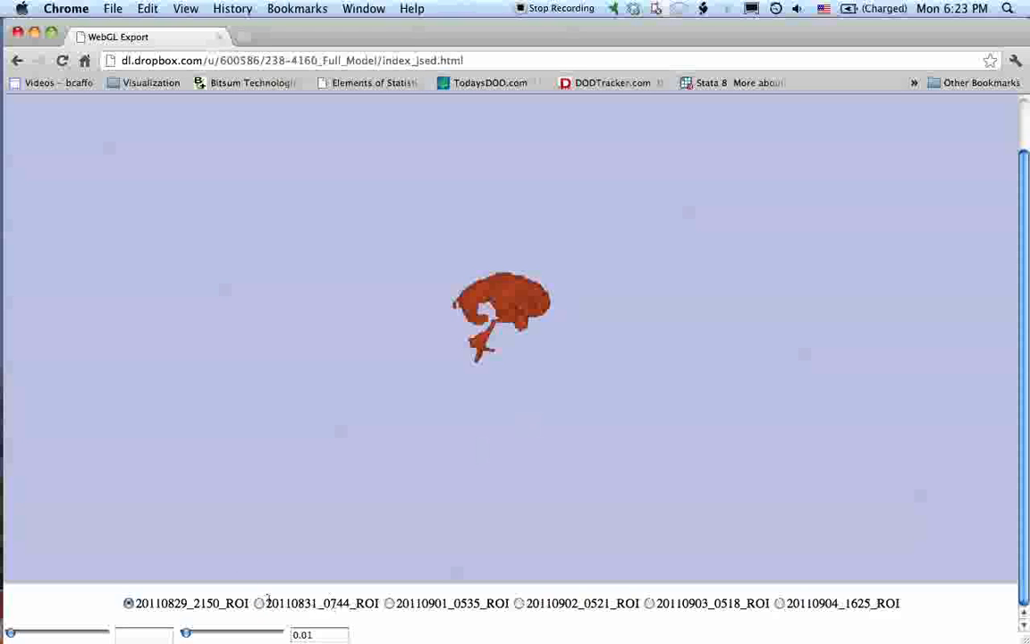
pyautogui.click(259, 603)
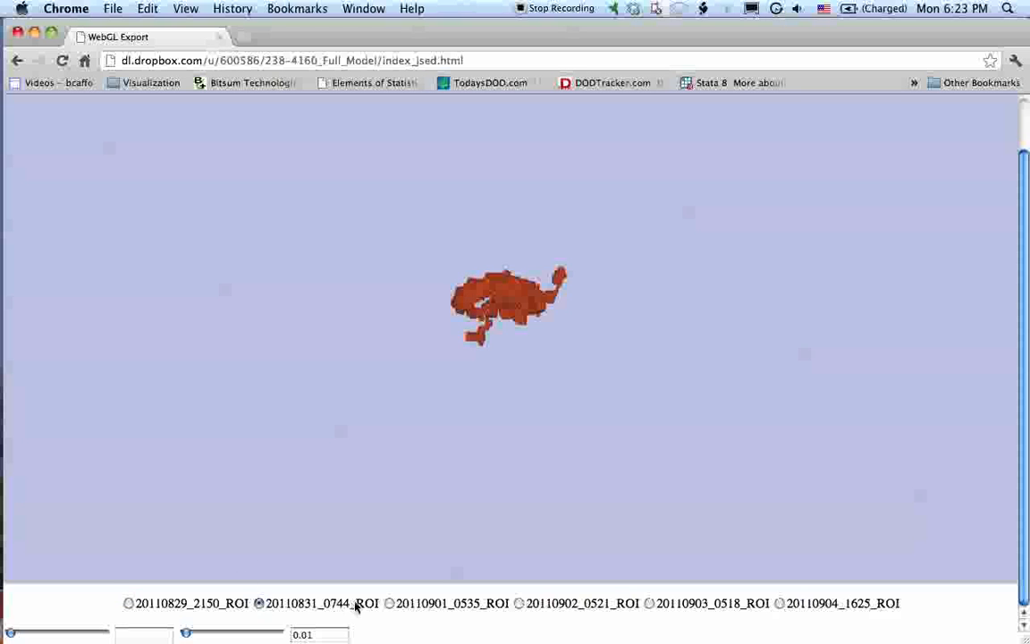
pyautogui.click(388, 602)
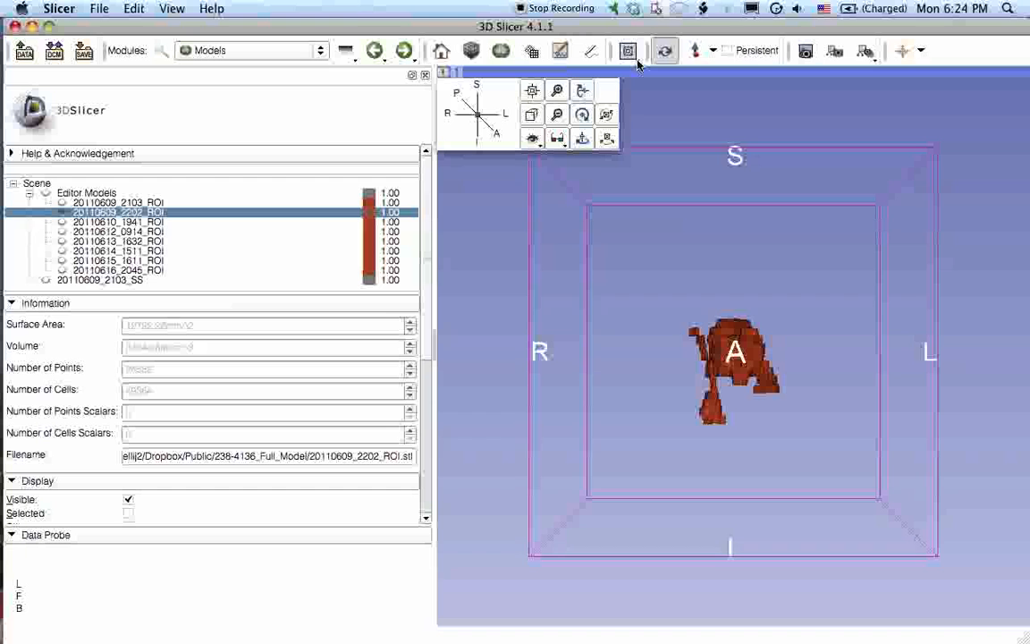
# Step: Switch to the Conventional layout with the 3D view above axial, sagittal and coronal slices
pyautogui.click(628, 50)
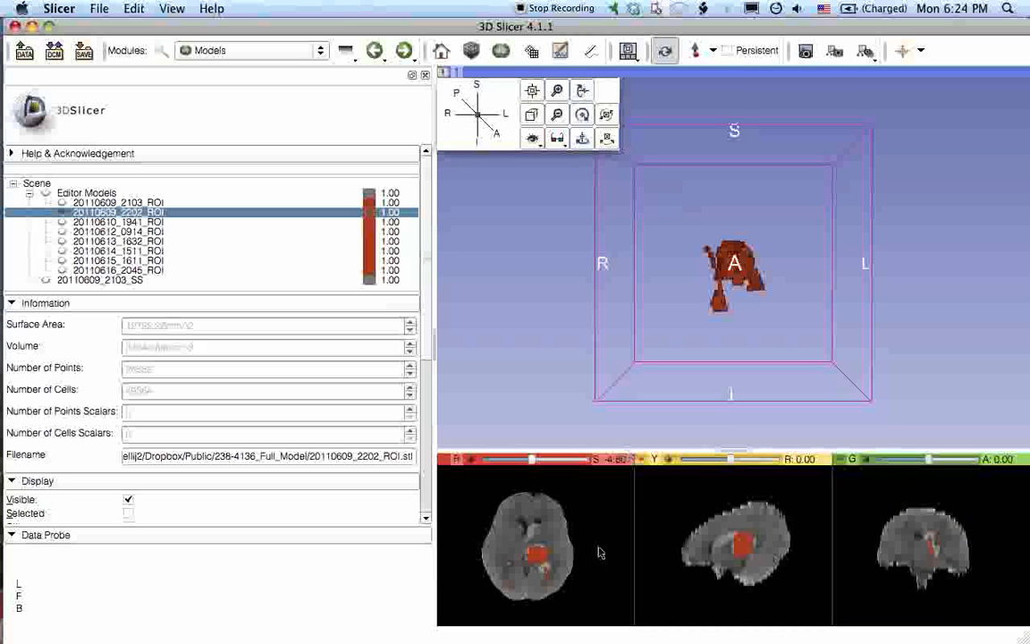
pyautogui.moveTo(533, 569)
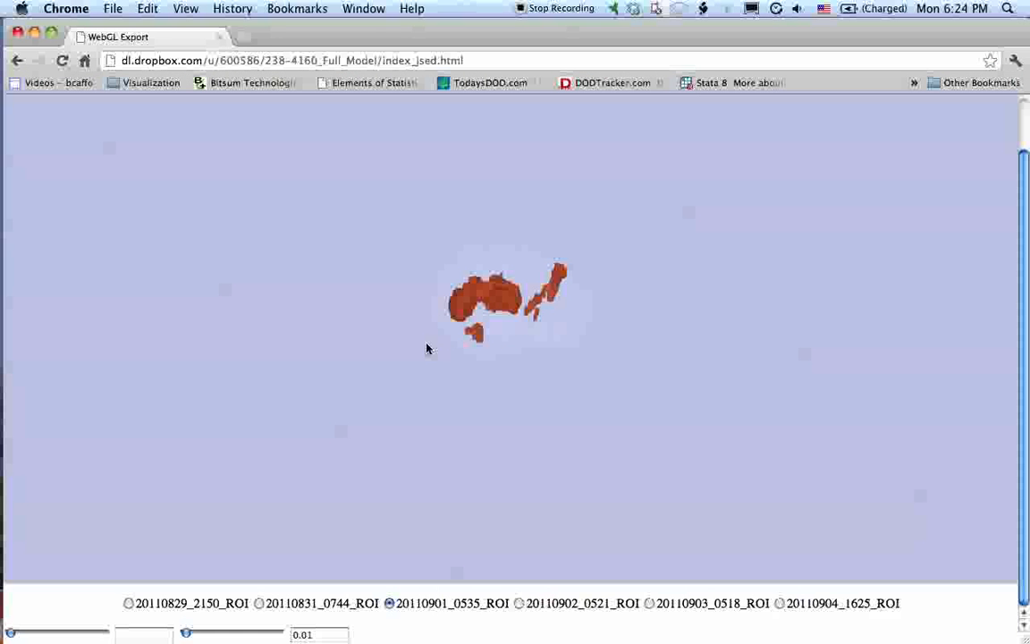
pyautogui.moveTo(630, 322)
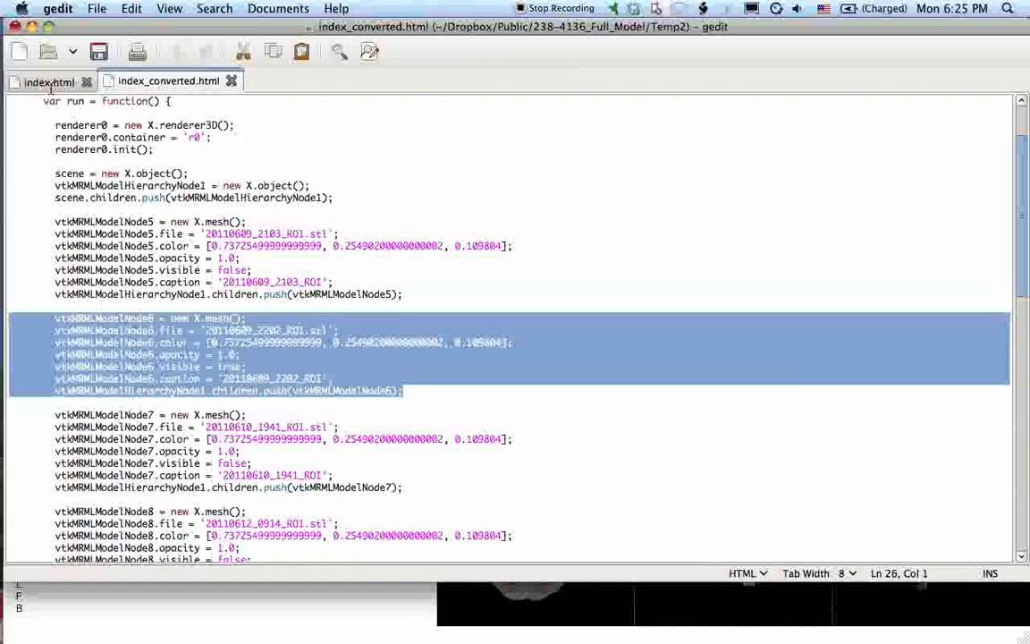
# Step: Switch to the other open HTML file to view the vtkMRMLModelNode6 mesh block
pyautogui.click(50, 80)
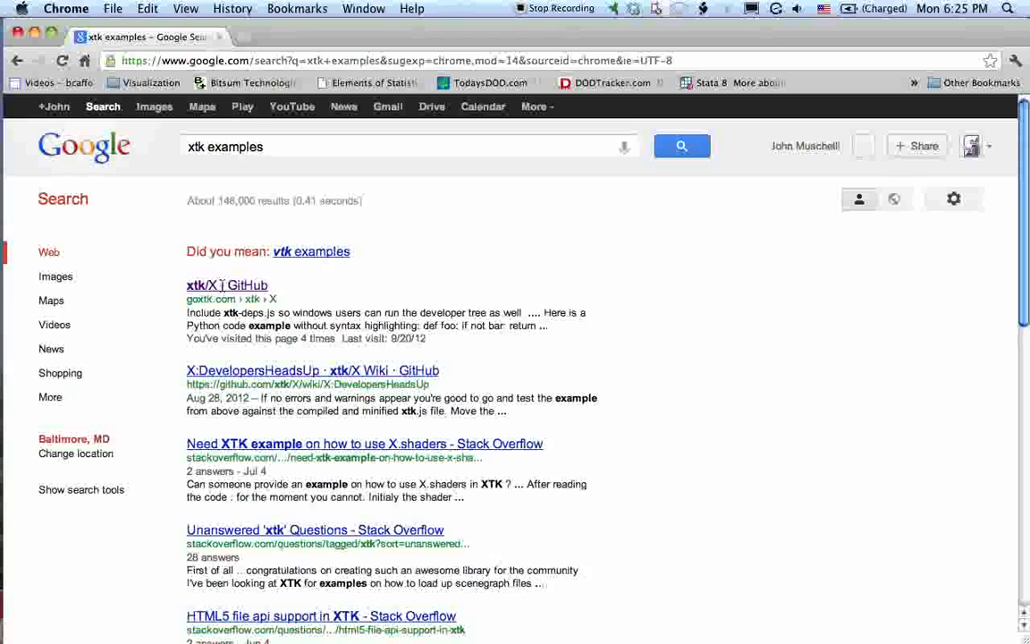
# Step: Reach the xtk/X GitHub page and launch its Brain Atlas and Slice:Drop demos
pyautogui.click(225, 285)
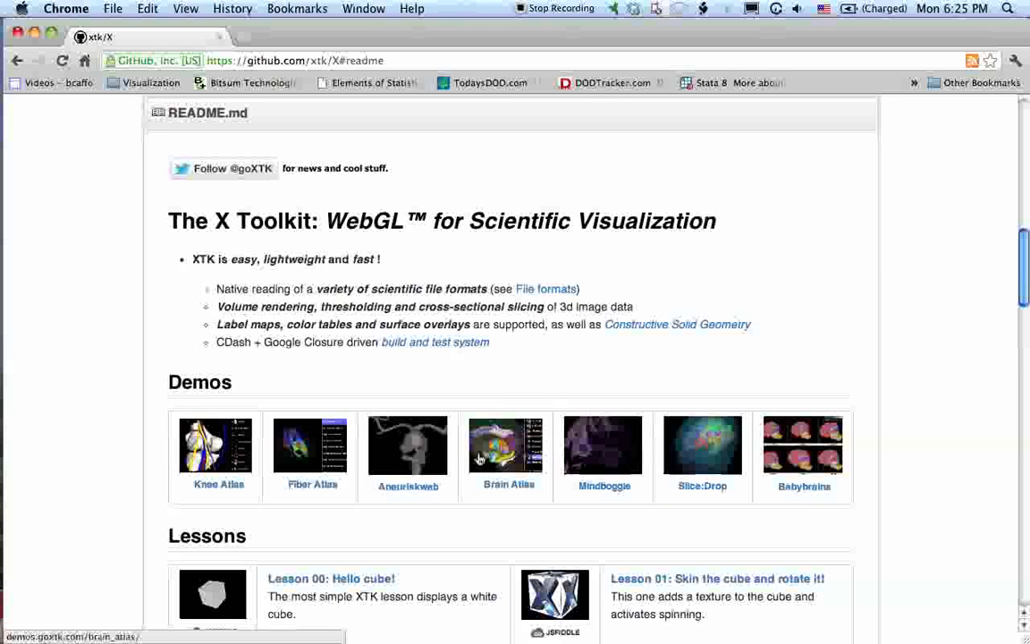
pyautogui.moveTo(504, 447)
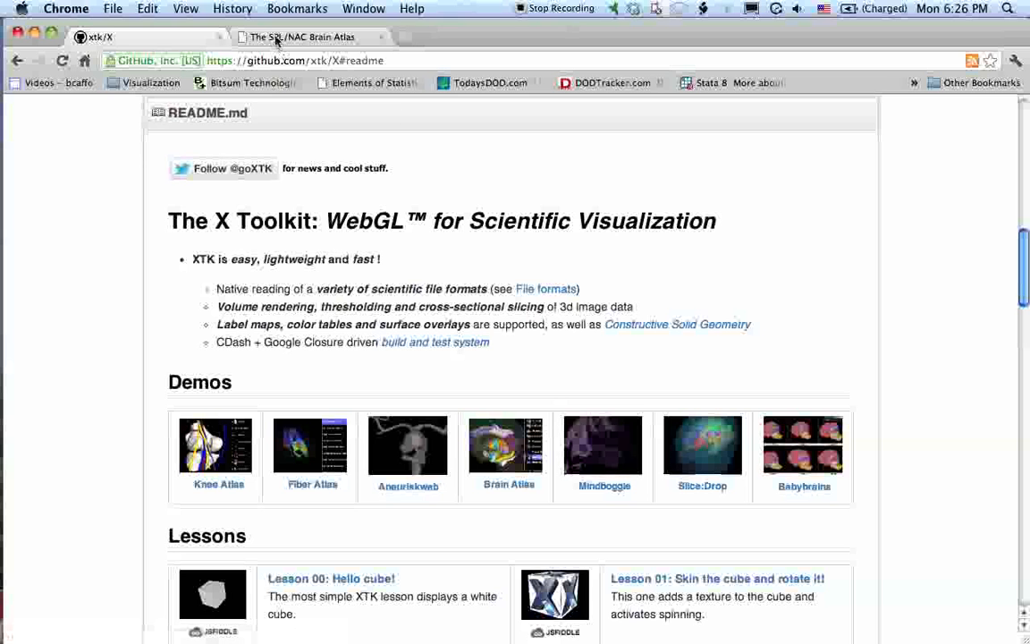
pyautogui.click(701, 444)
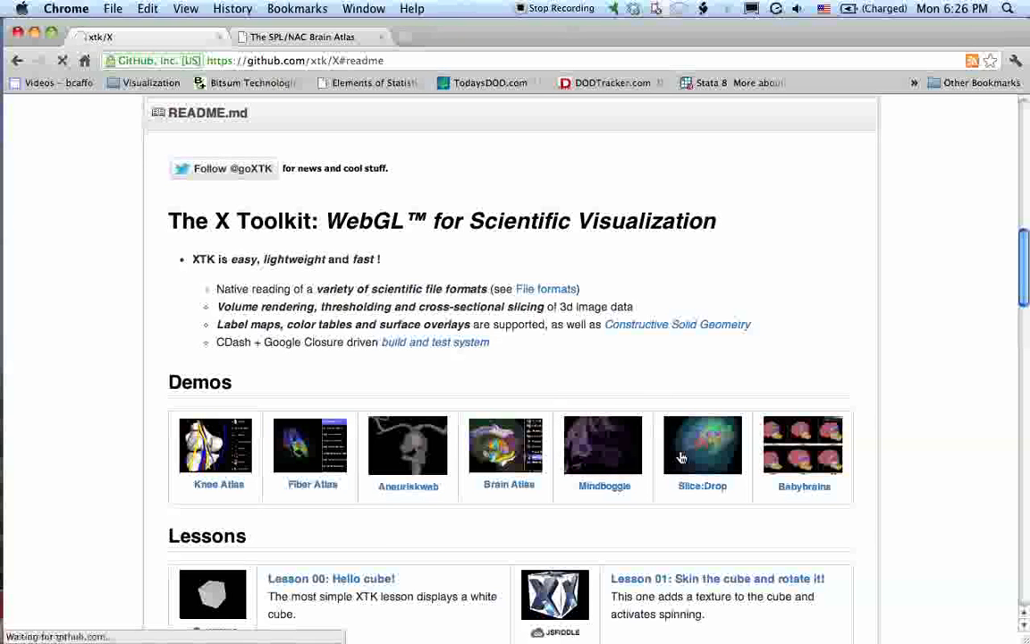
pyautogui.click(701, 446)
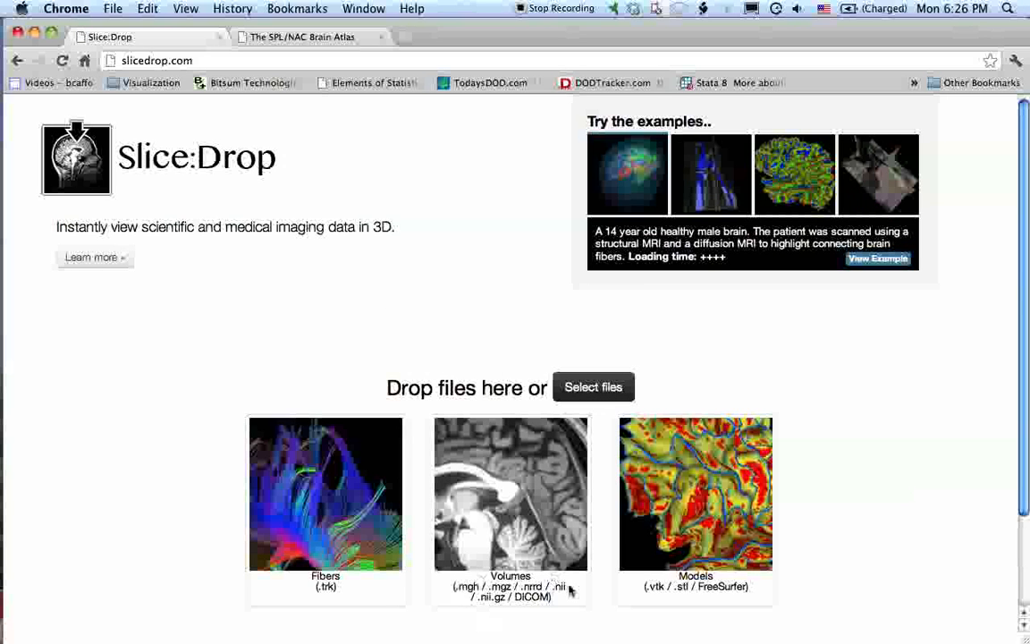
pyautogui.moveTo(689, 523)
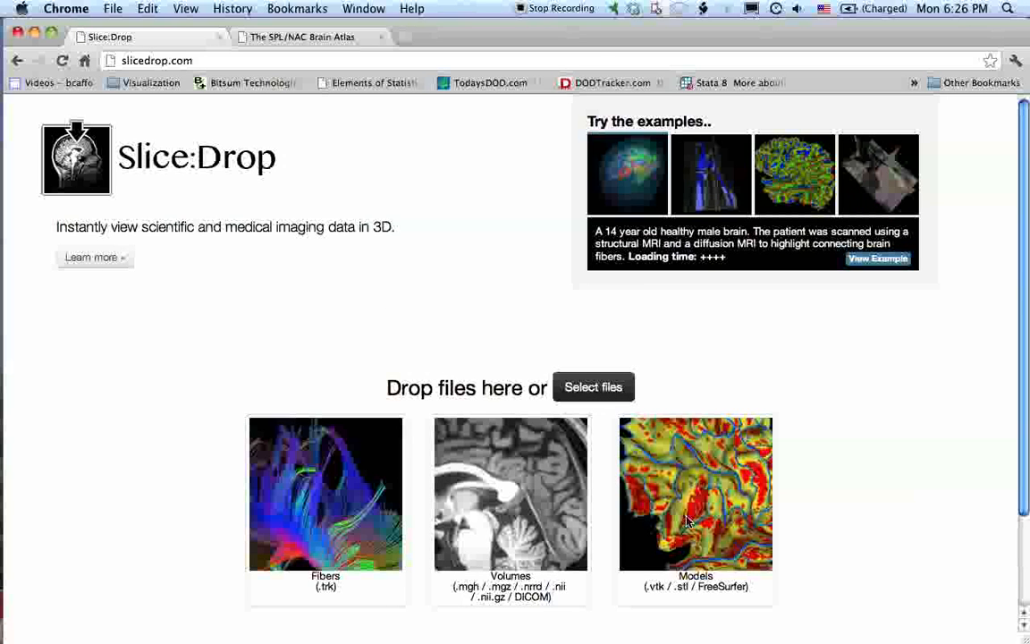
pyautogui.moveTo(516, 337)
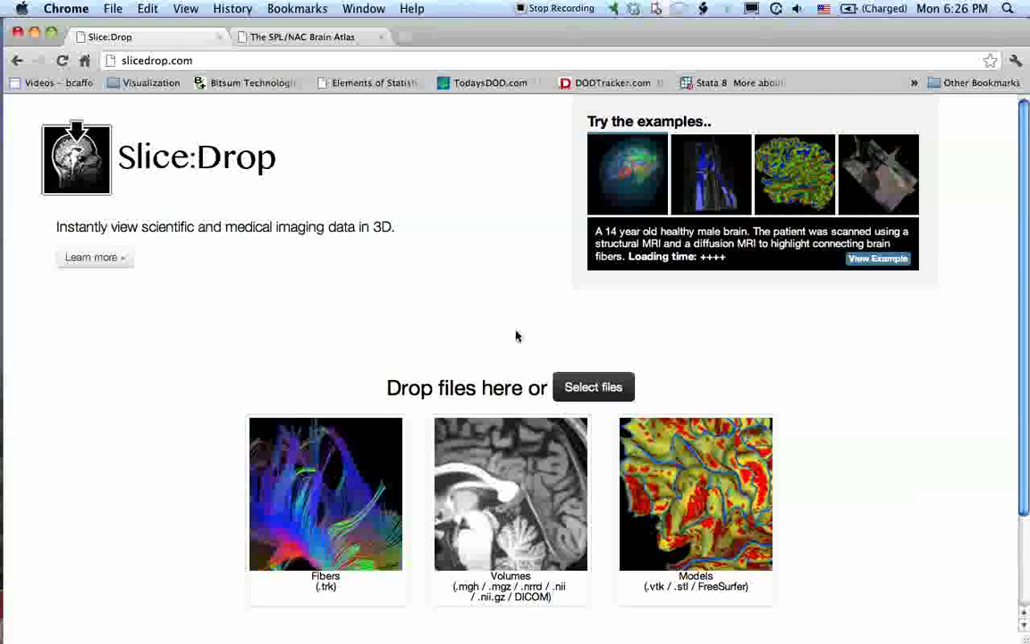
pyautogui.moveTo(352, 183)
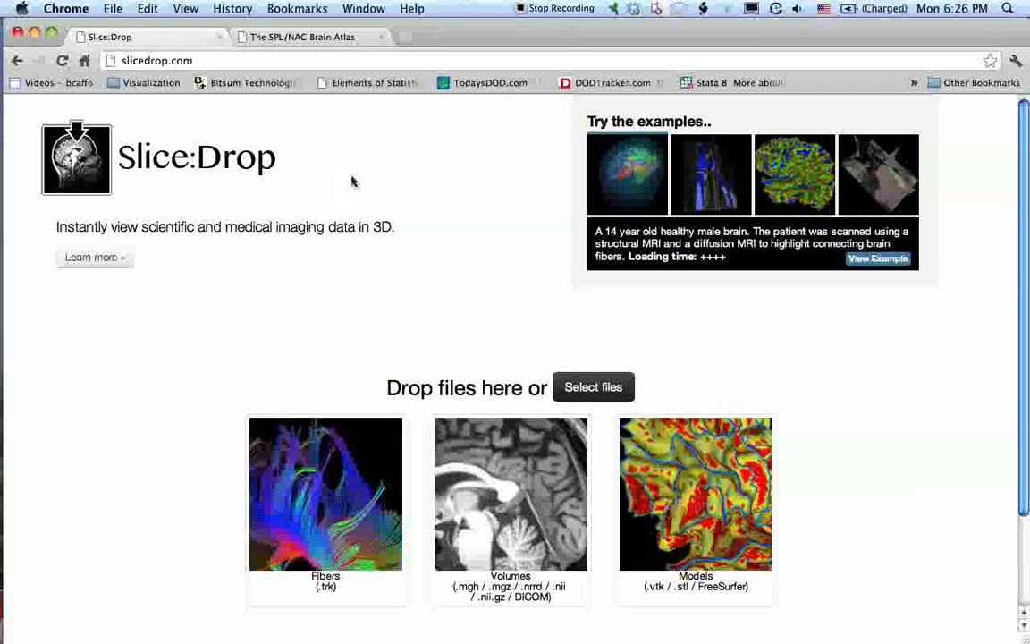
pyautogui.moveTo(351, 213)
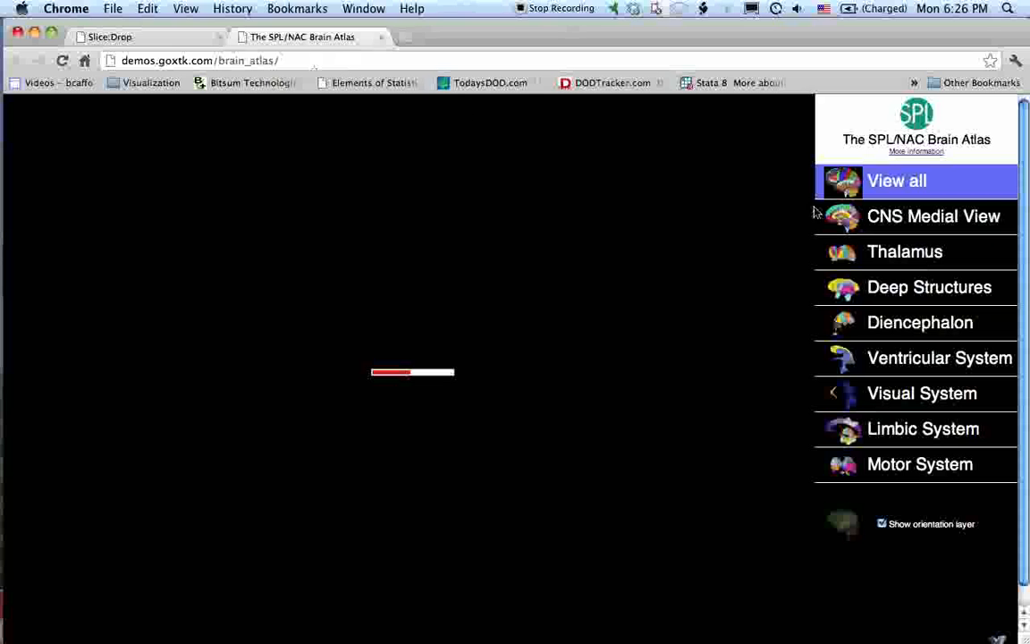
# Step: Briefly isolate the Thalamus, rotate the atlas, then fade the brain into an orientation layer
pyautogui.click(906, 250)
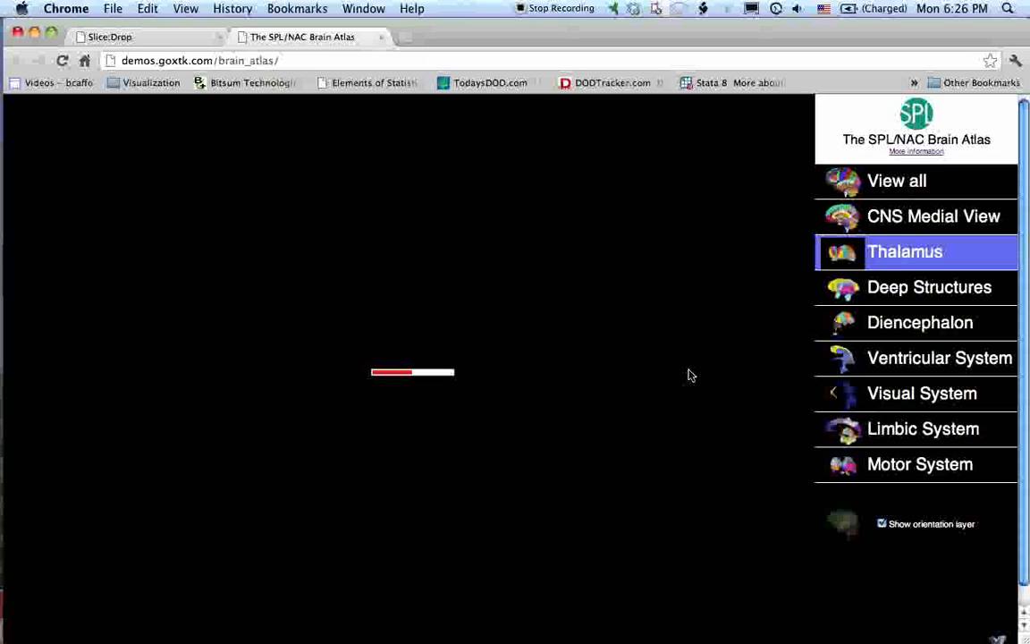
pyautogui.click(898, 181)
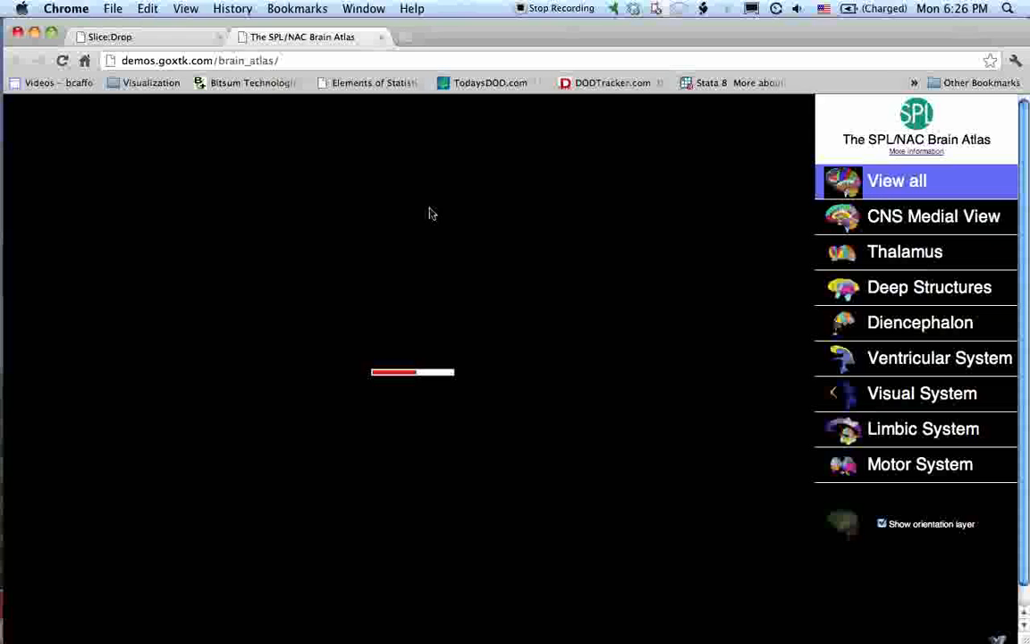
pyautogui.moveTo(430, 216)
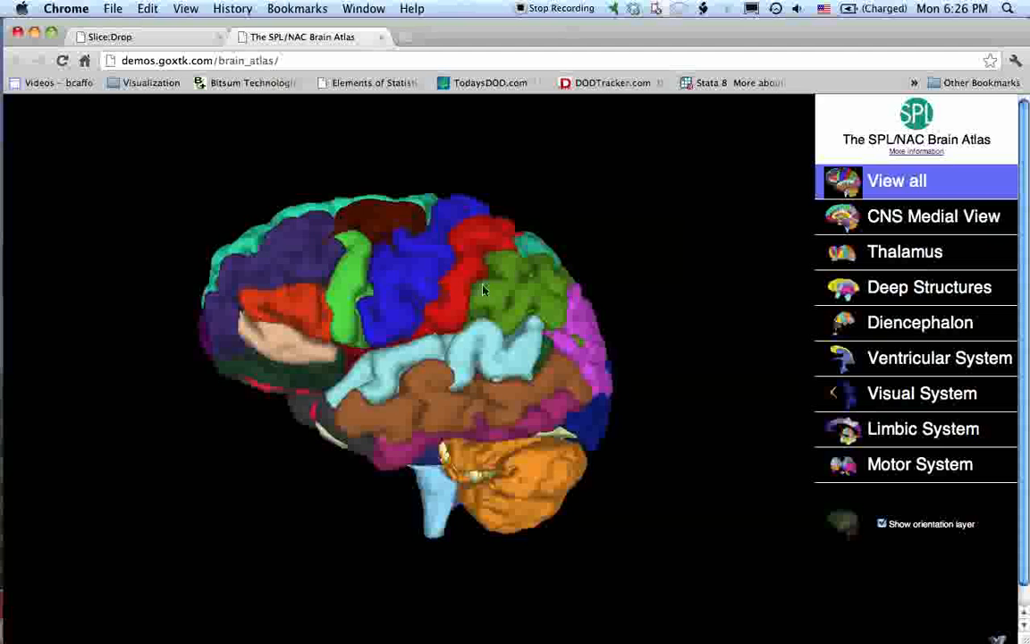
pyautogui.moveTo(483, 290); pyautogui.dragTo(540, 374)
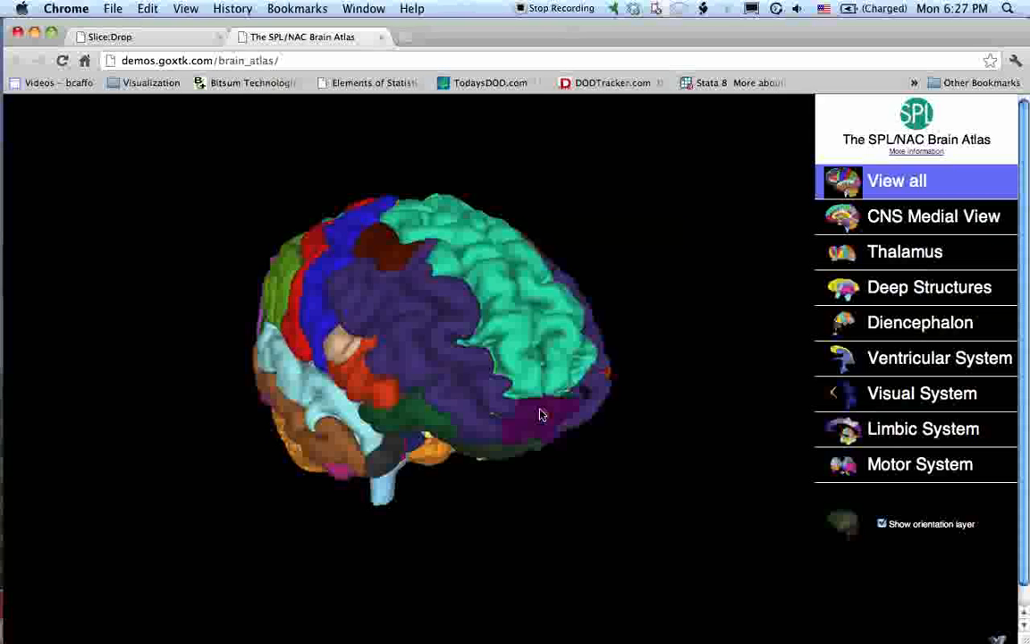
pyautogui.moveTo(347, 194)
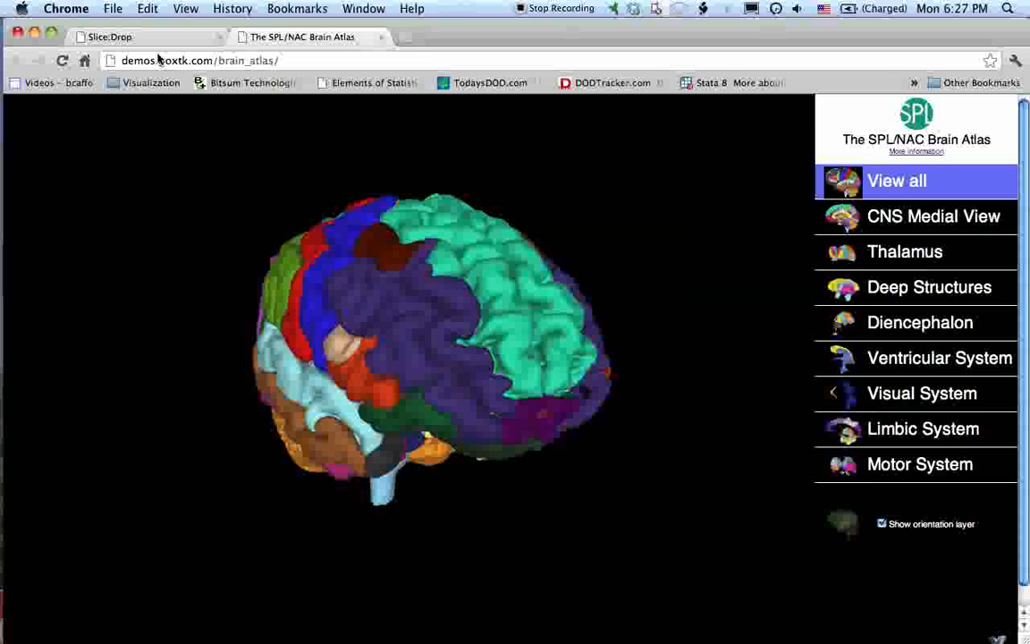
pyautogui.click(882, 522)
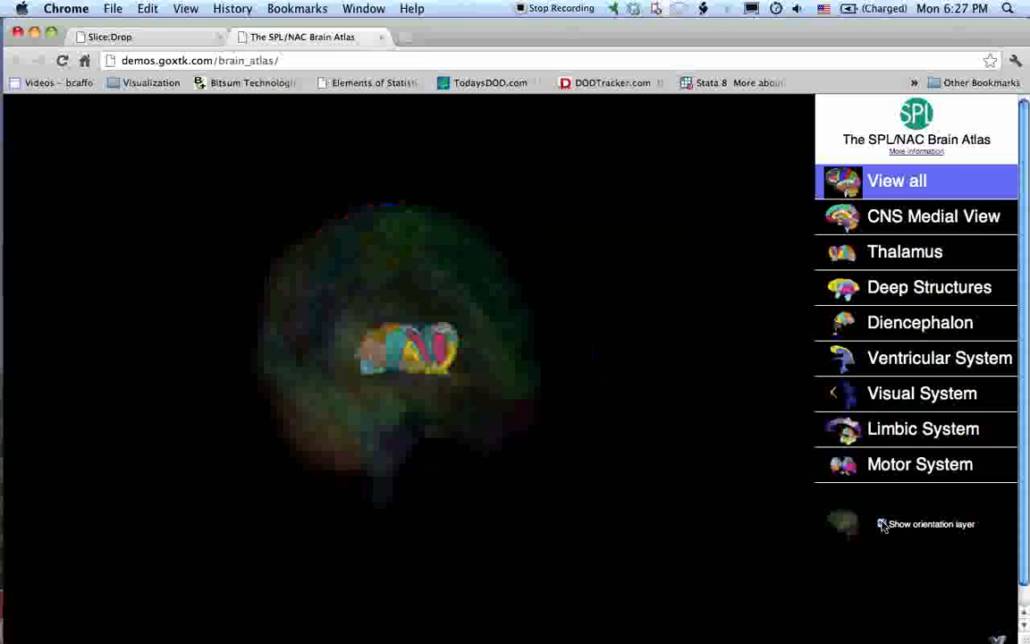
pyautogui.click(882, 522)
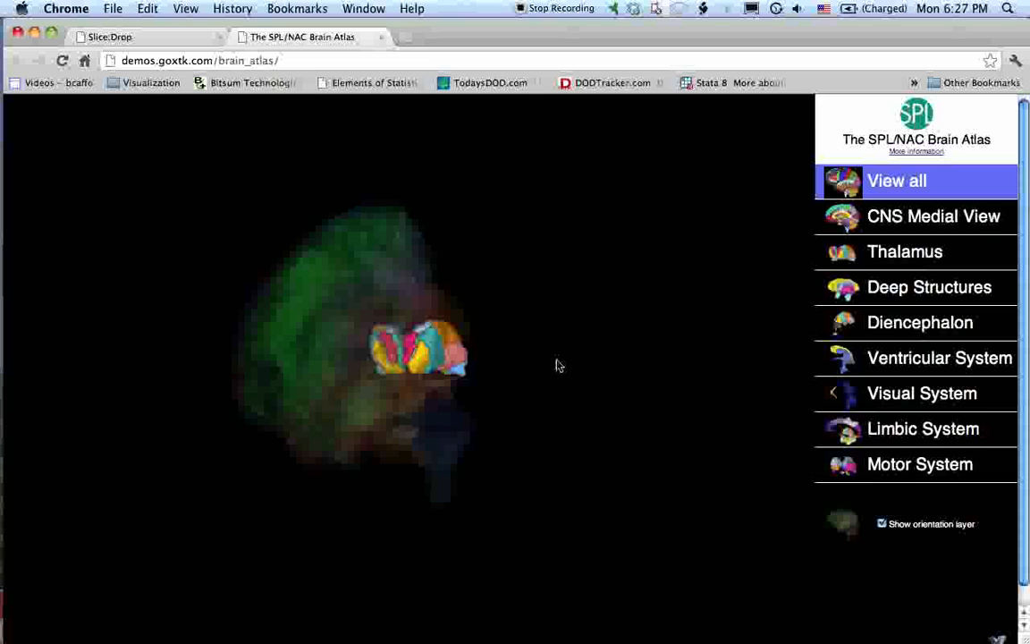
pyautogui.moveTo(527, 218)
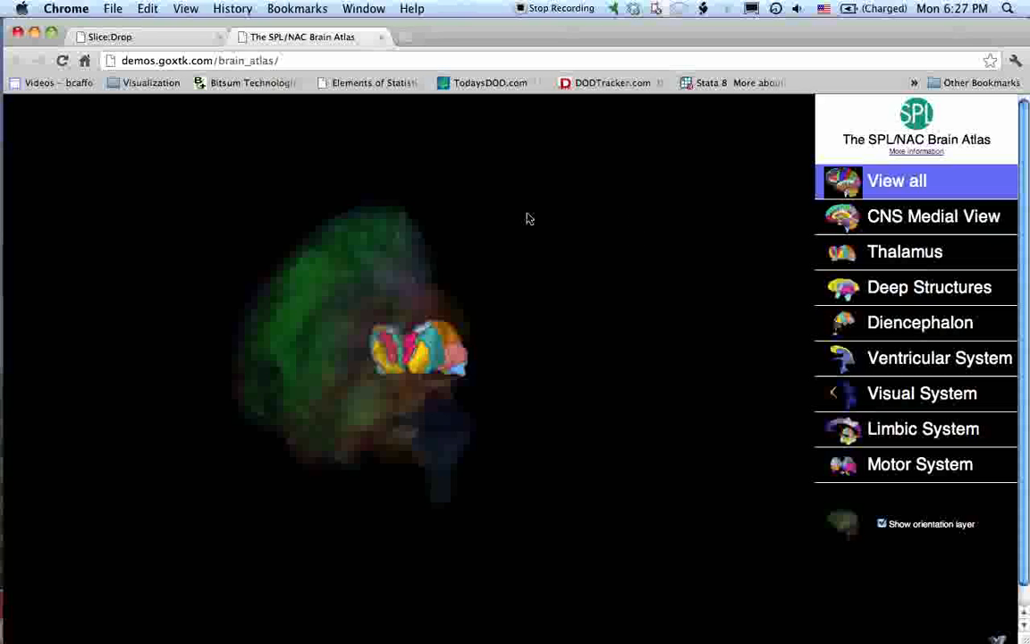